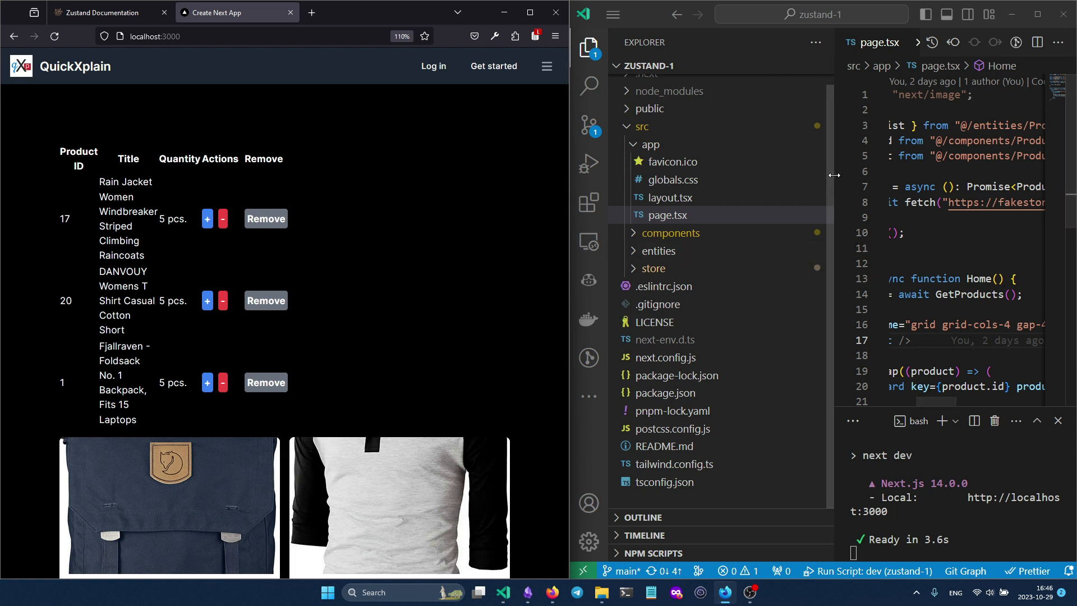
mouse_move(691, 150)
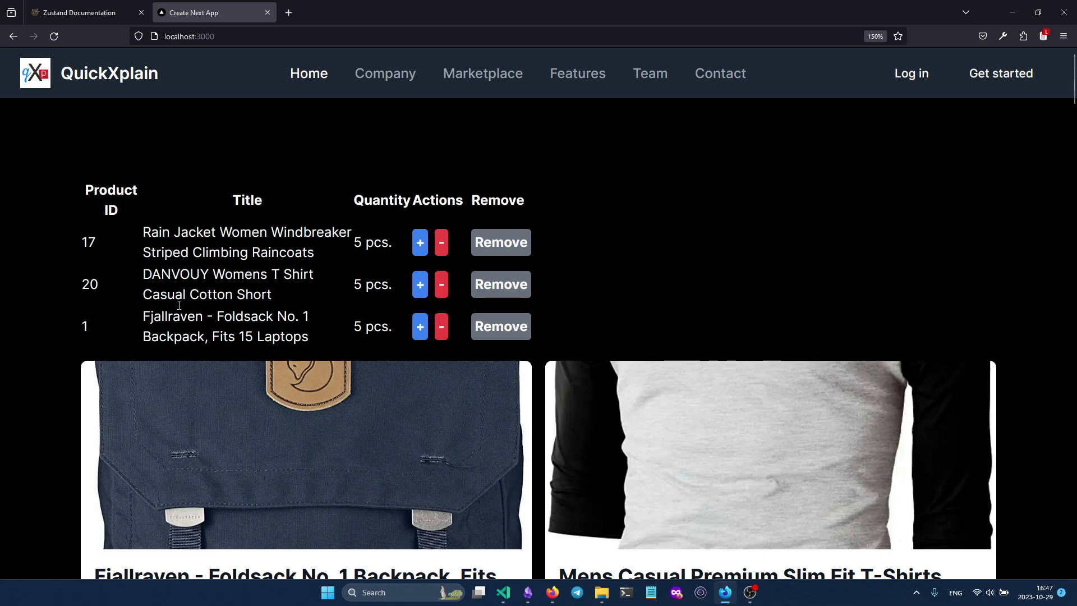
Scroll through the product cards below the cart of three products at 5 pcs each
scroll(down, 3)
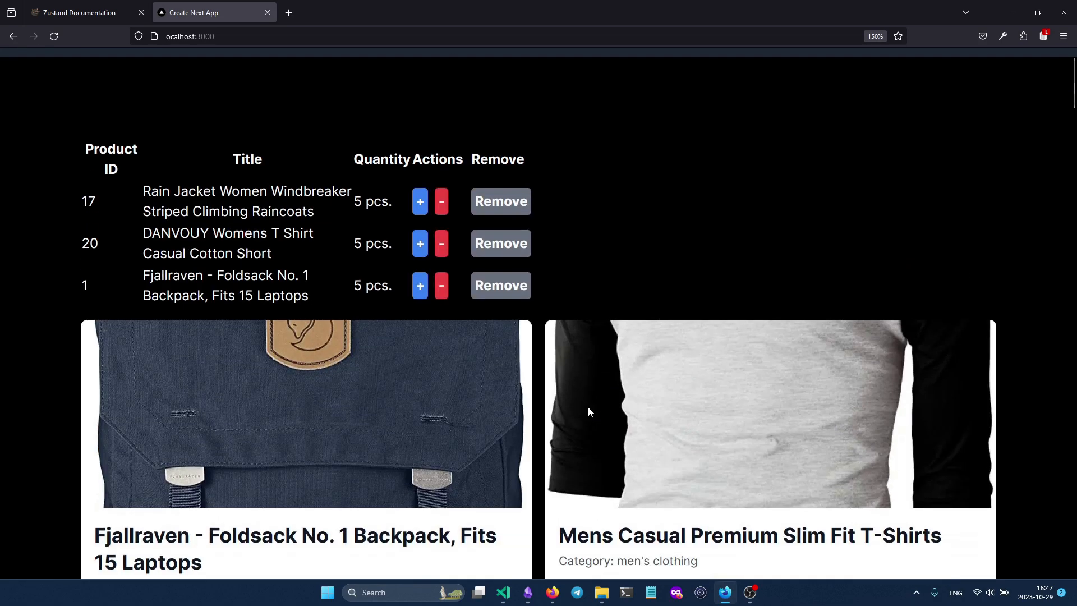
scroll(down, 3)
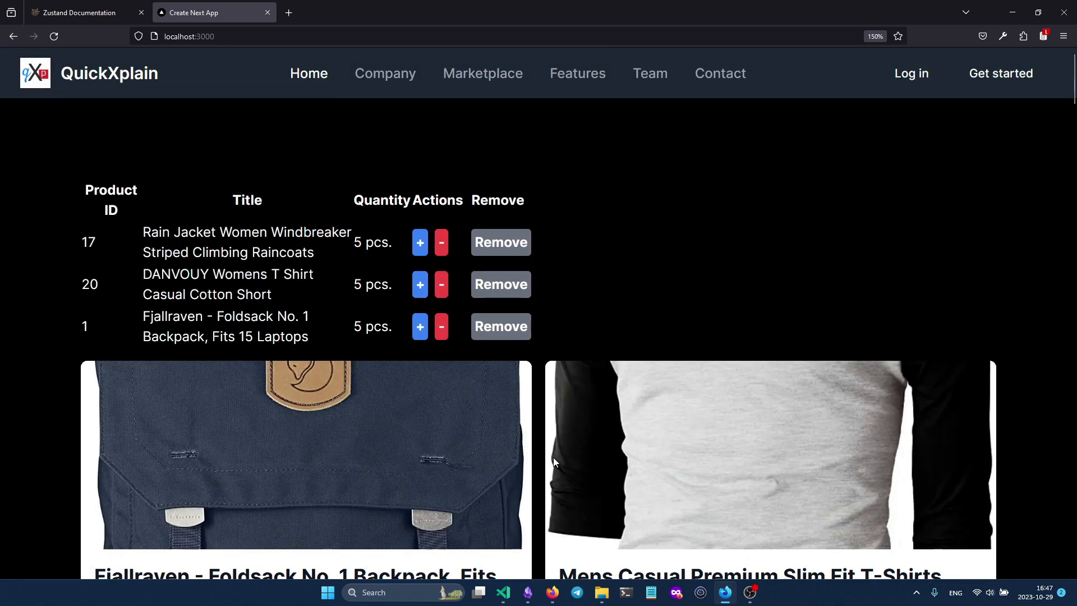
mouse_move(575, 267)
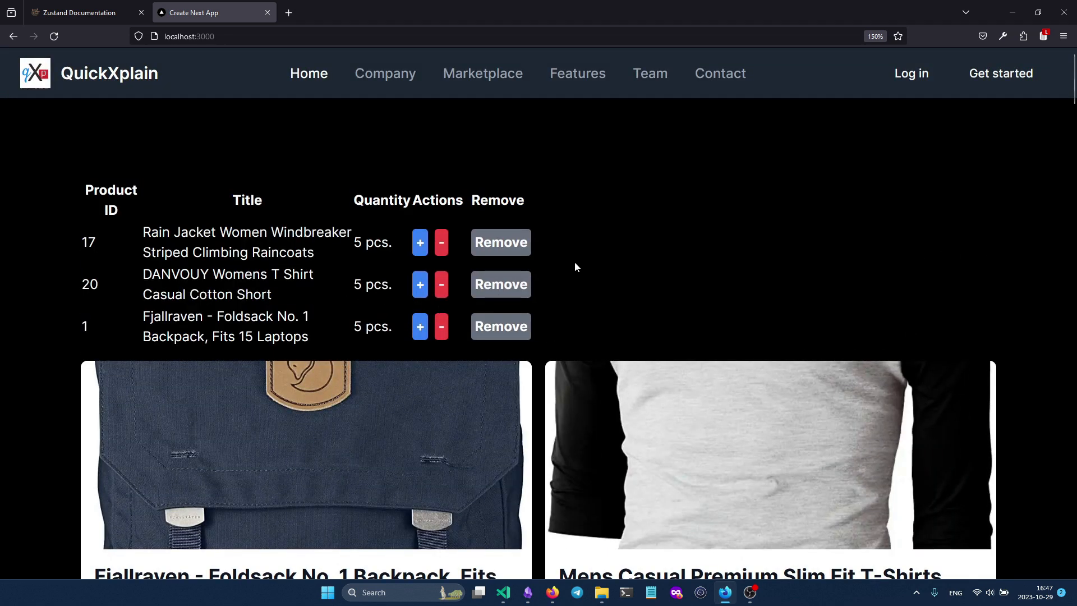
scroll(down, 3)
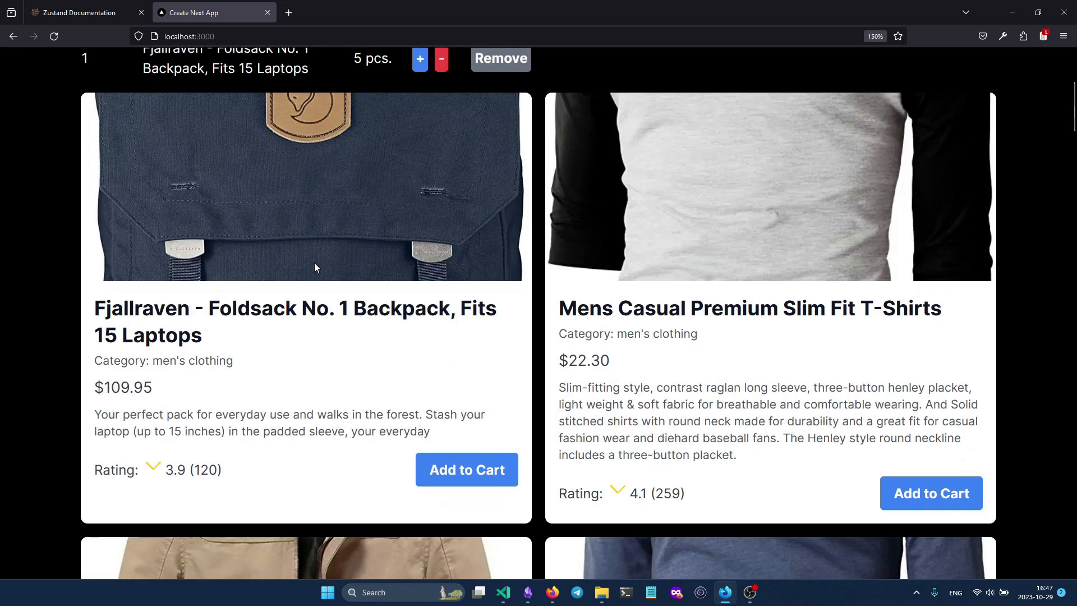
scroll(down, 3)
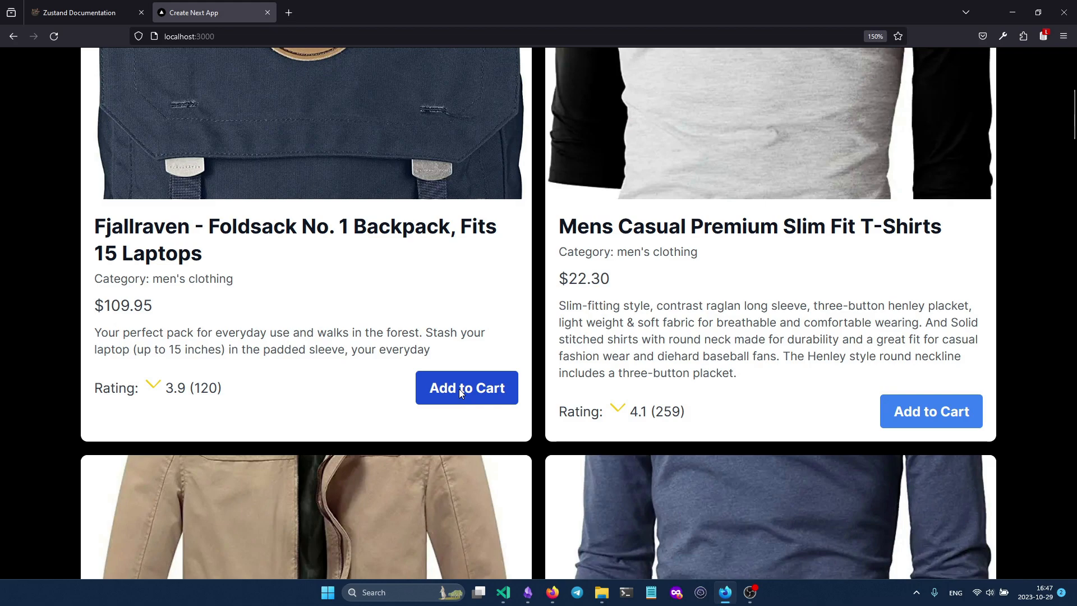
scroll(down, 3)
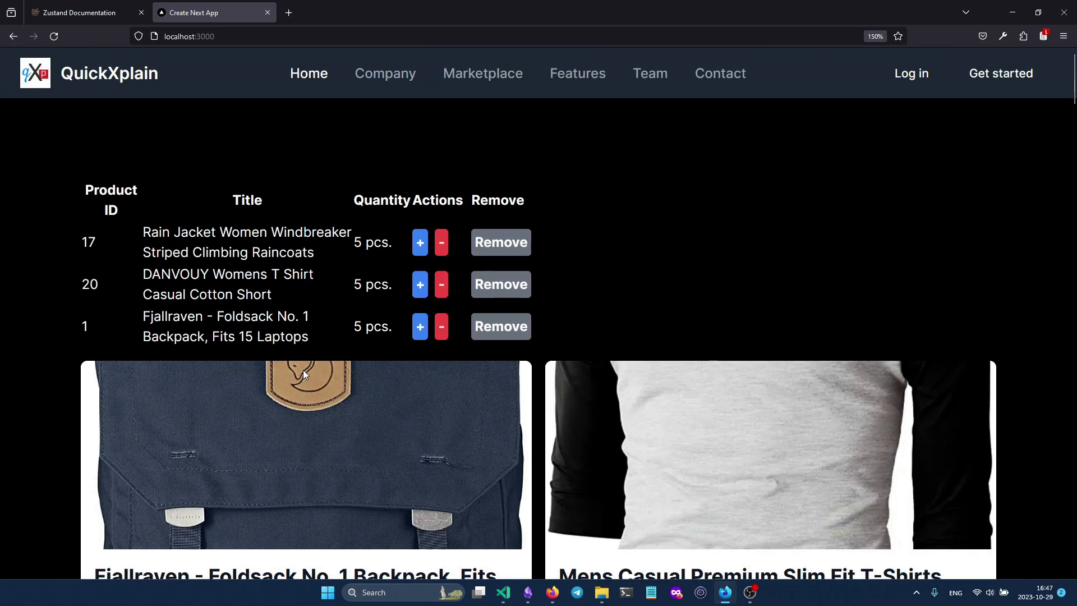
Remove cart items and raise Mens Cotton Jacket to 7 pcs, keeping one Slim Fit
click(500, 241)
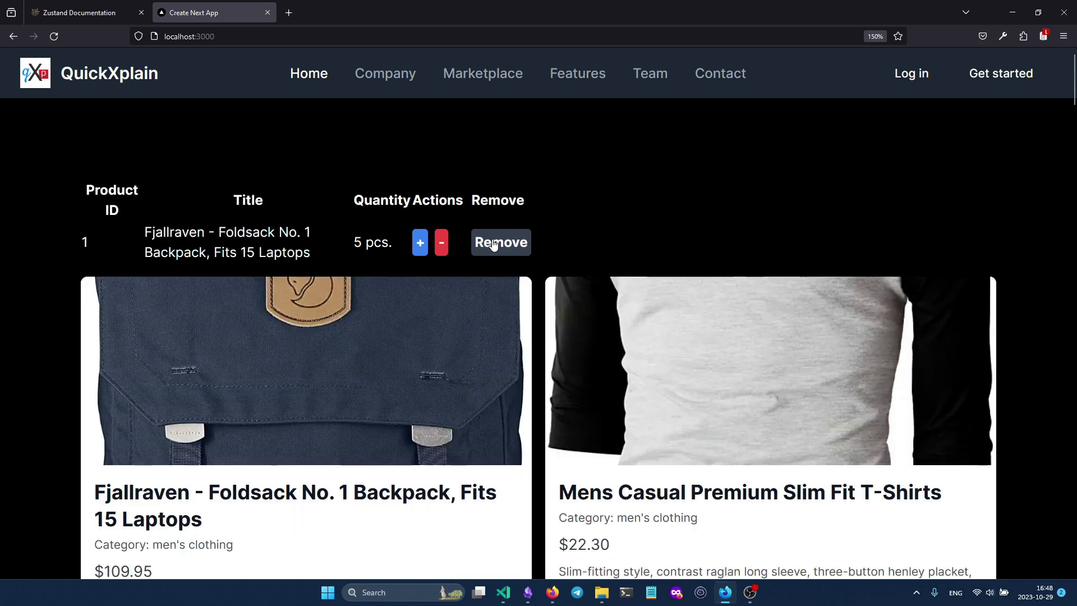
scroll(down, 3)
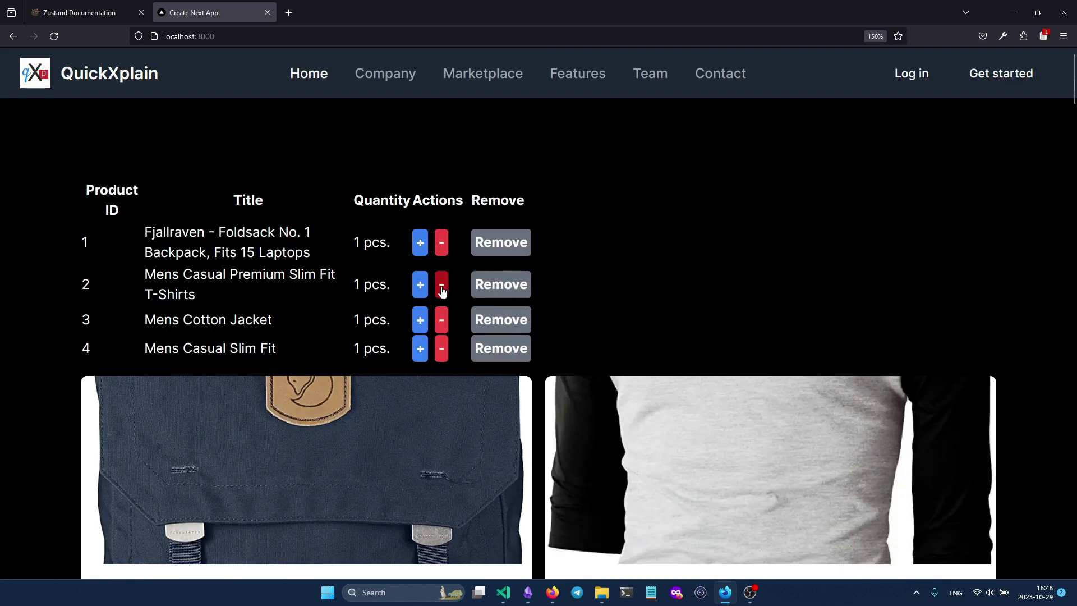
click(420, 284)
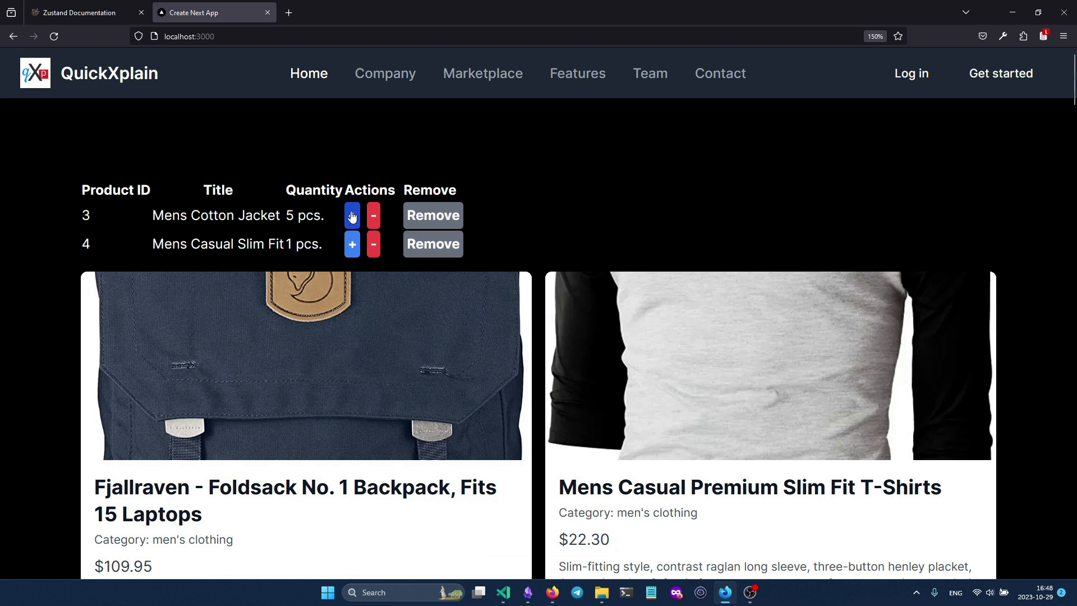
click(352, 215)
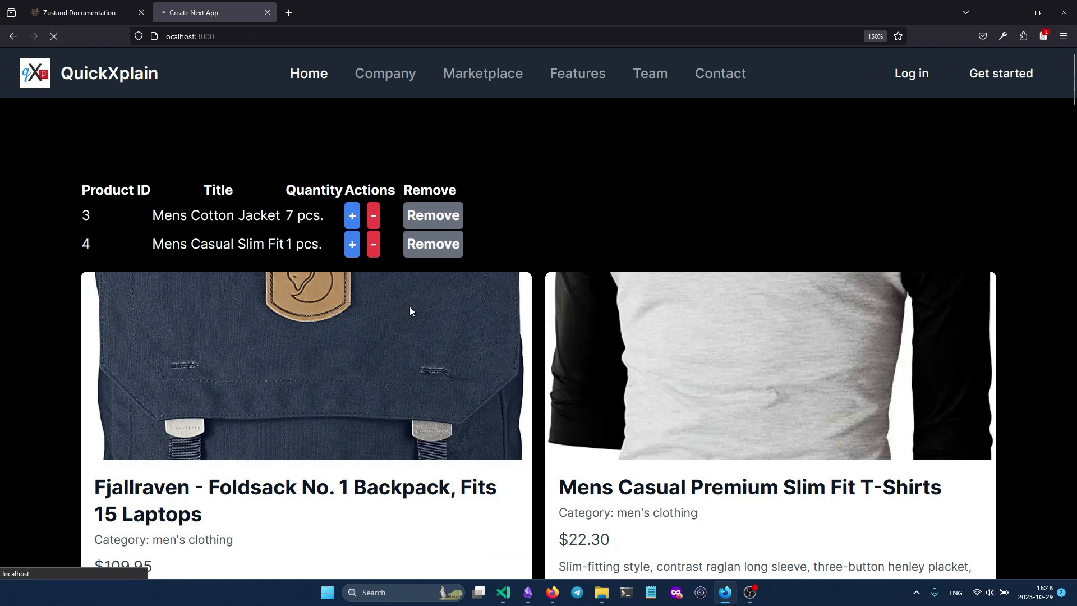
mouse_move(896, 153)
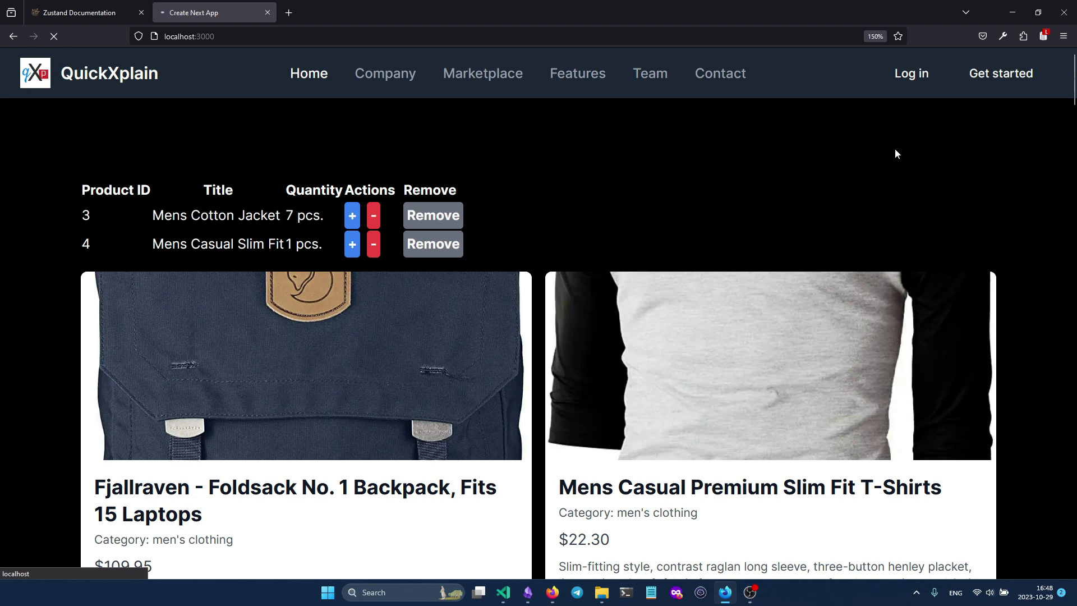
click(1042, 37)
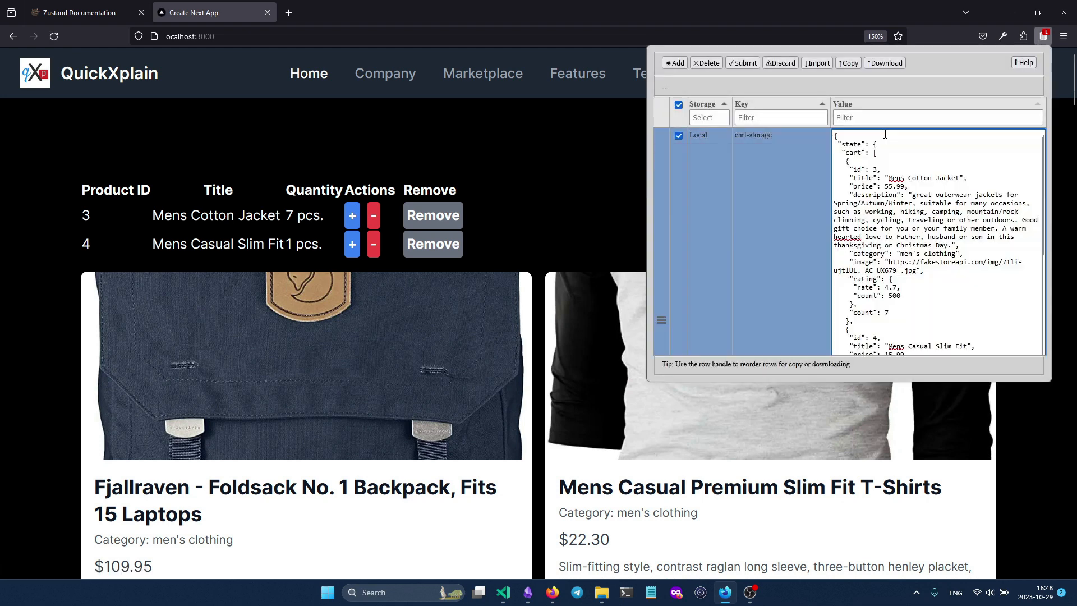
click(678, 103)
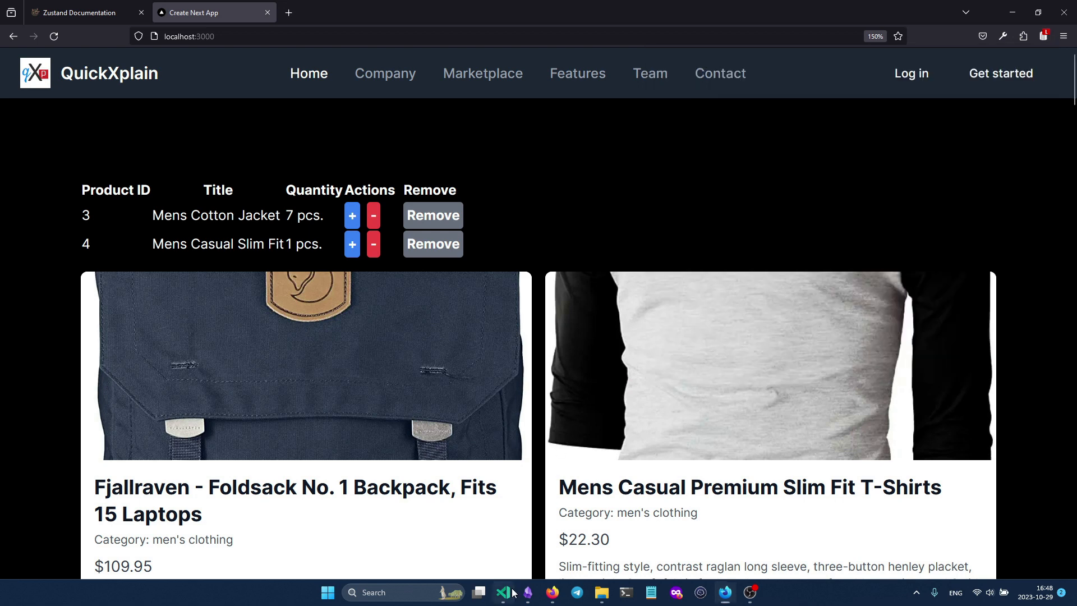
In VS Code, open src/app/page.tsx and layout.tsx, then collapse the app folder
click(502, 592)
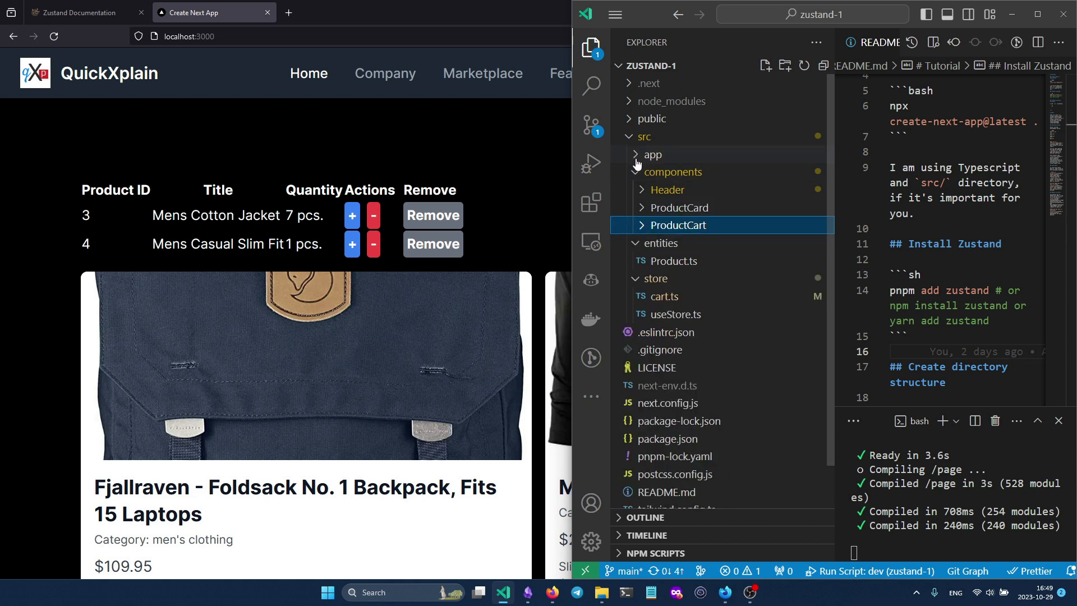
click(651, 154)
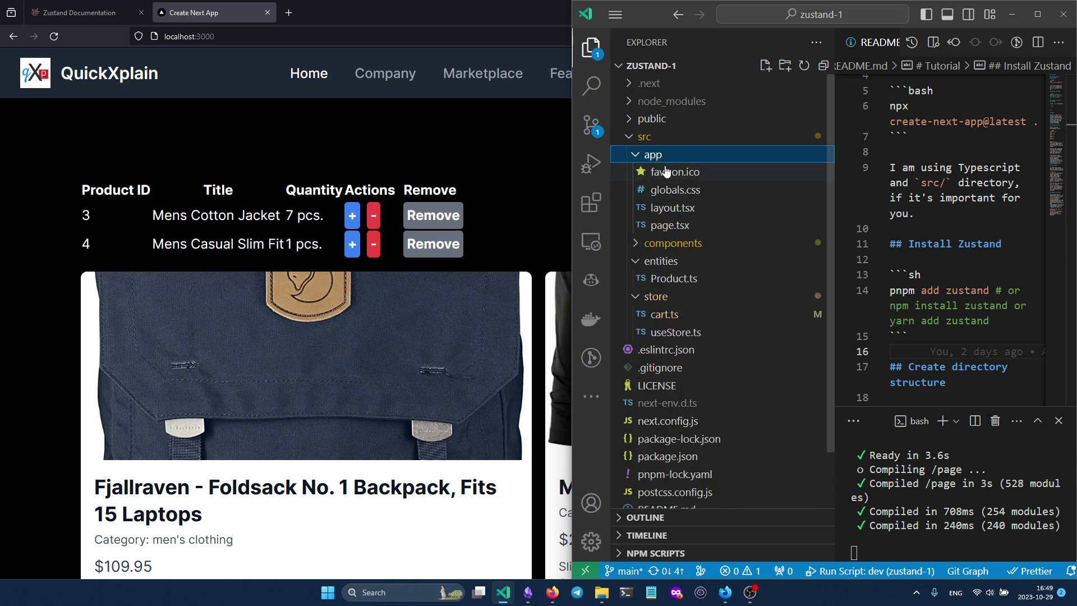
click(668, 224)
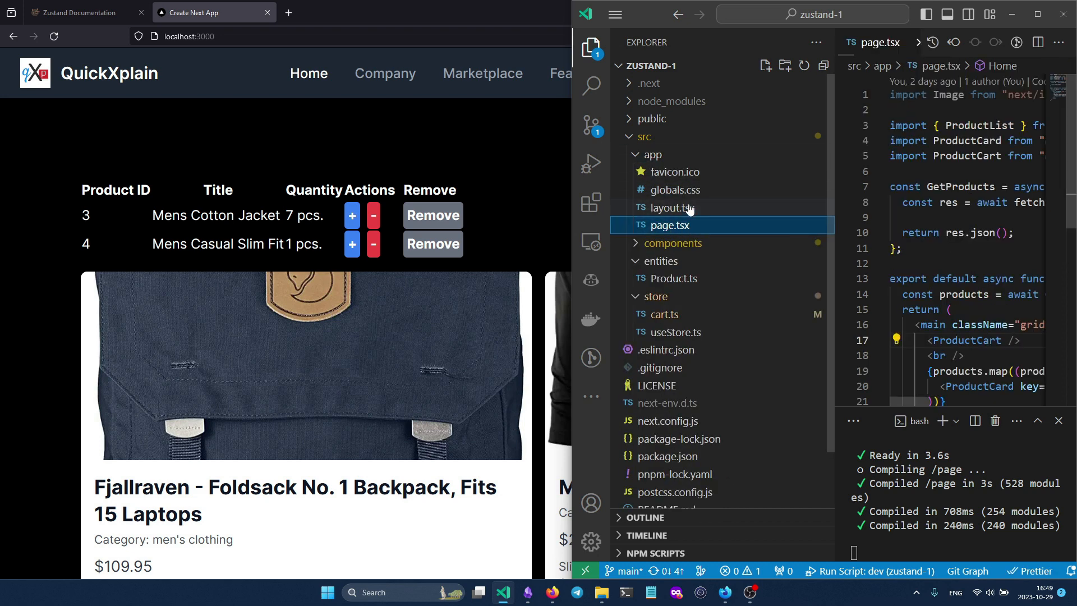
click(670, 208)
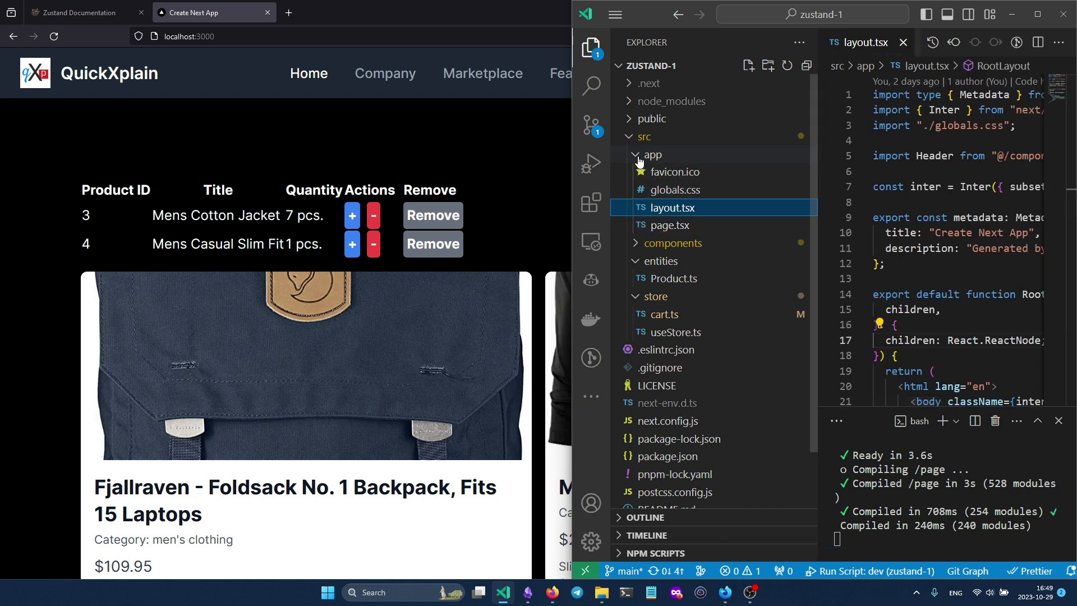
click(651, 153)
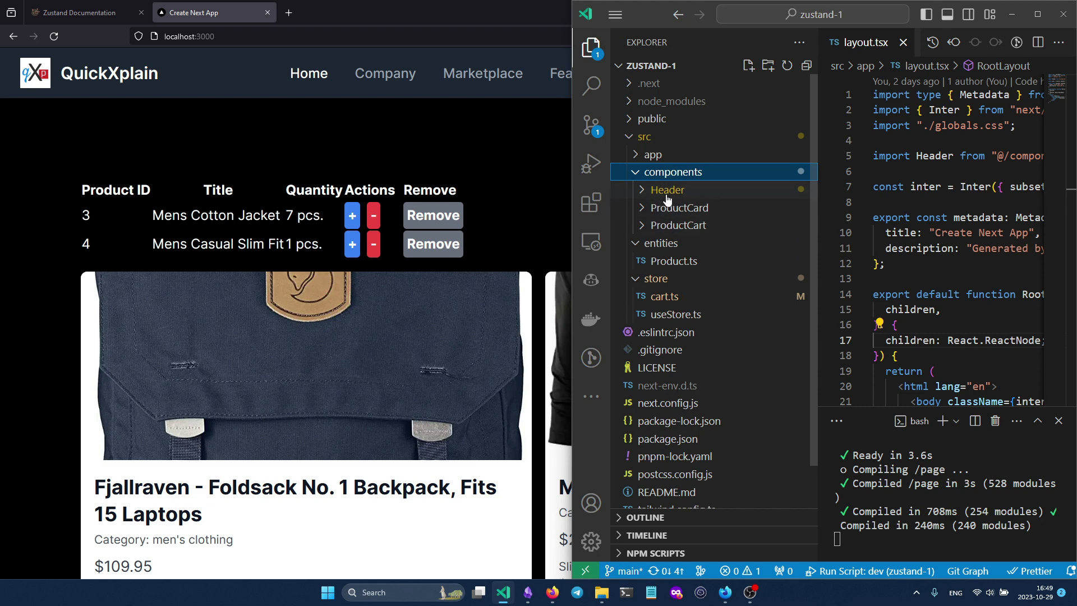
mouse_move(666, 190)
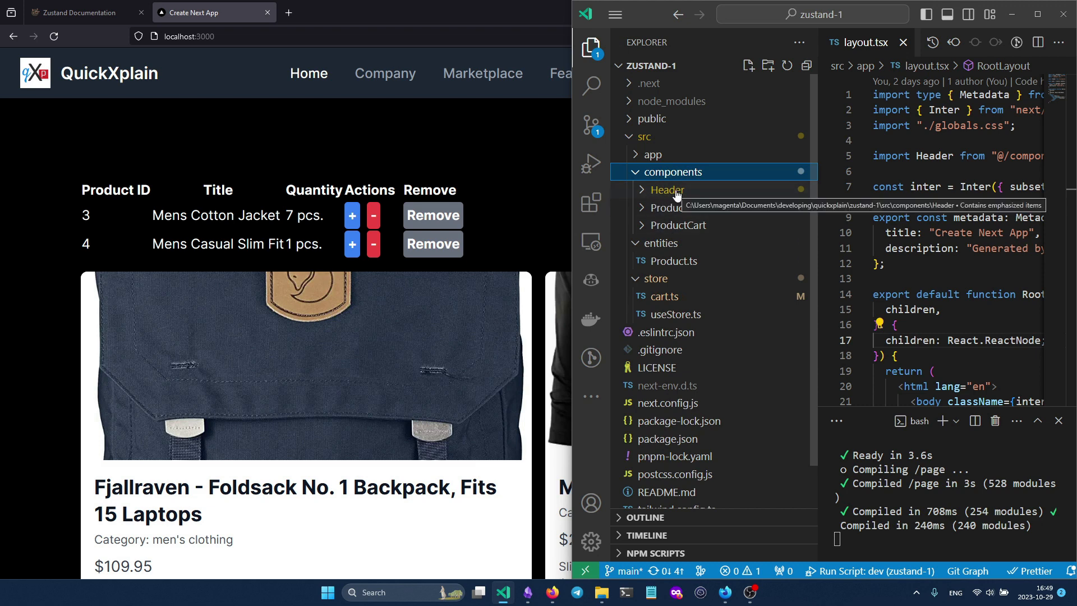
Expand the Header and ProductCart component folders and open the Product entity file
click(664, 190)
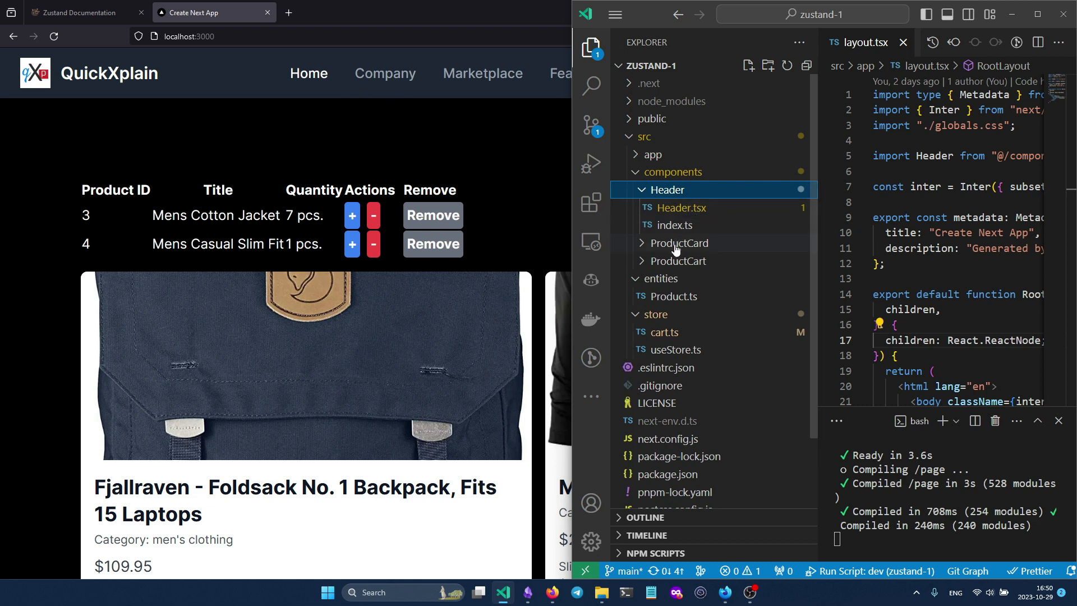
click(678, 242)
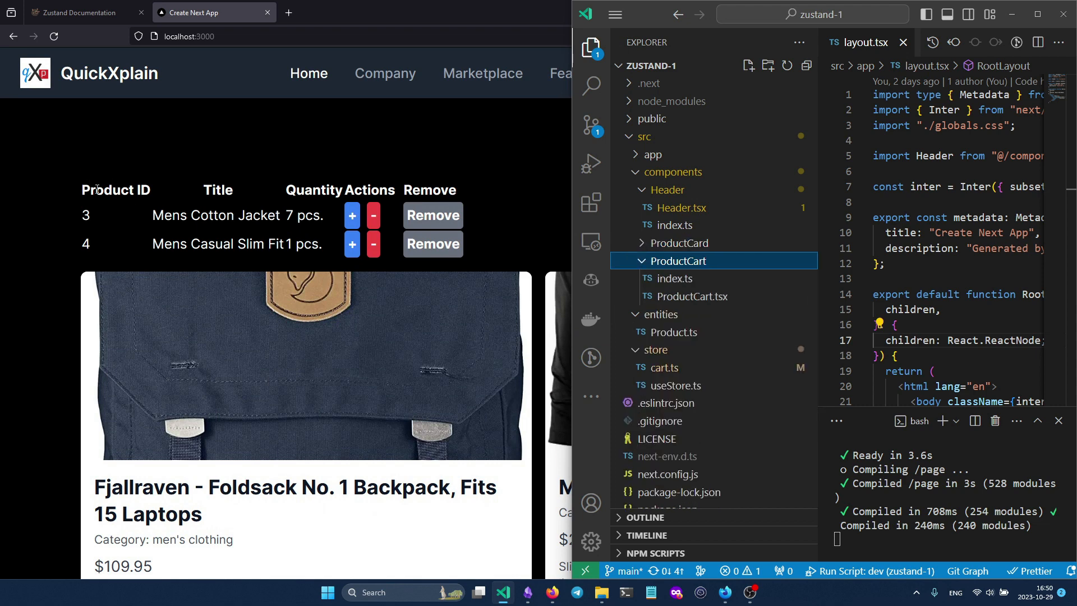
click(672, 331)
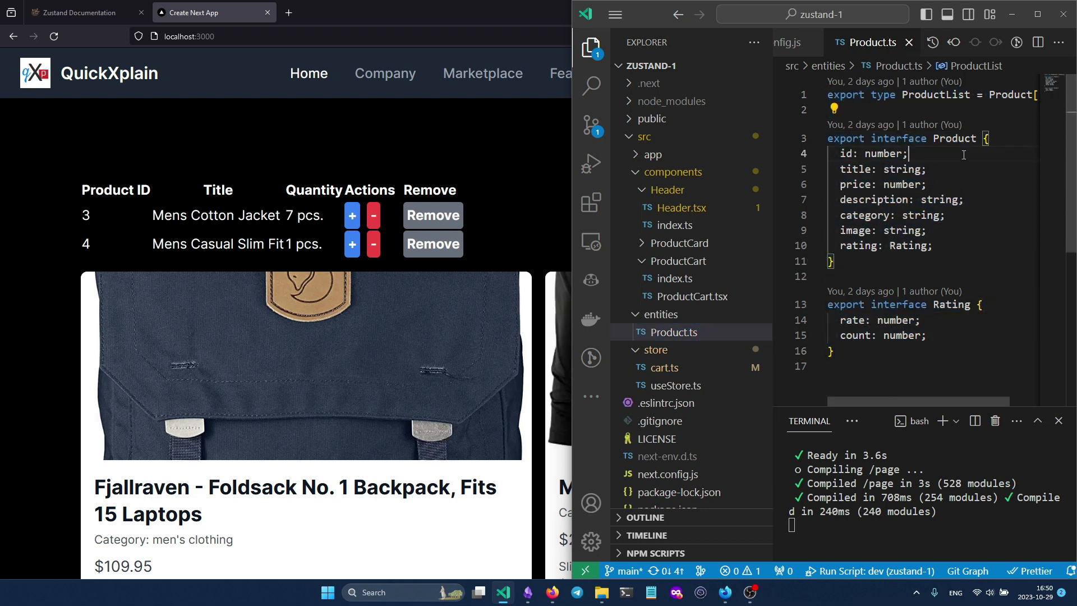
Open src/store/cart.ts to show the CartItem interface and CartStore type
double_click(951, 304)
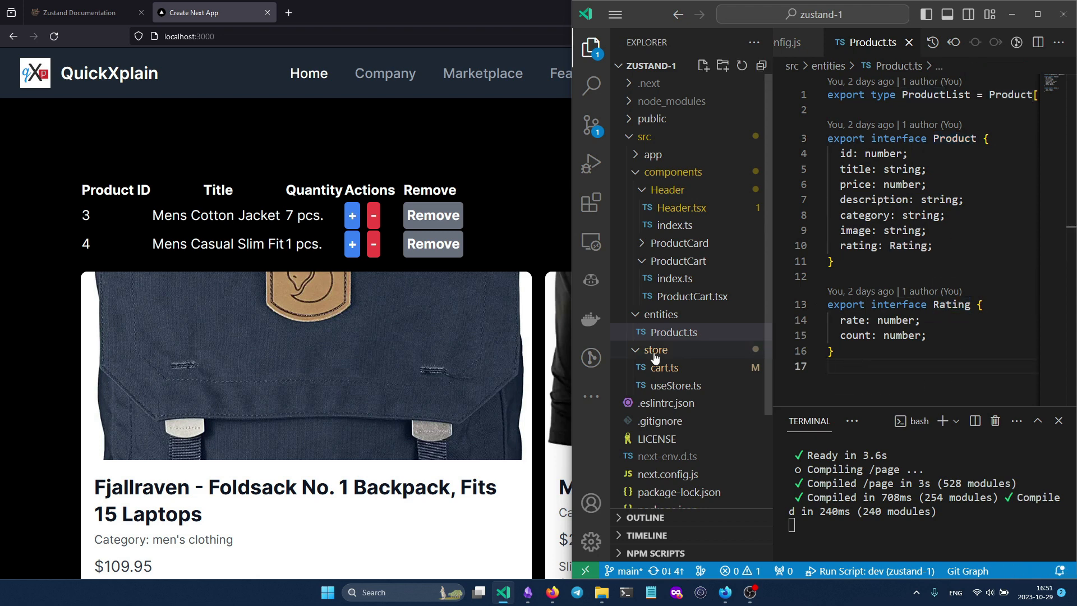
mouse_move(652, 357)
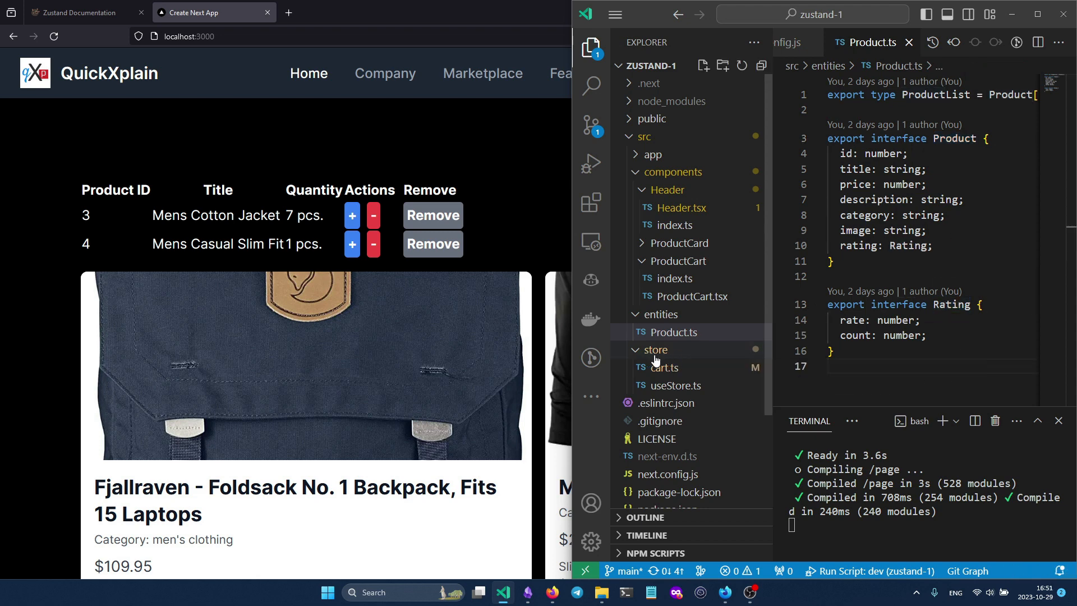
click(676, 331)
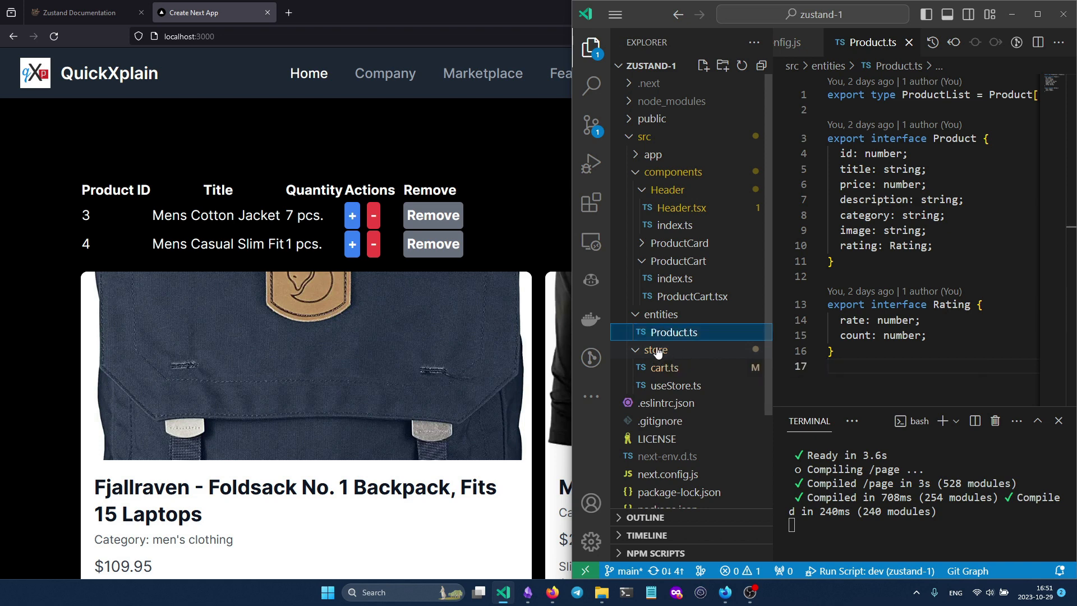
click(663, 367)
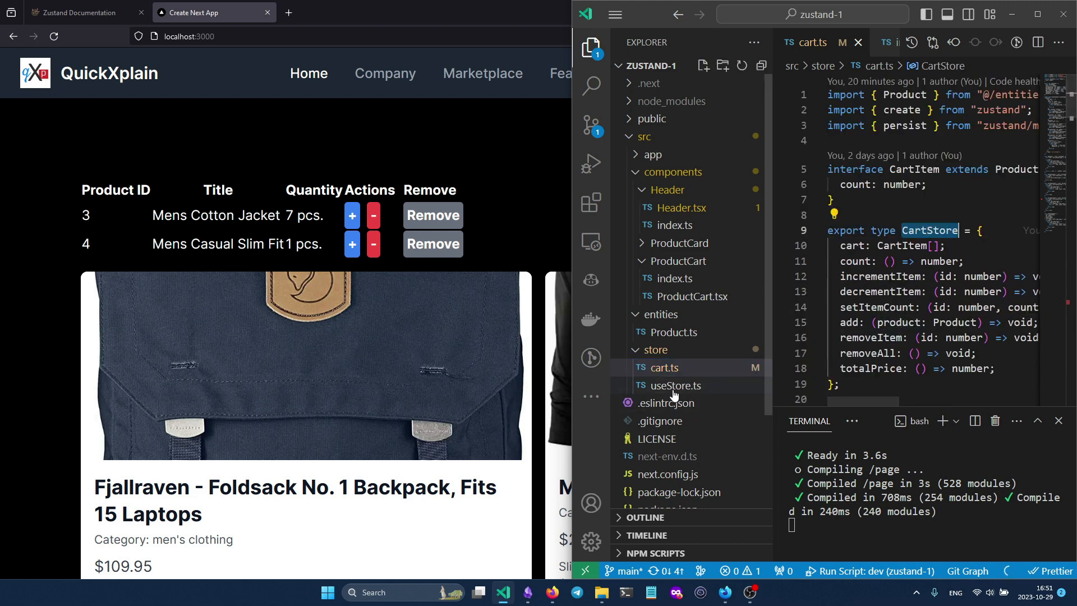
mouse_move(675, 385)
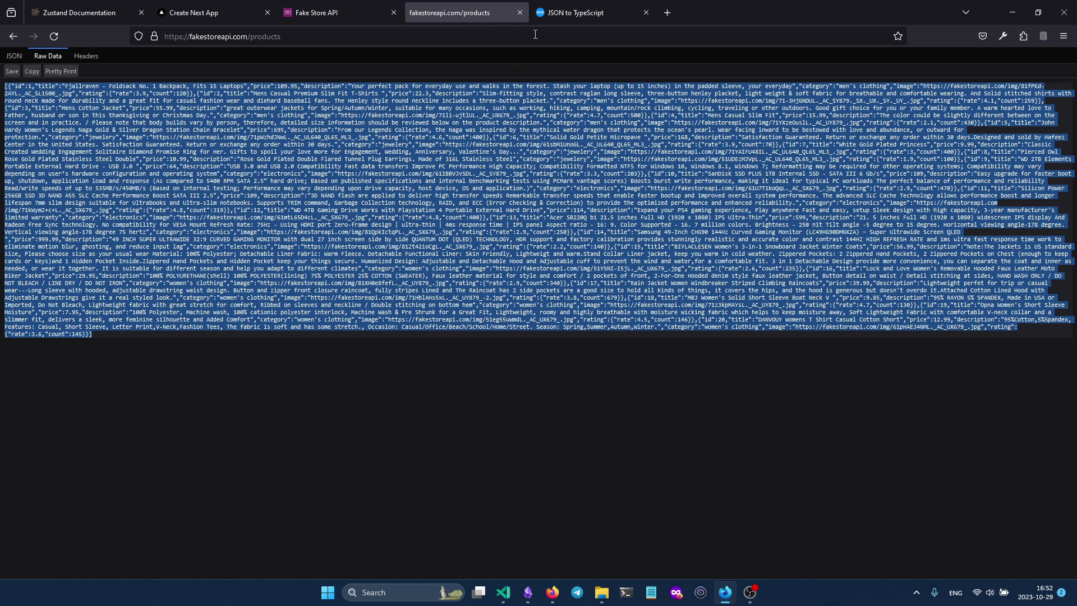
Switch to the Fake Store API products JSON tab in Firefox
click(590, 13)
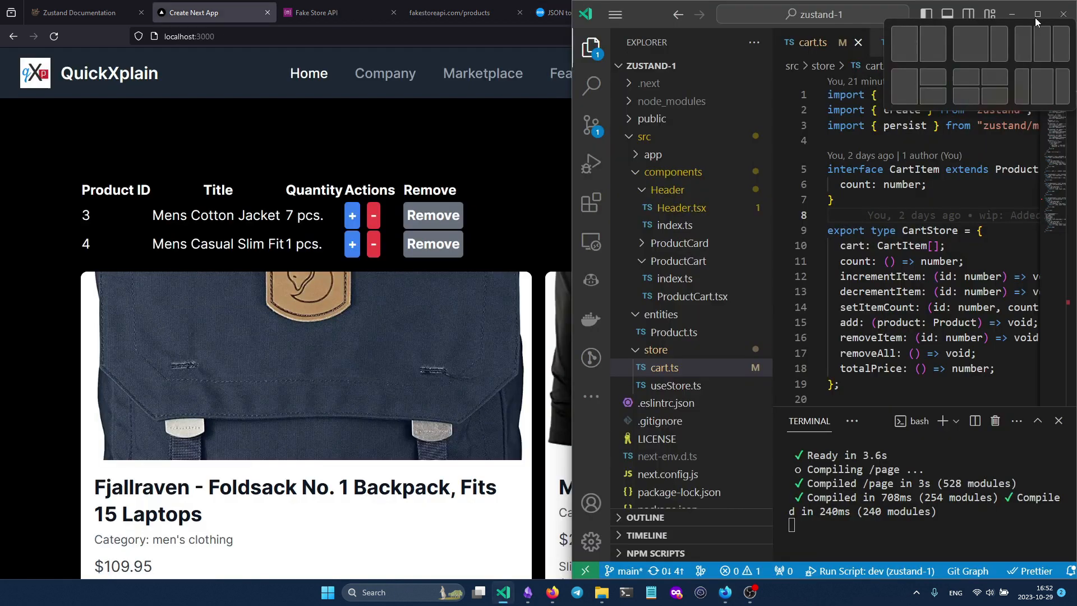
Maximize VS Code, open src/app/page.tsx and scroll to the products.map rendering
click(1036, 14)
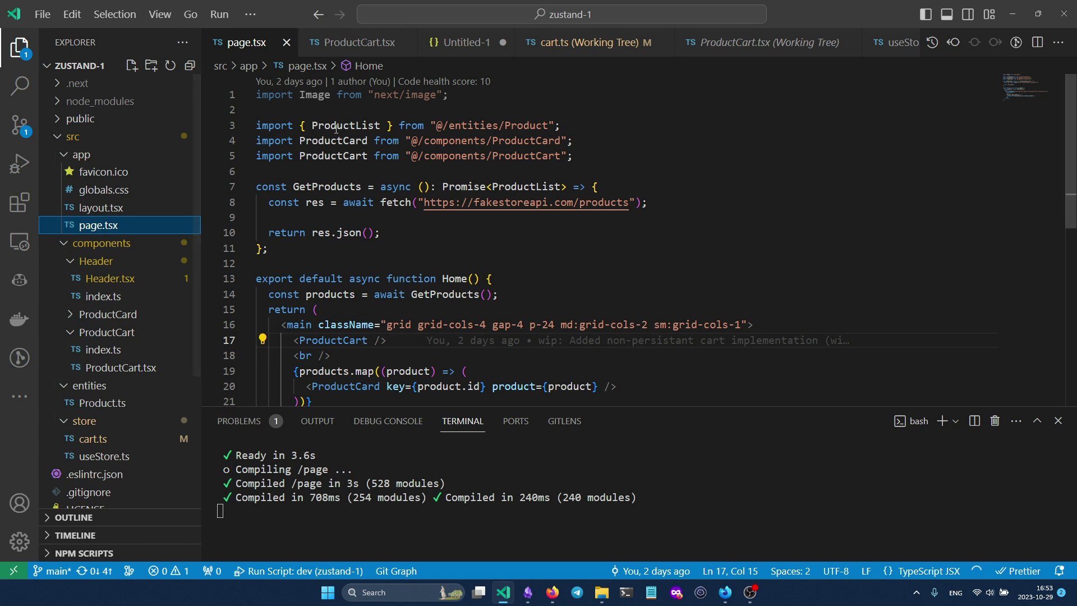
double_click(345, 125)
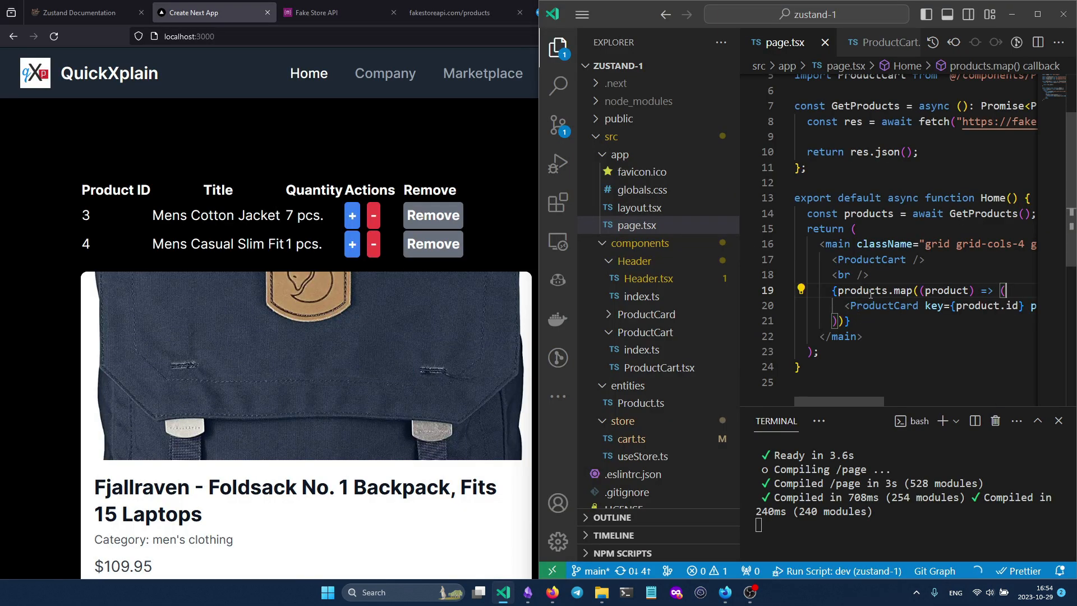
scroll(down, 3)
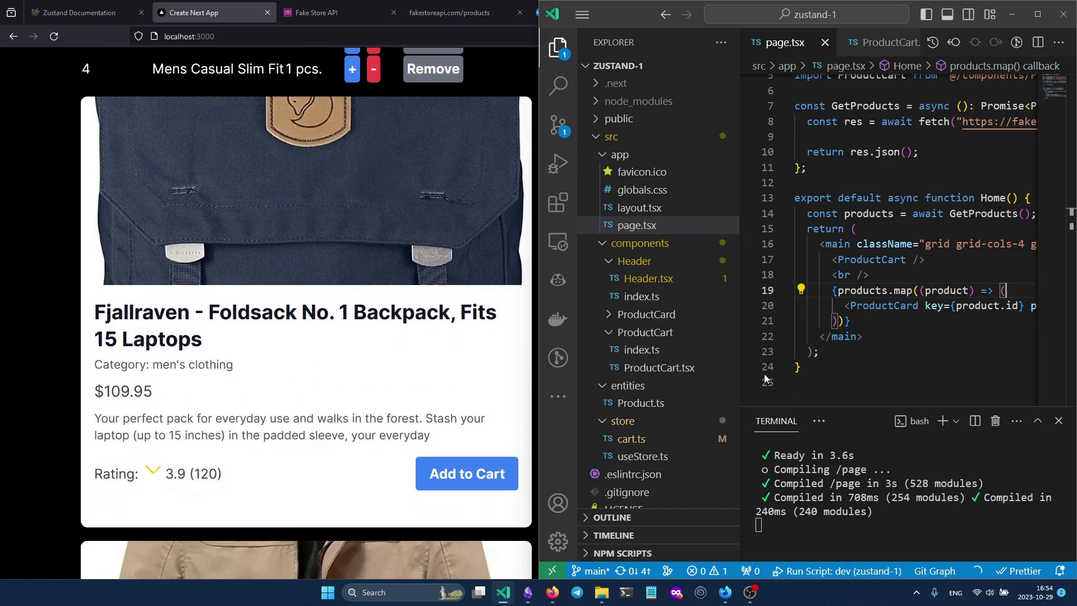
Open ProductCard.tsx and scroll through the card component's source
click(664, 367)
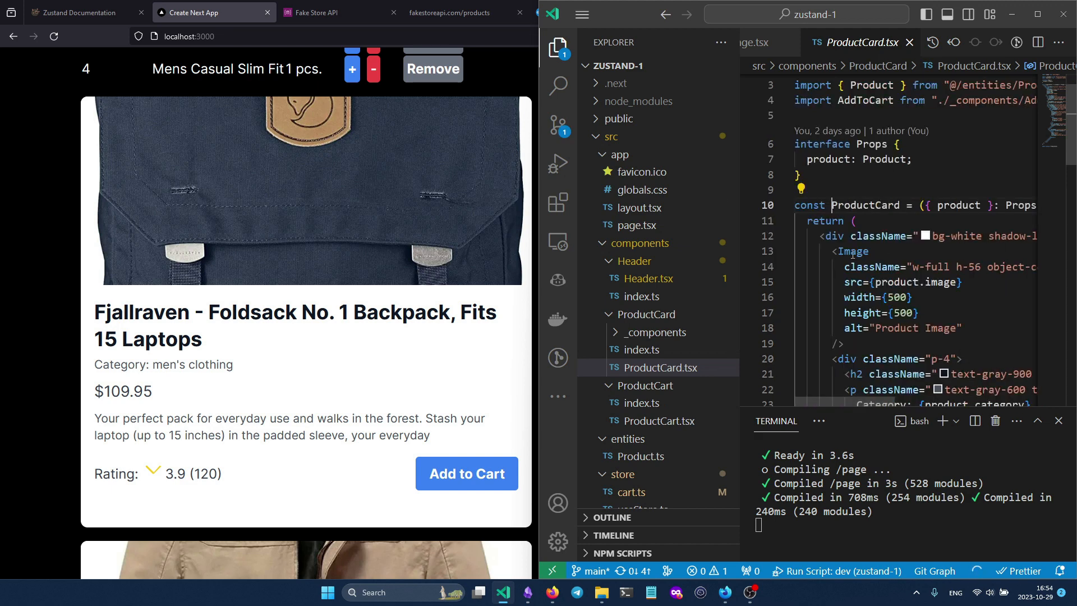
scroll(down, 3)
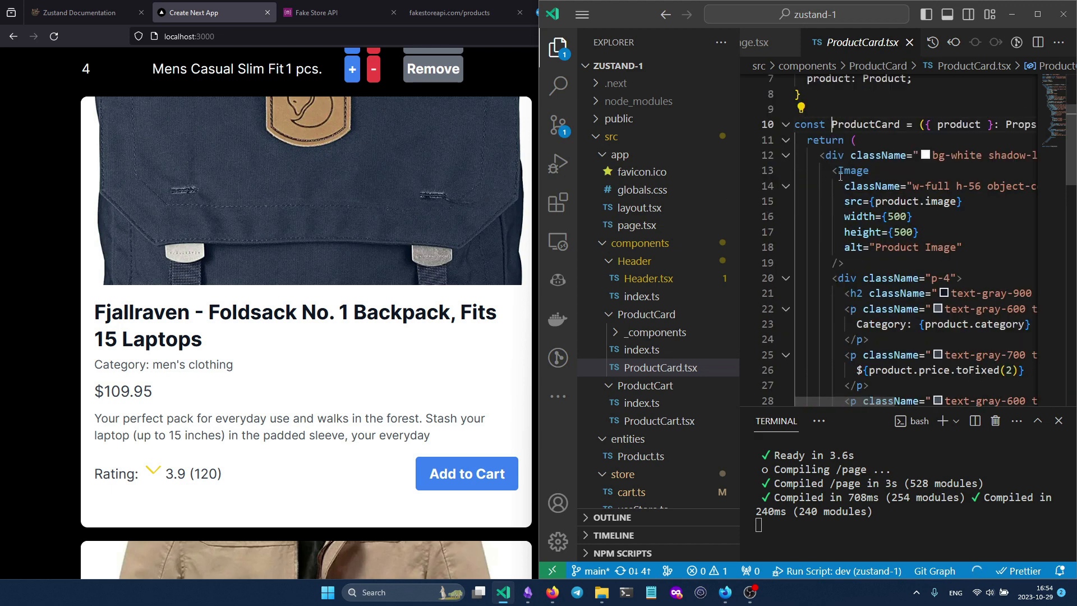
scroll(down, 3)
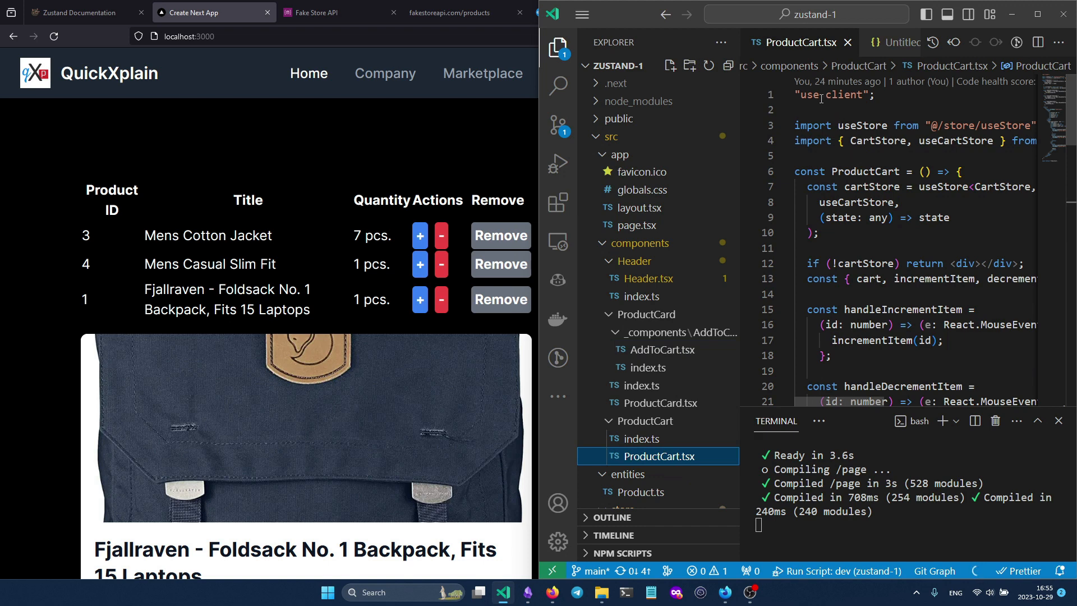
mouse_move(743, 159)
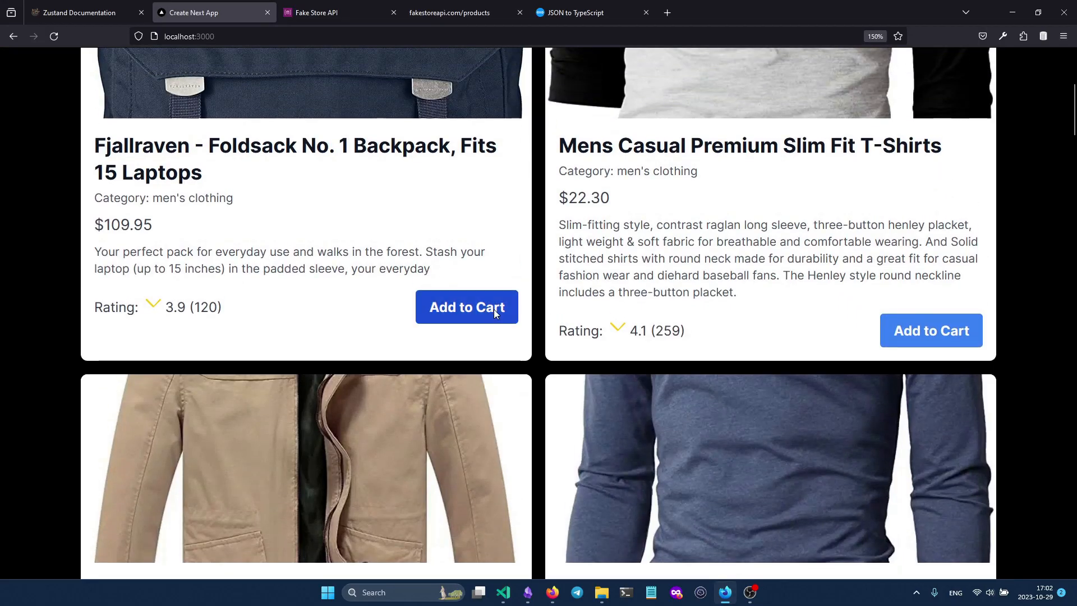
Scroll the shop page to the Fjallraven backpack and Slim Fit T-Shirts cards
scroll(down, 3)
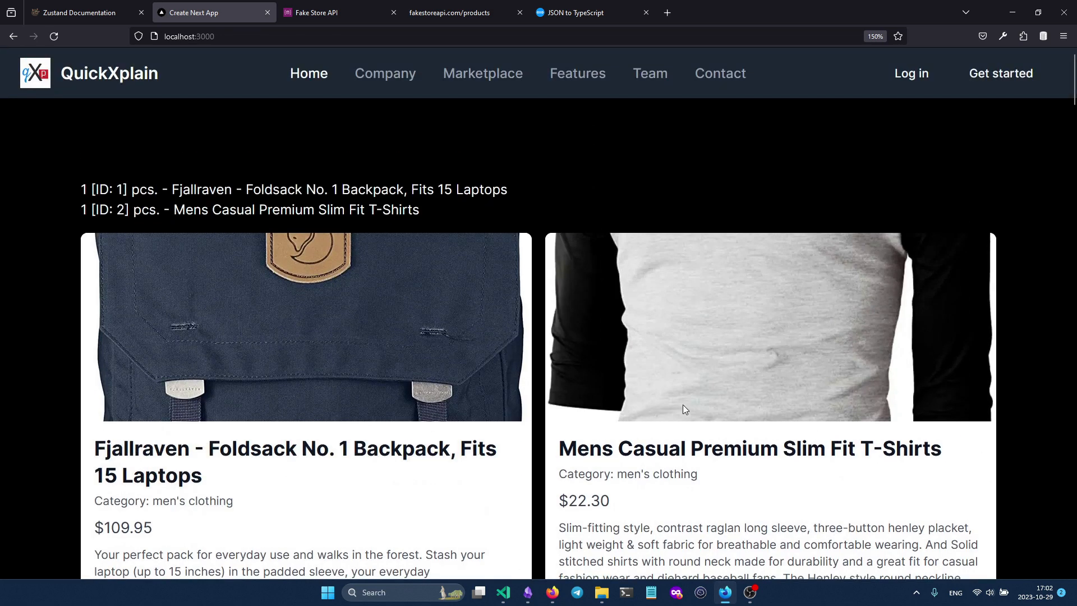
mouse_move(156, 189)
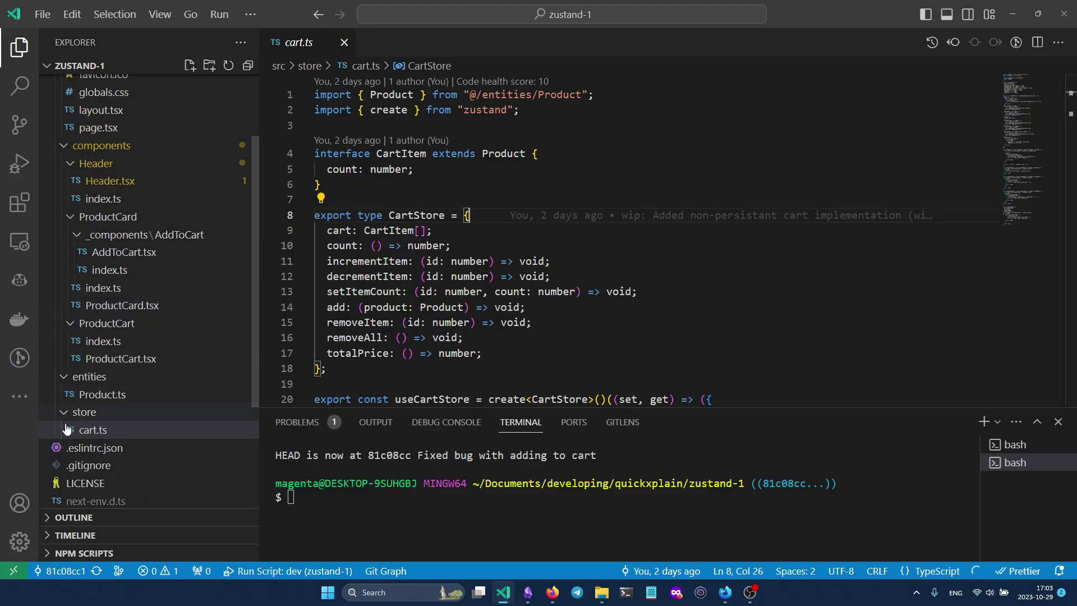
mouse_move(127, 205)
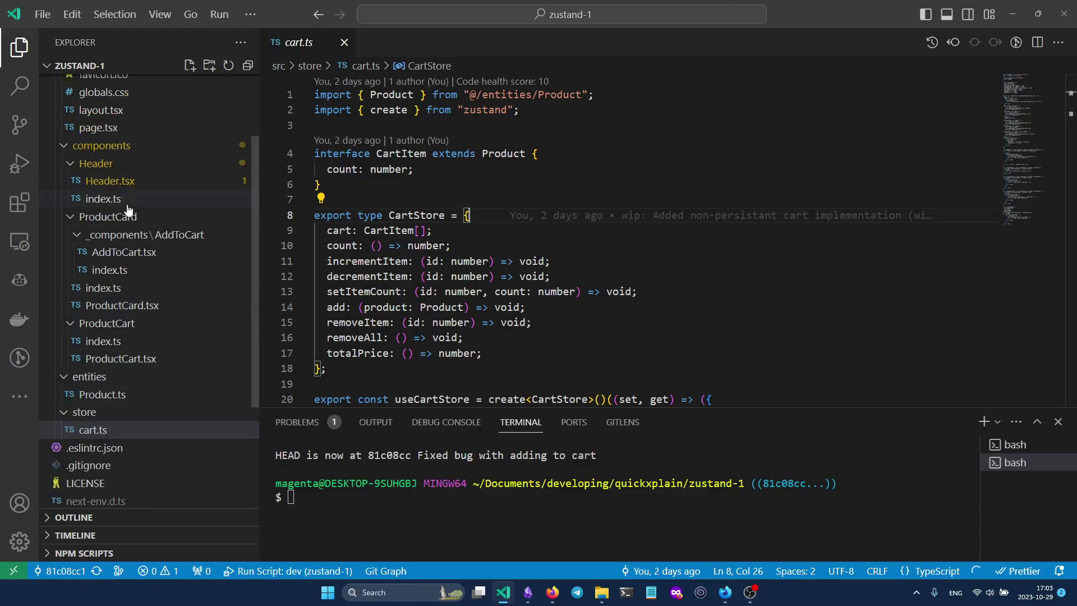
Scroll the Explorer and open the cart store file cart.ts
scroll(down, 3)
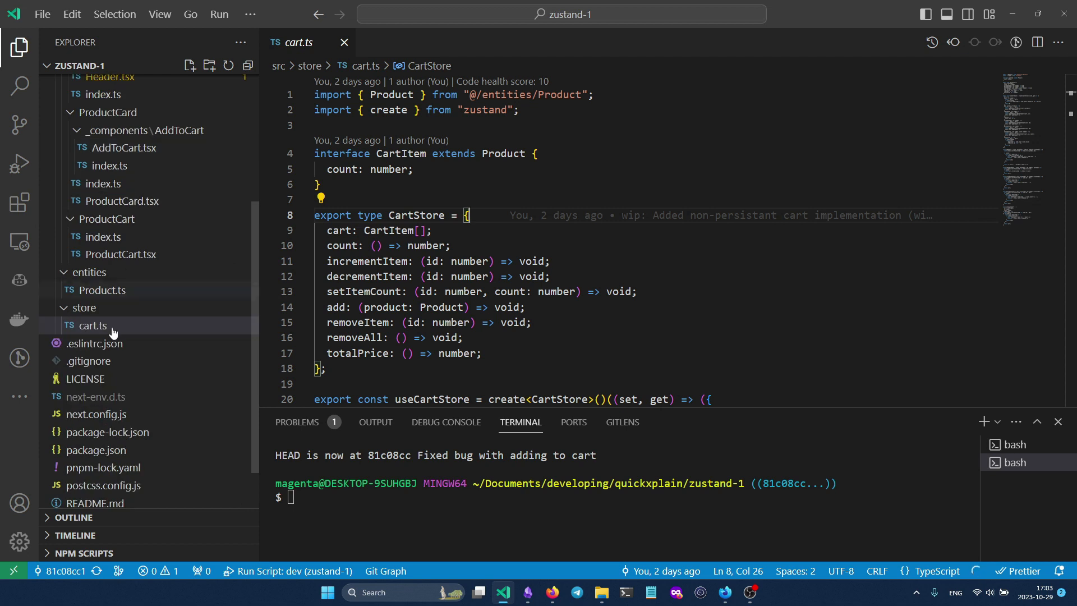
click(92, 324)
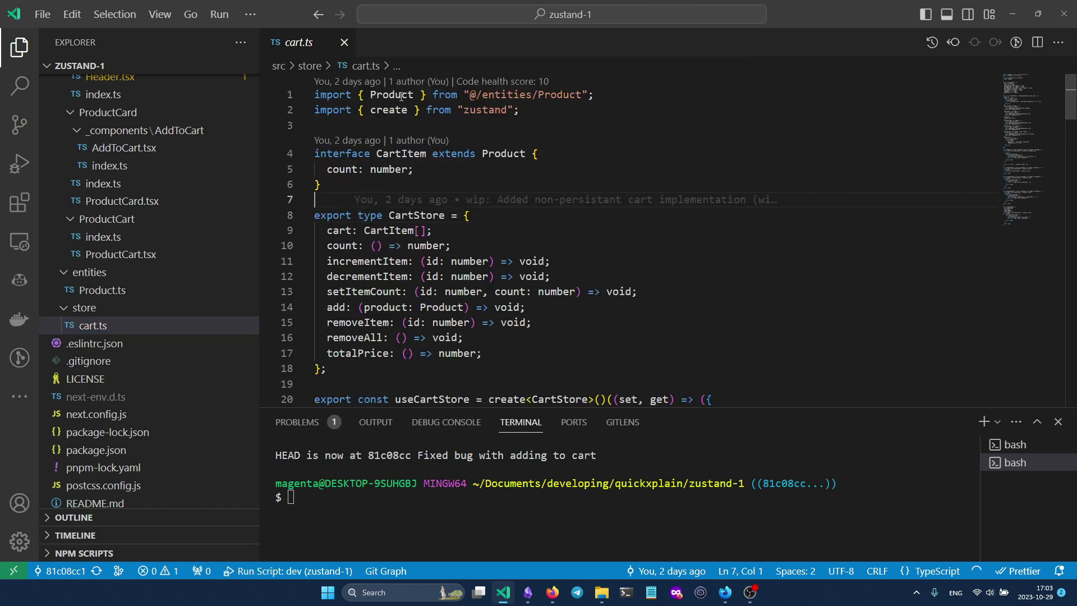
mouse_move(526, 95)
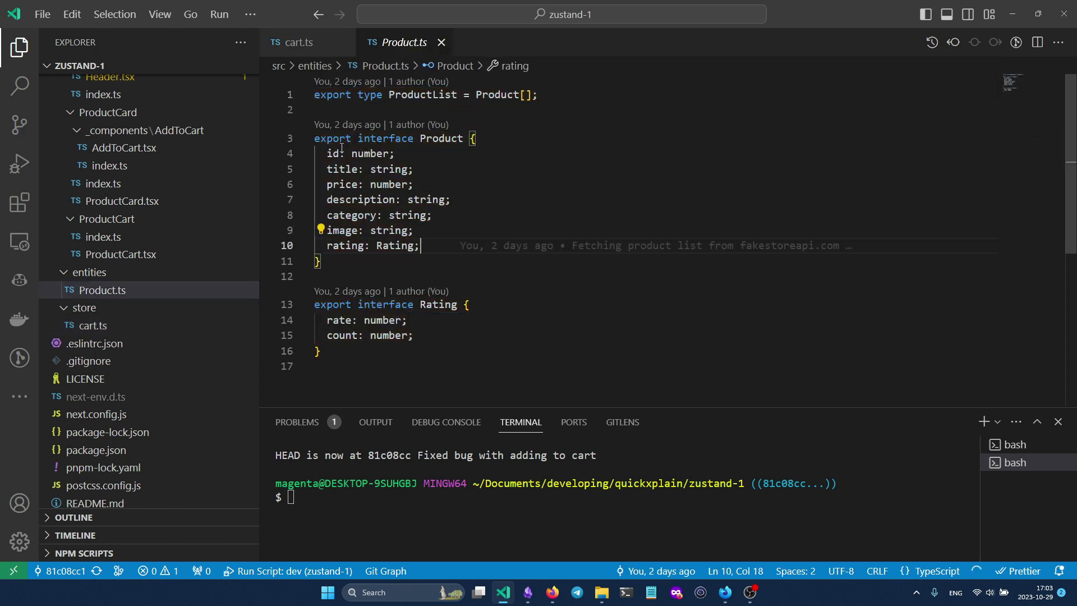
mouse_move(337, 169)
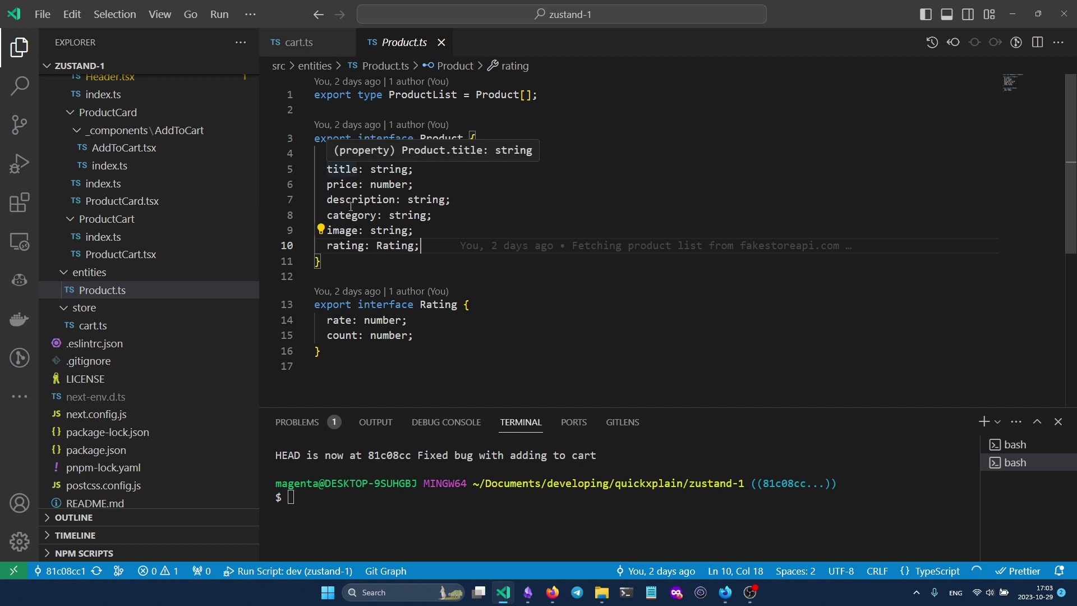
Bring the cart.ts tab back in front of Product.ts
click(296, 42)
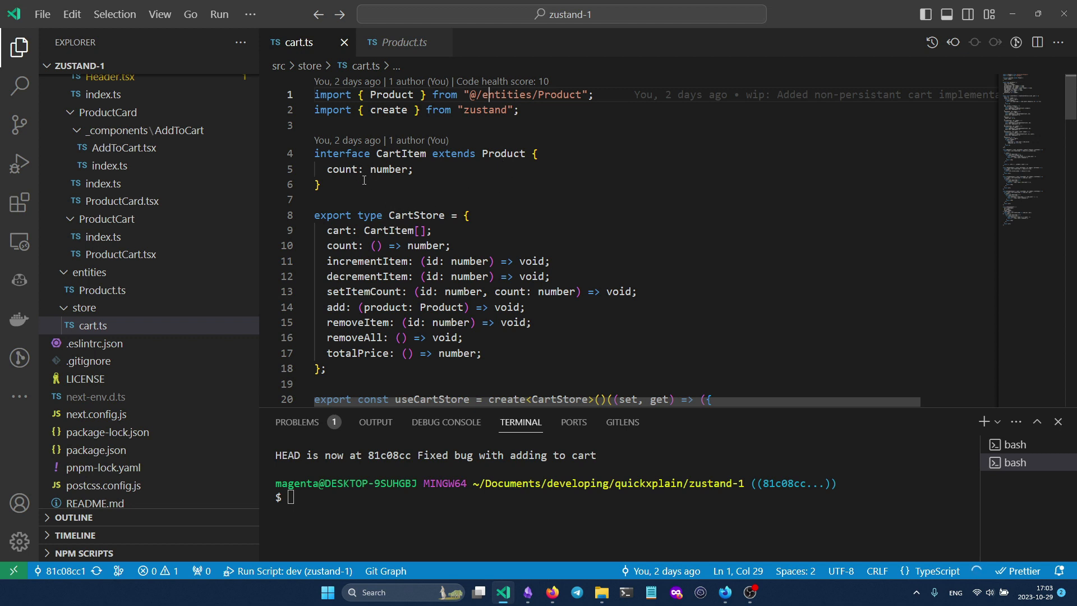
mouse_move(342, 169)
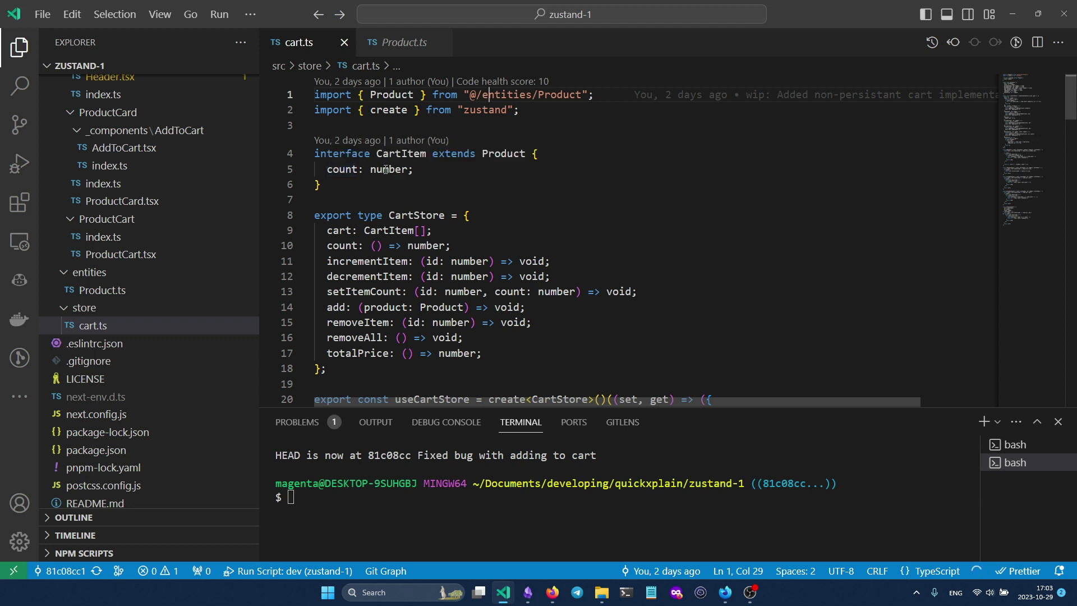
mouse_move(350, 177)
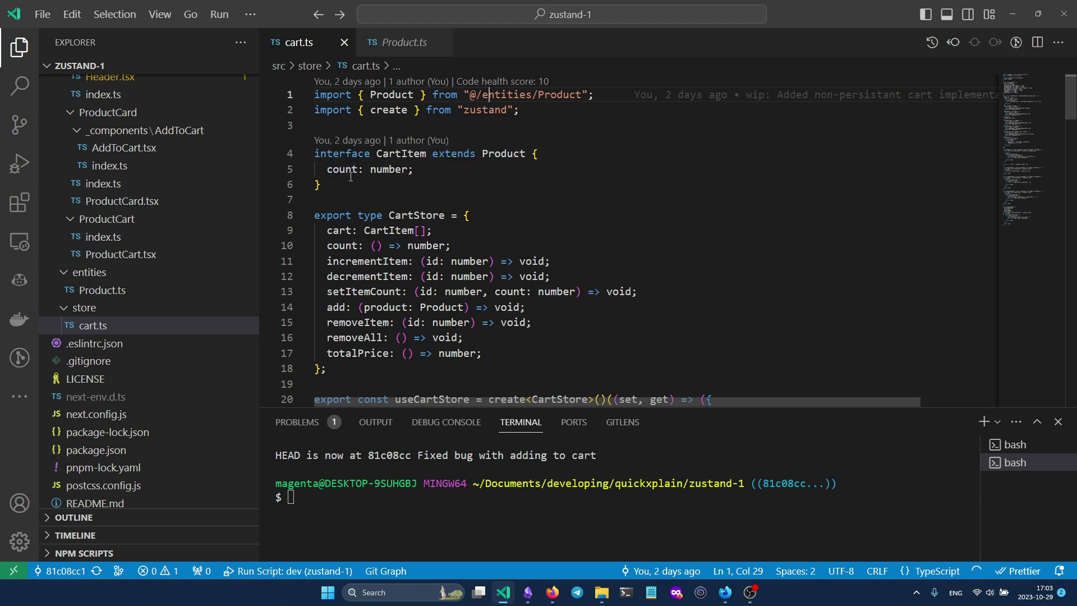
mouse_move(456, 178)
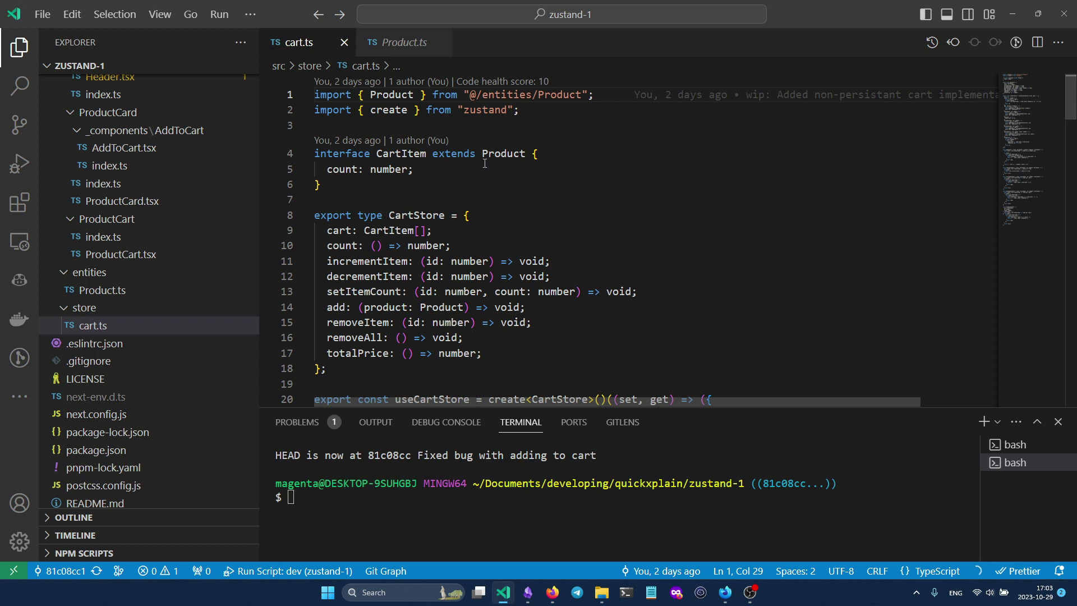
mouse_move(465, 181)
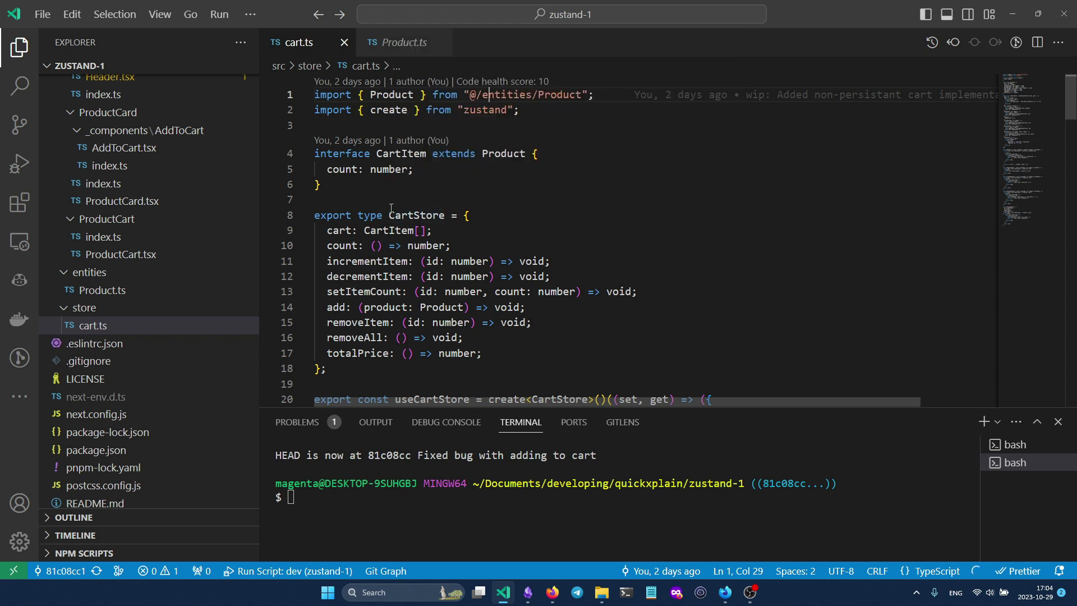
mouse_move(391, 230)
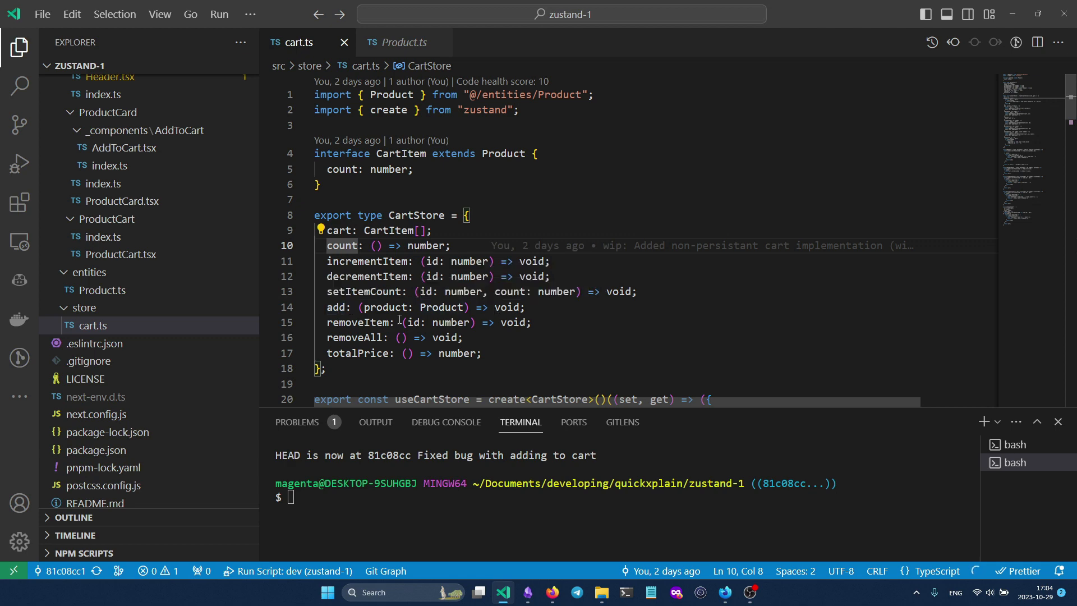
Scroll through the useCartStore helpers in cart.ts and select the updatedCart variable
scroll(down, 3)
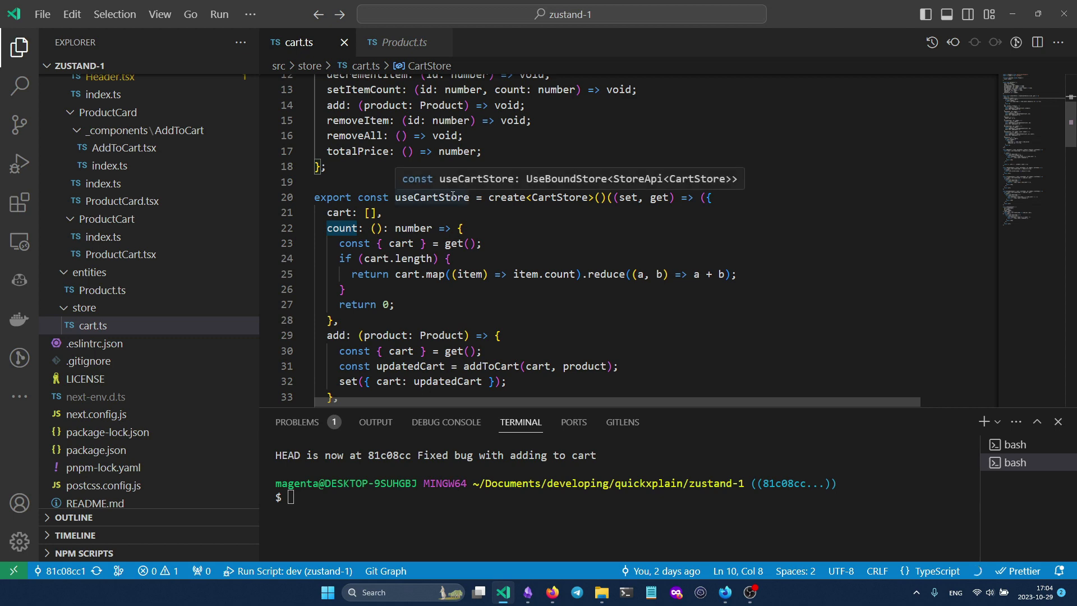
scroll(down, 3)
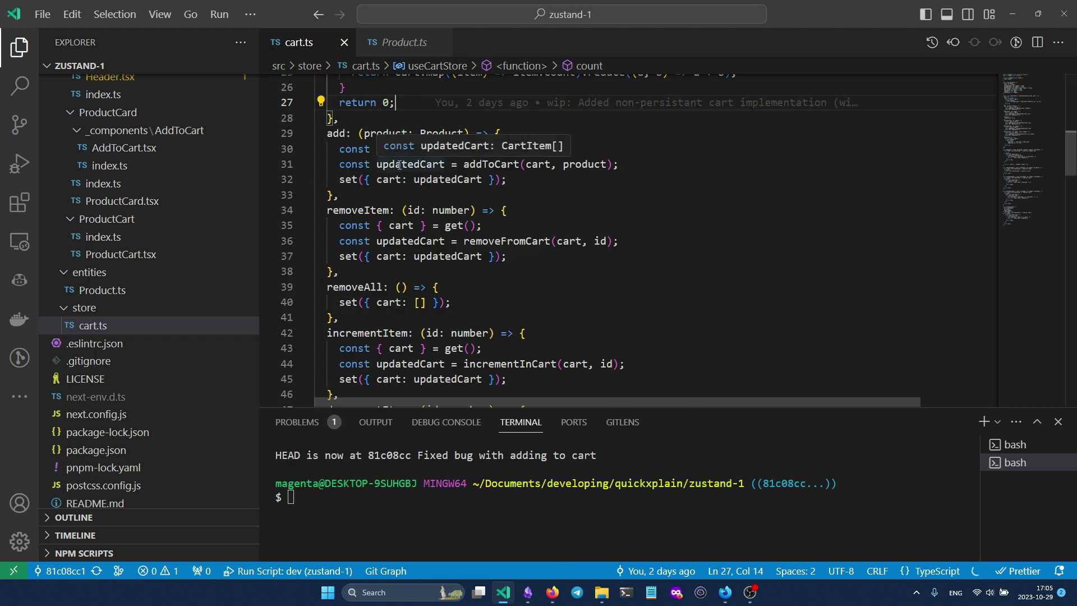
double_click(490, 165)
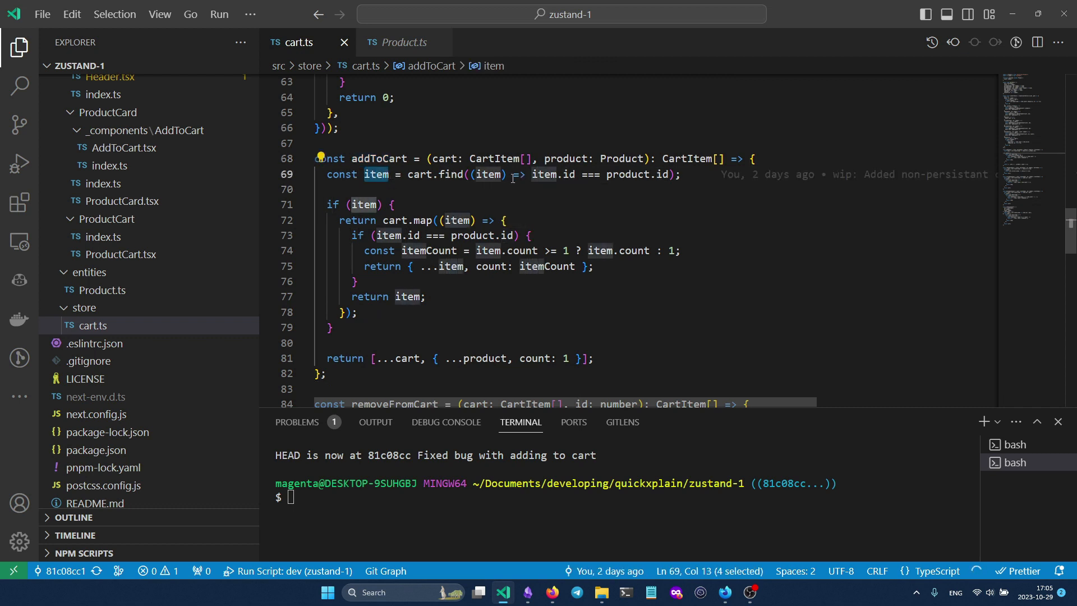
mouse_move(539, 207)
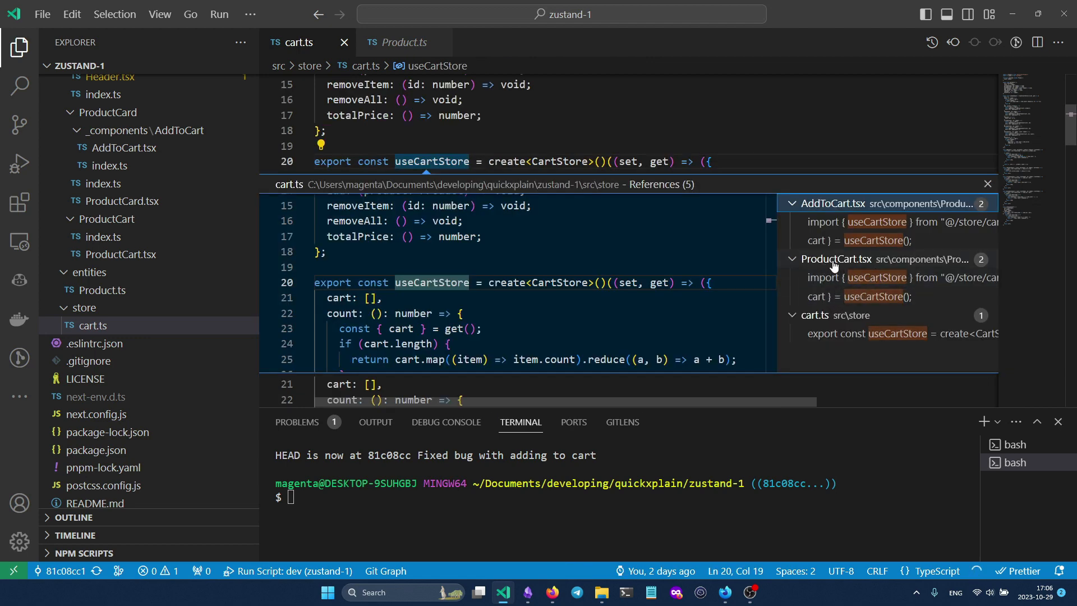
mouse_move(847, 216)
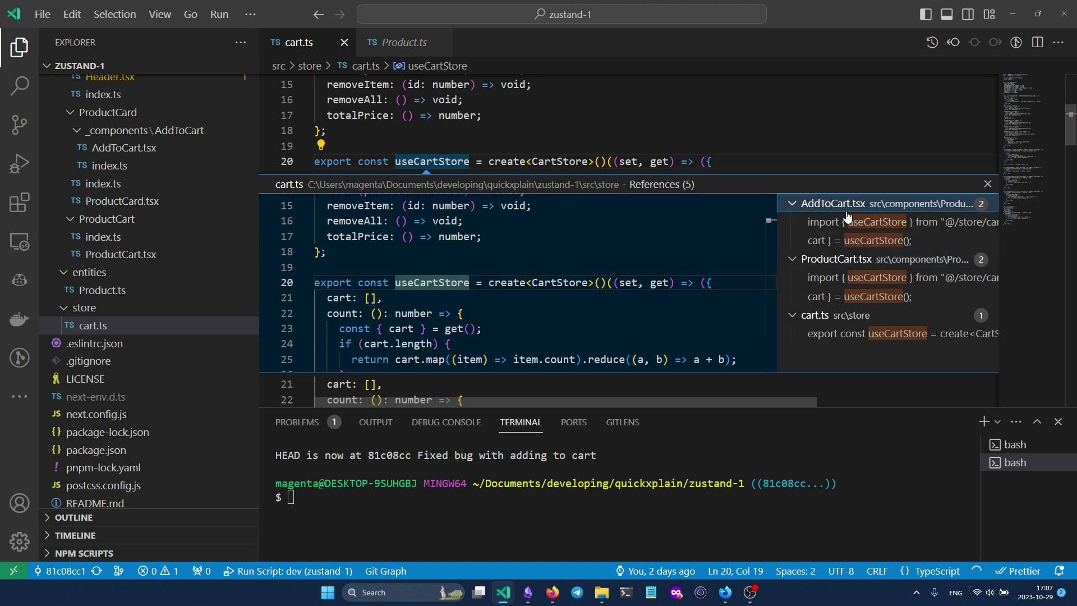
mouse_move(851, 240)
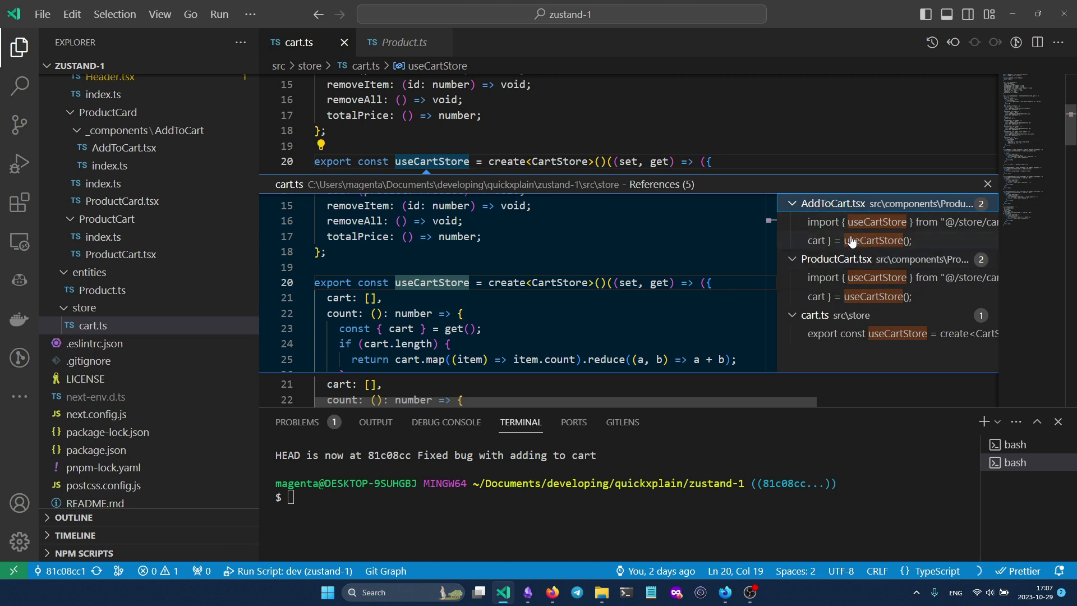
Preview the useCartStore usages in AddToCart.tsx and ProductCart.tsx, then close the references peek
click(871, 239)
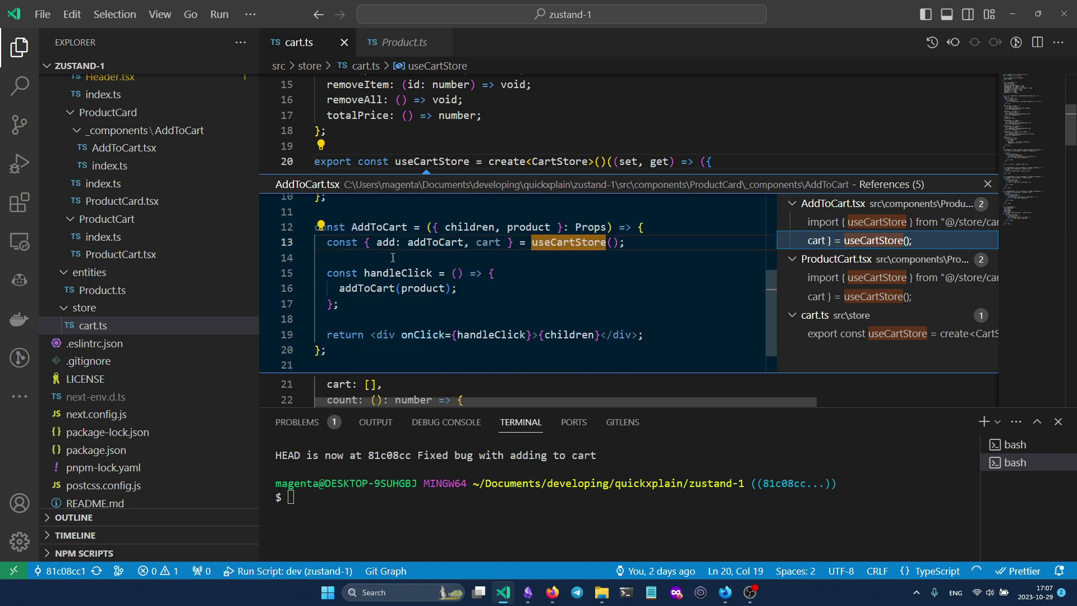
mouse_move(385, 242)
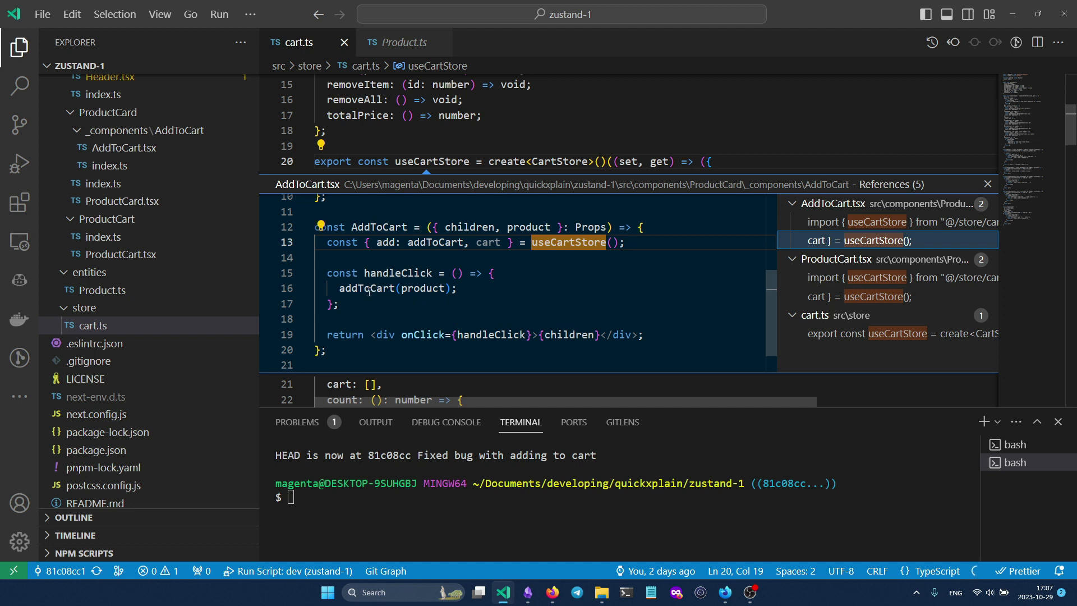
mouse_move(381, 288)
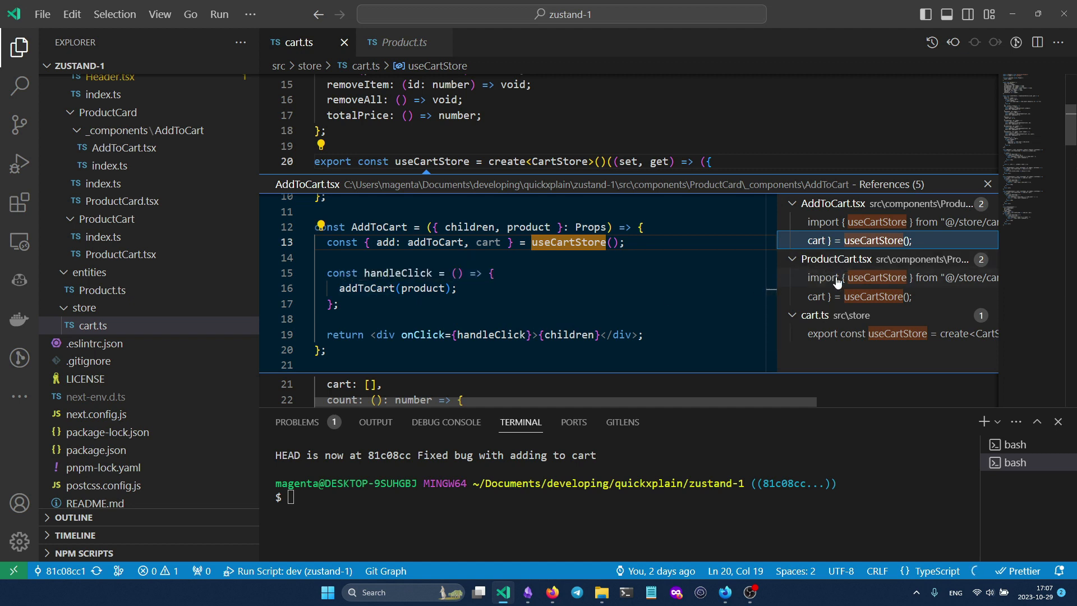
click(864, 296)
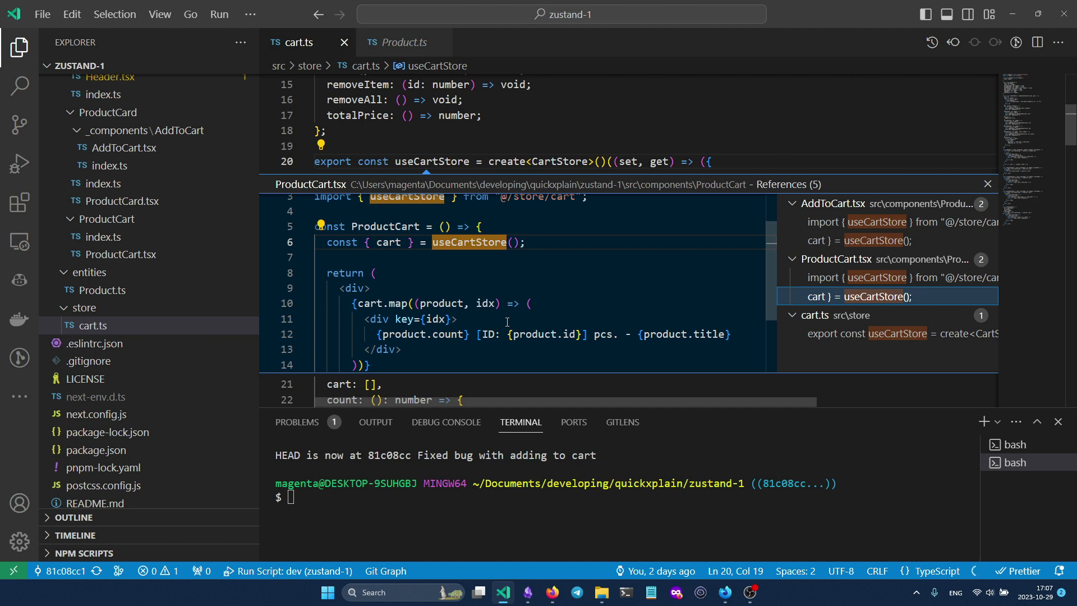
click(986, 183)
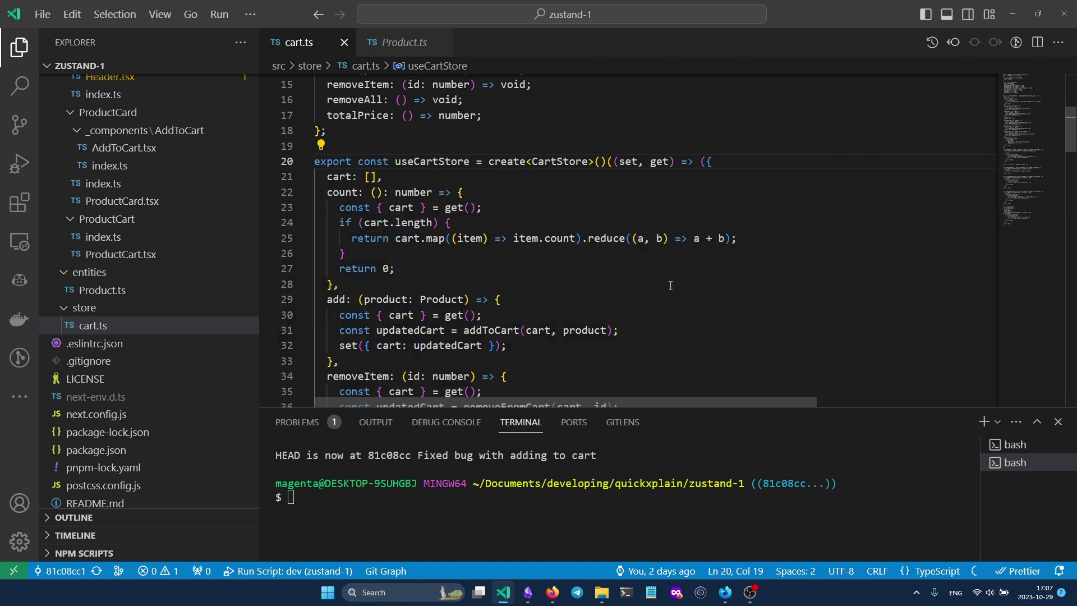
mouse_move(641, 297)
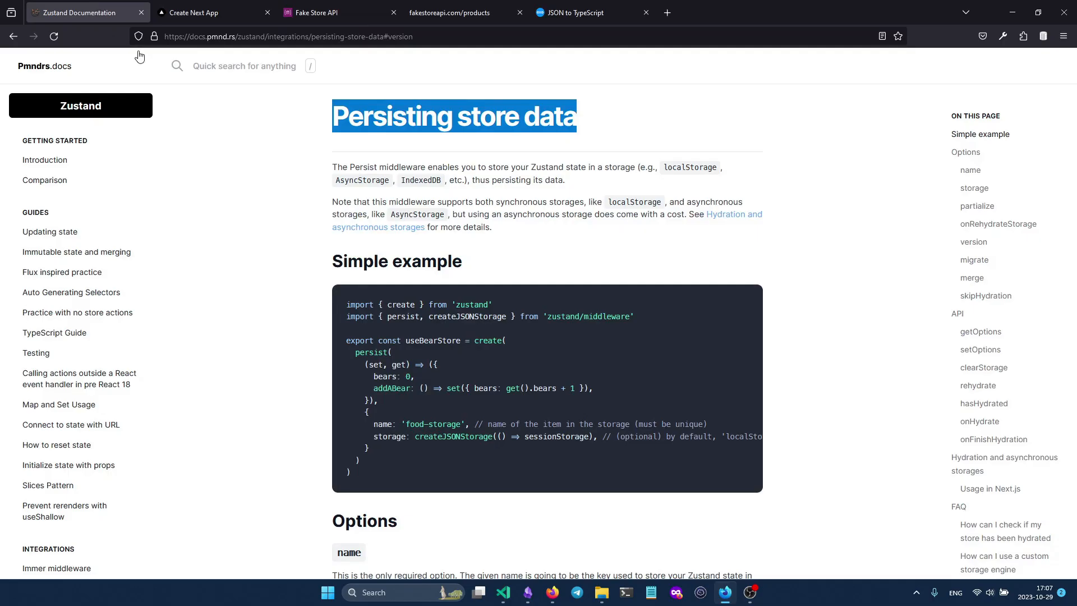
Zoom in on the Persisting store data guide and highlight the persist middleware import
key(ctrl+plus)
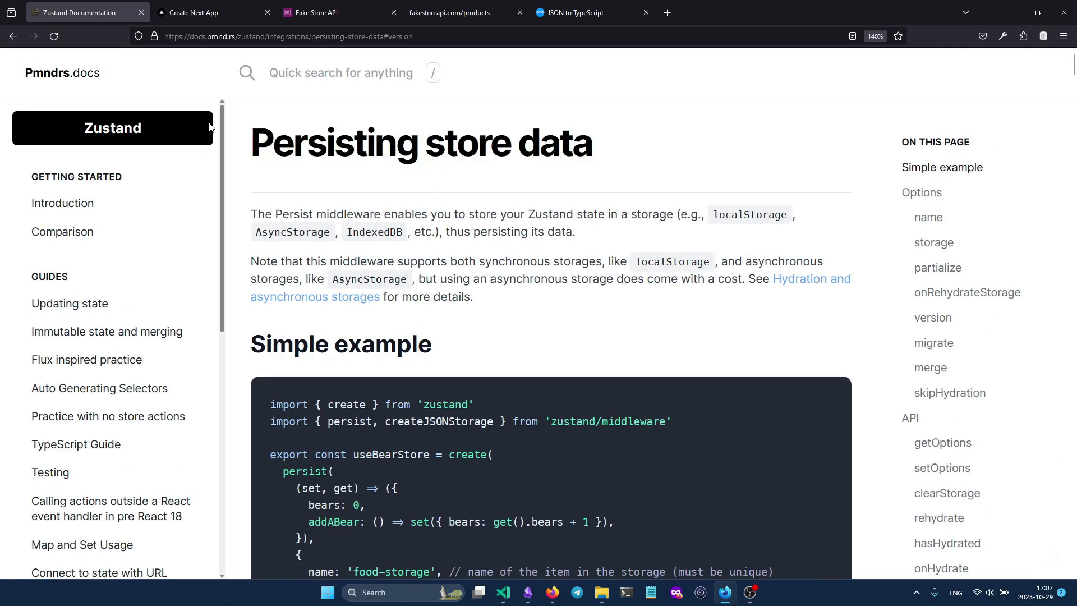
mouse_move(245, 149)
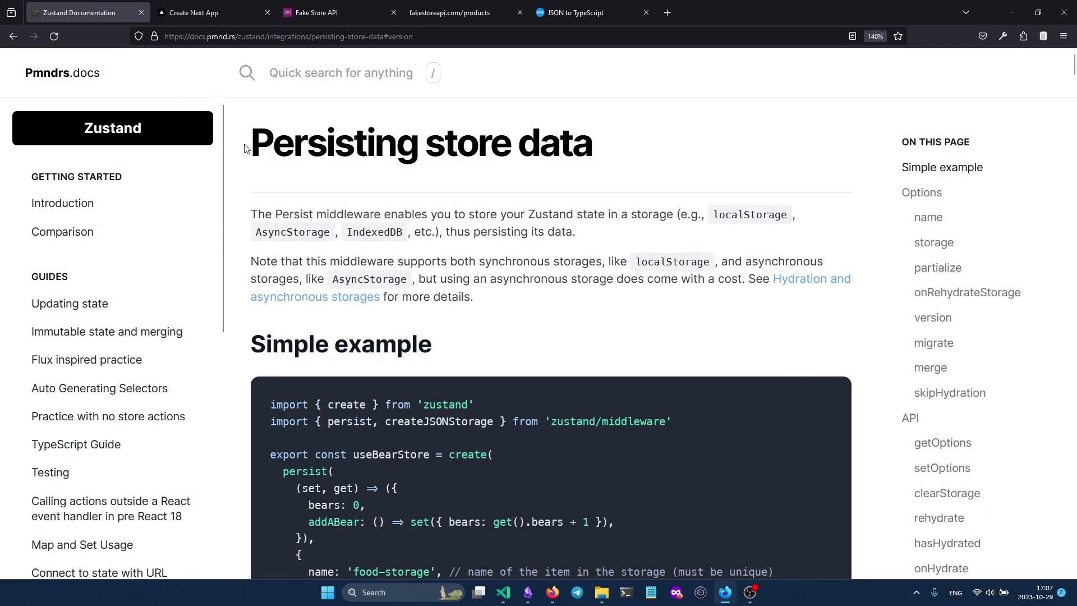
scroll(down, 3)
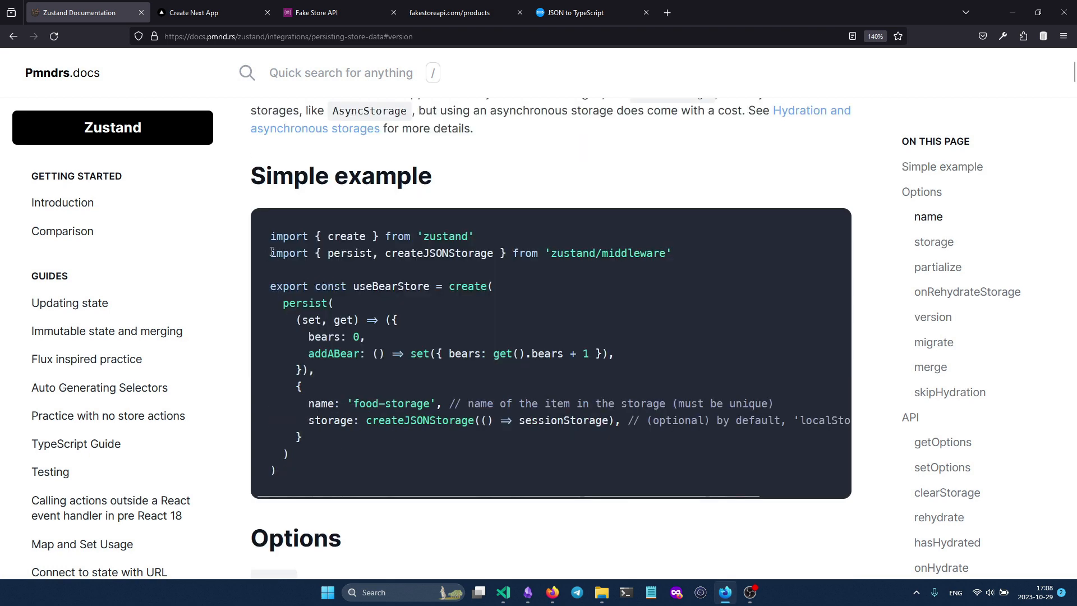
drag(270, 253, 439, 253)
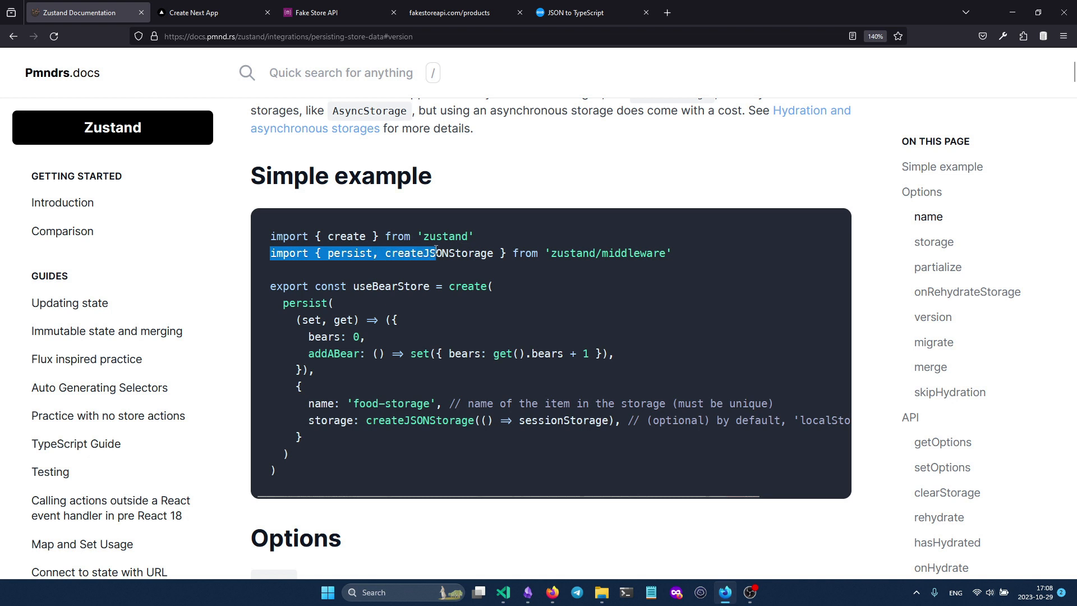
click(350, 253)
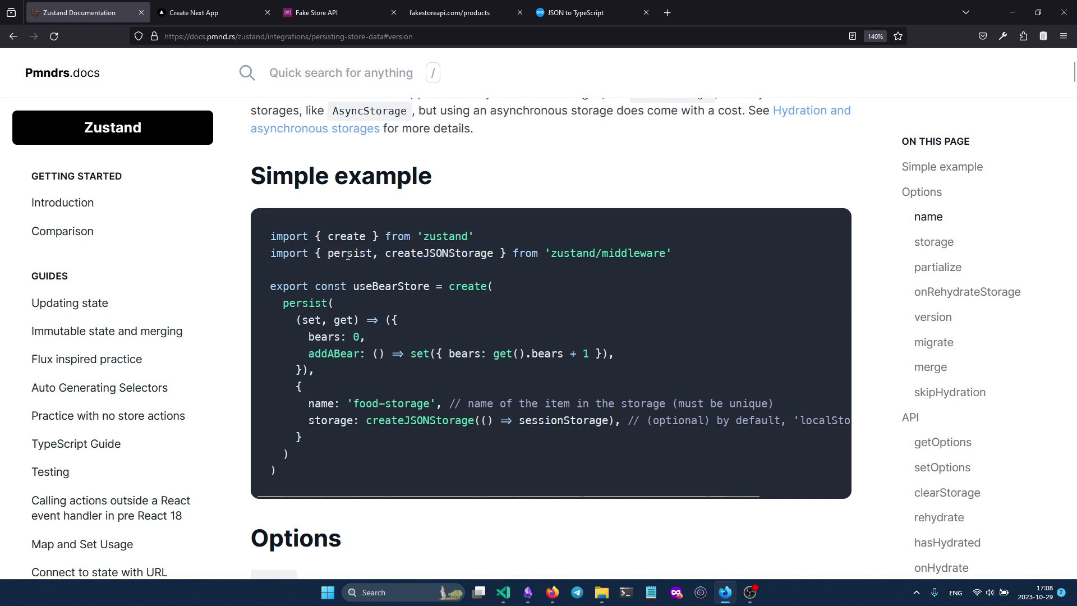
double_click(348, 253)
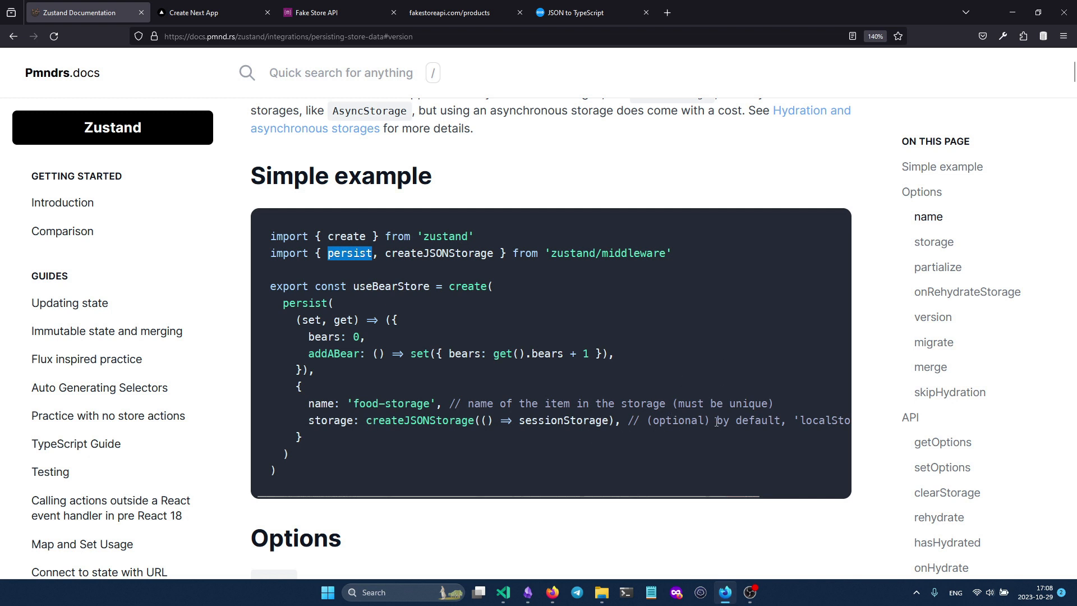
Scroll through the simple persist example and highlight the food-storage storage name
scroll(right, 3)
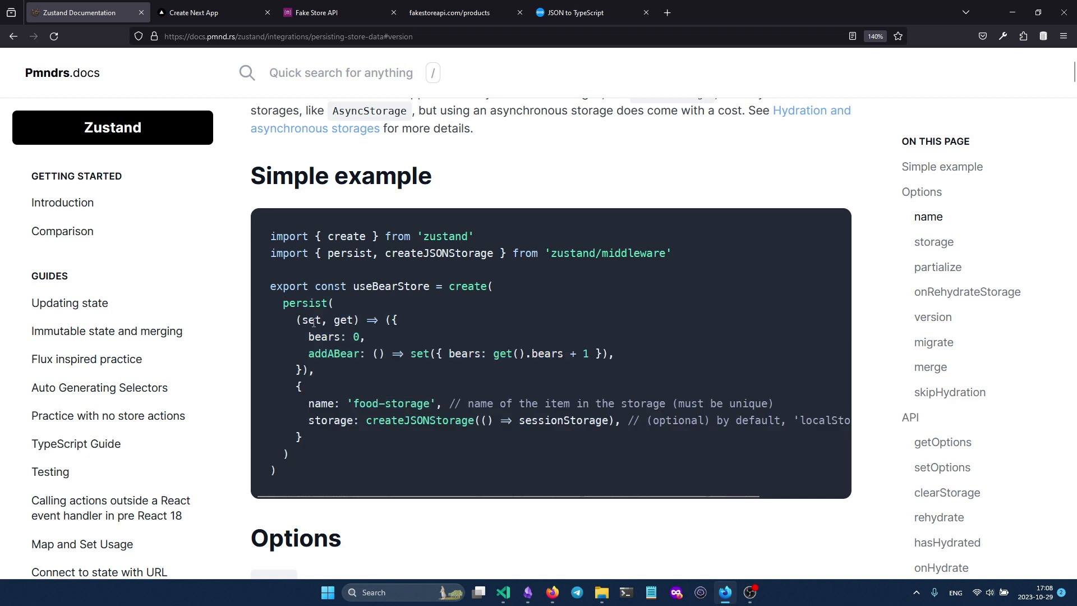
drag(296, 320, 313, 370)
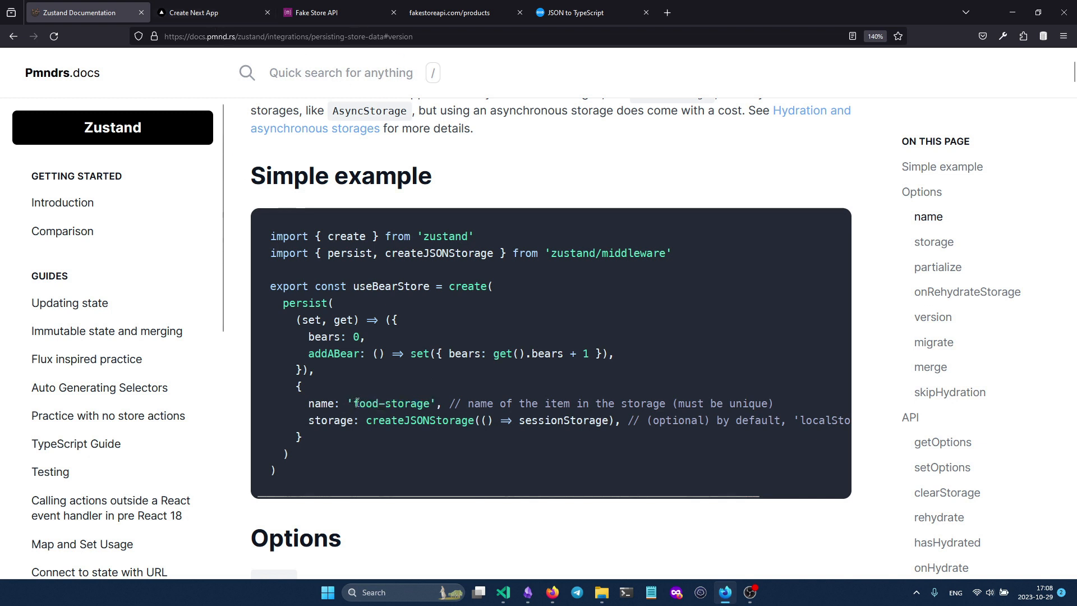
double_click(391, 403)
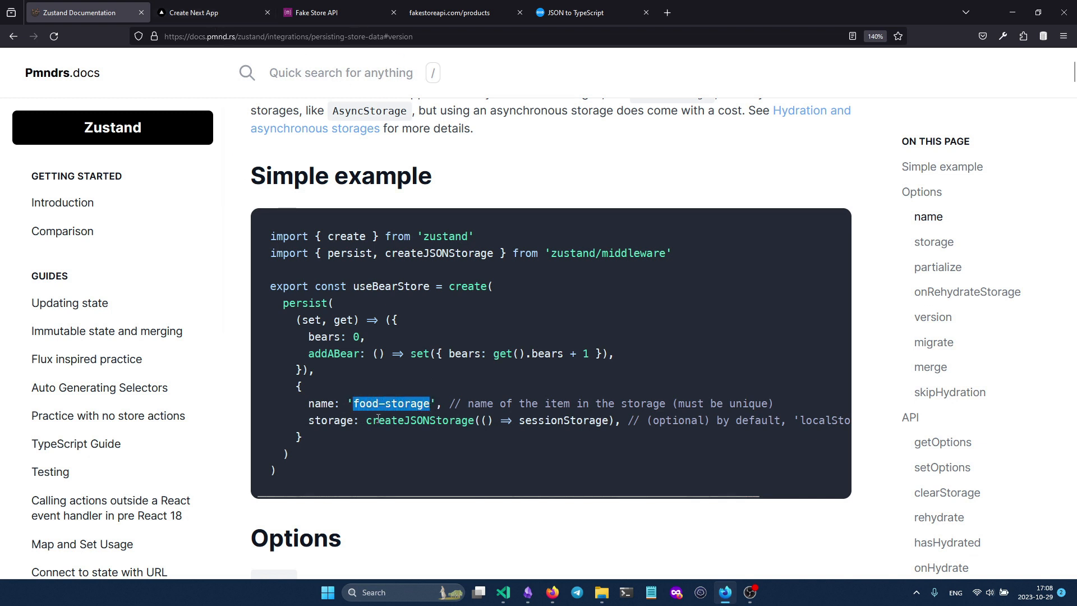
click(502, 592)
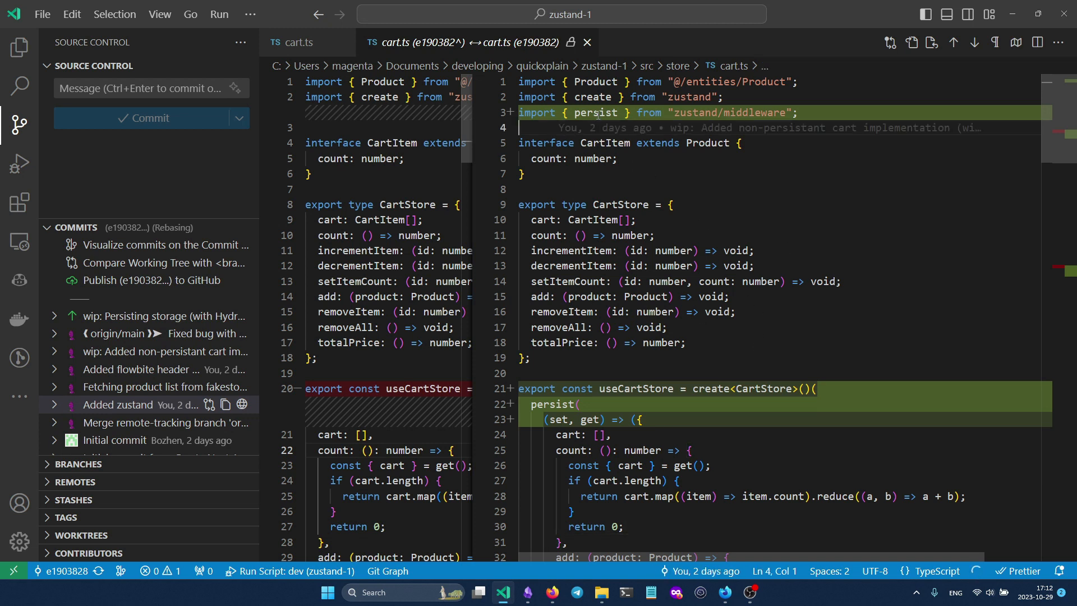
Highlight persist on the added import line and scroll through the cart.ts diff
double_click(596, 113)
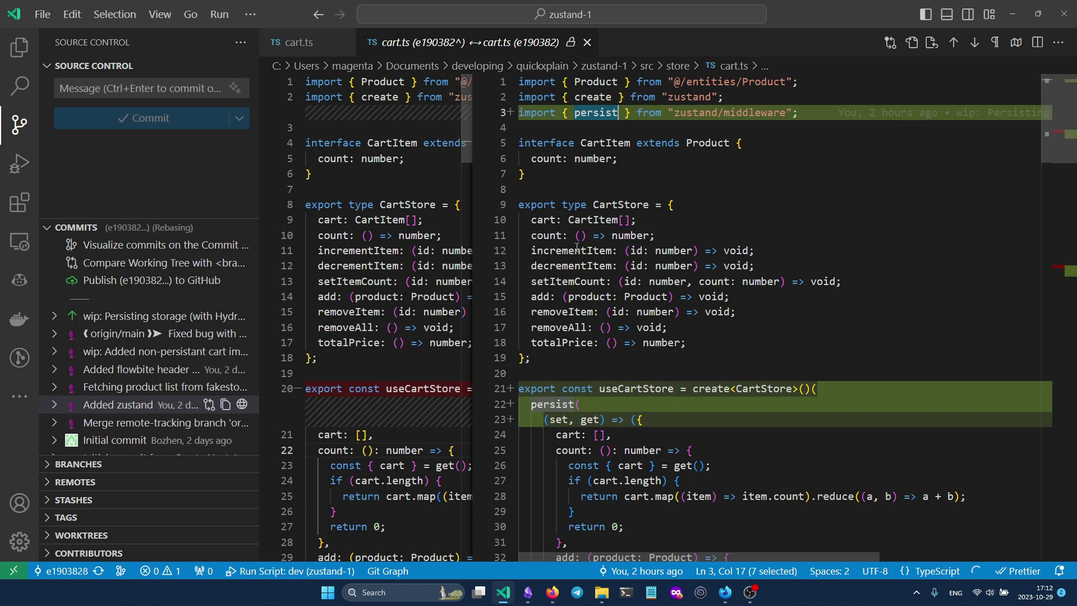
scroll(down, 3)
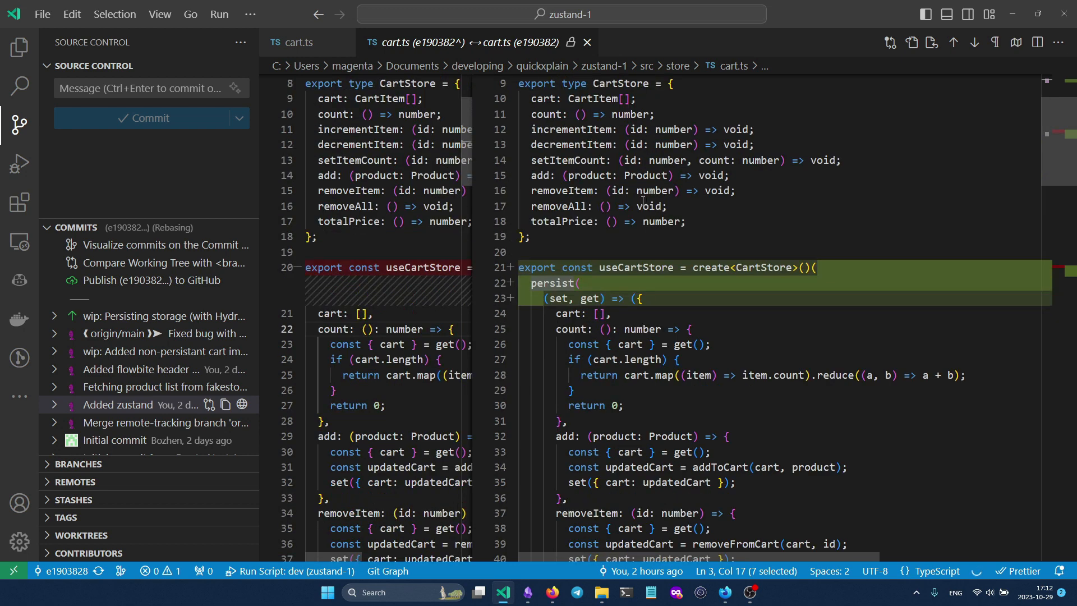
scroll(down, 3)
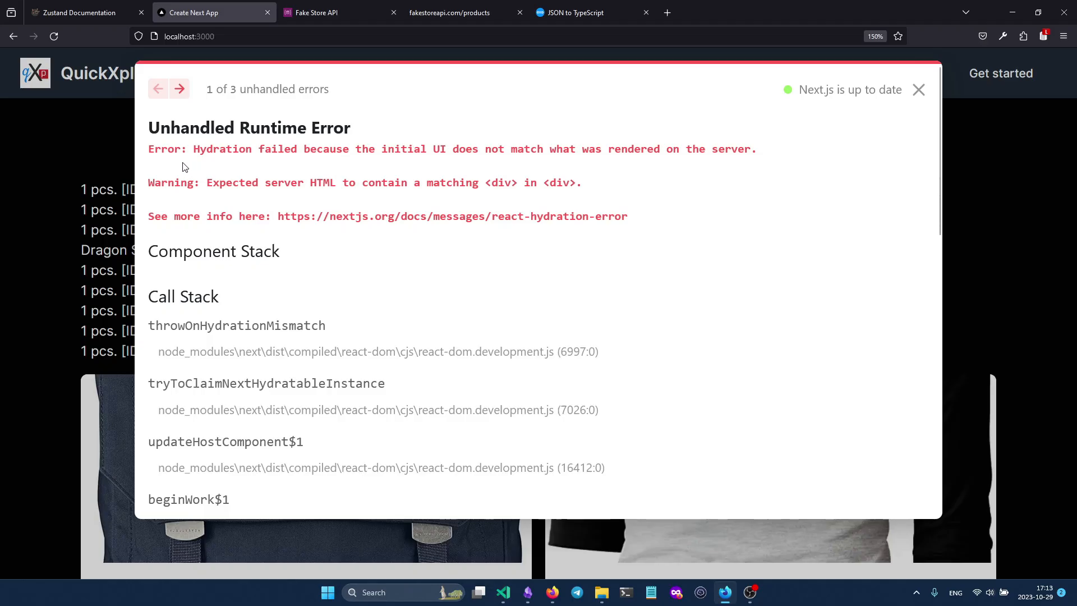
mouse_move(315, 161)
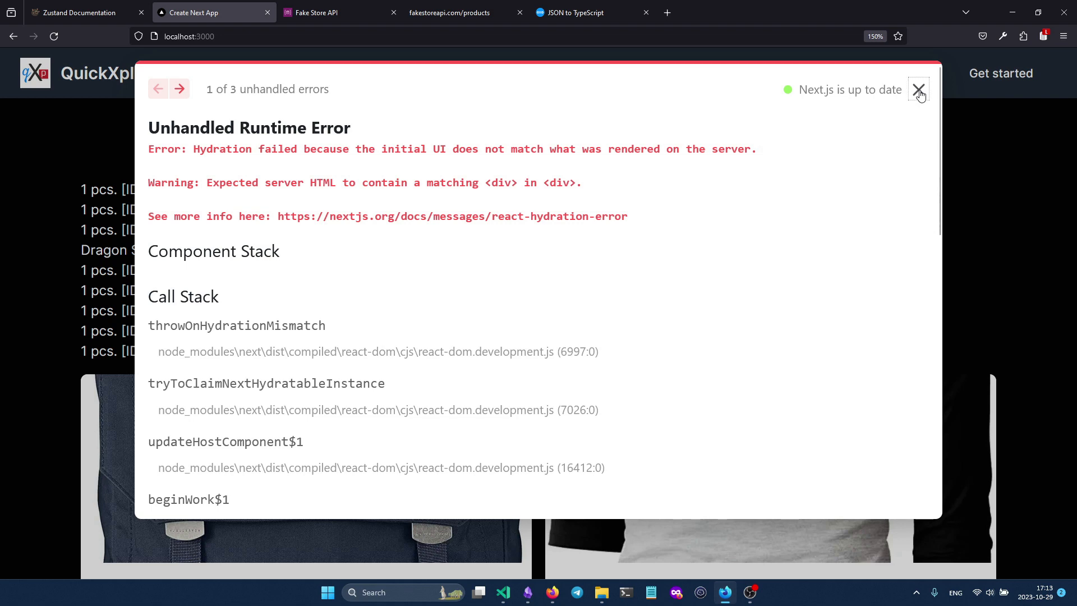
Close the Next.js hydration error overlay and select the persisted cart item list
click(918, 89)
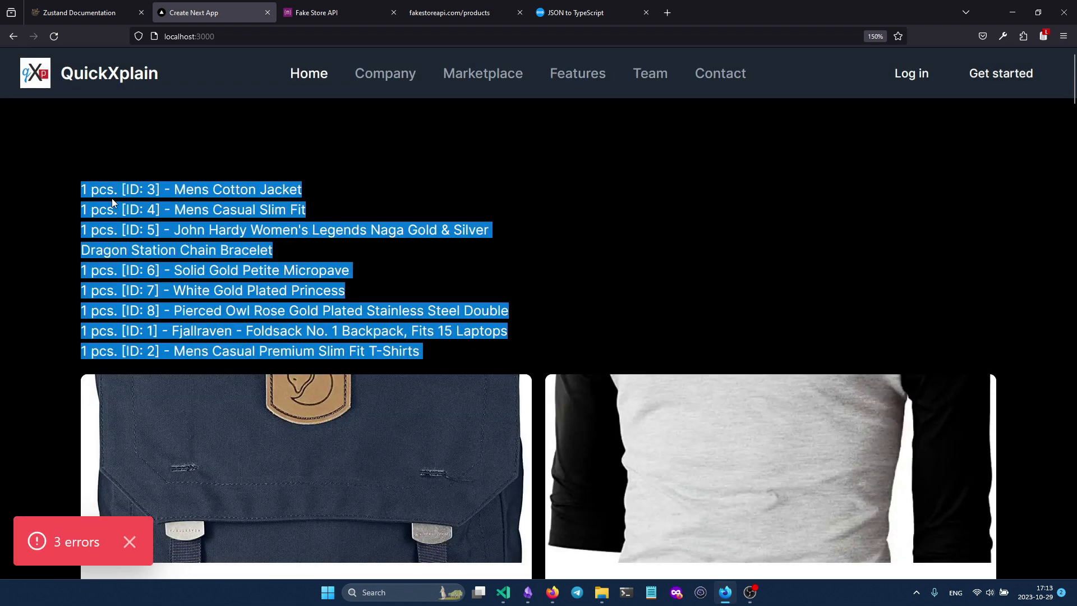
click(880, 285)
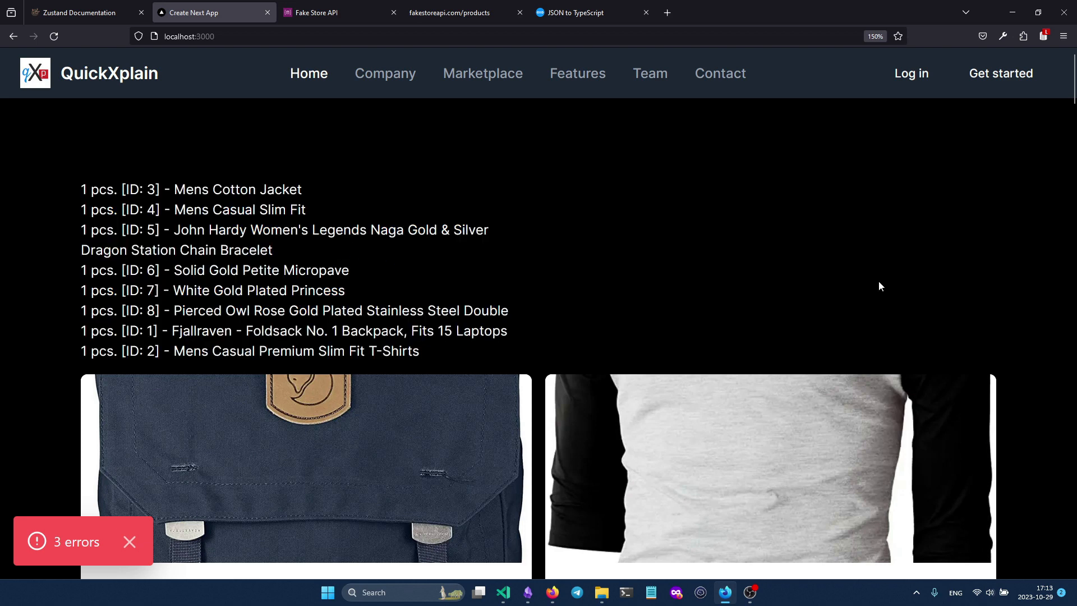
drag(88, 229, 420, 351)
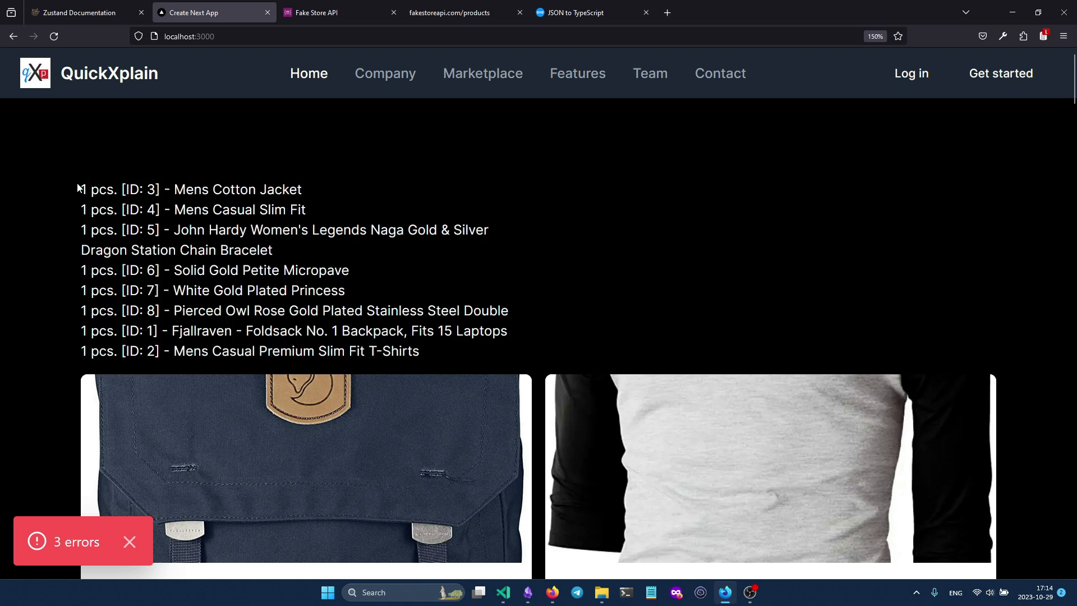
drag(79, 189, 419, 350)
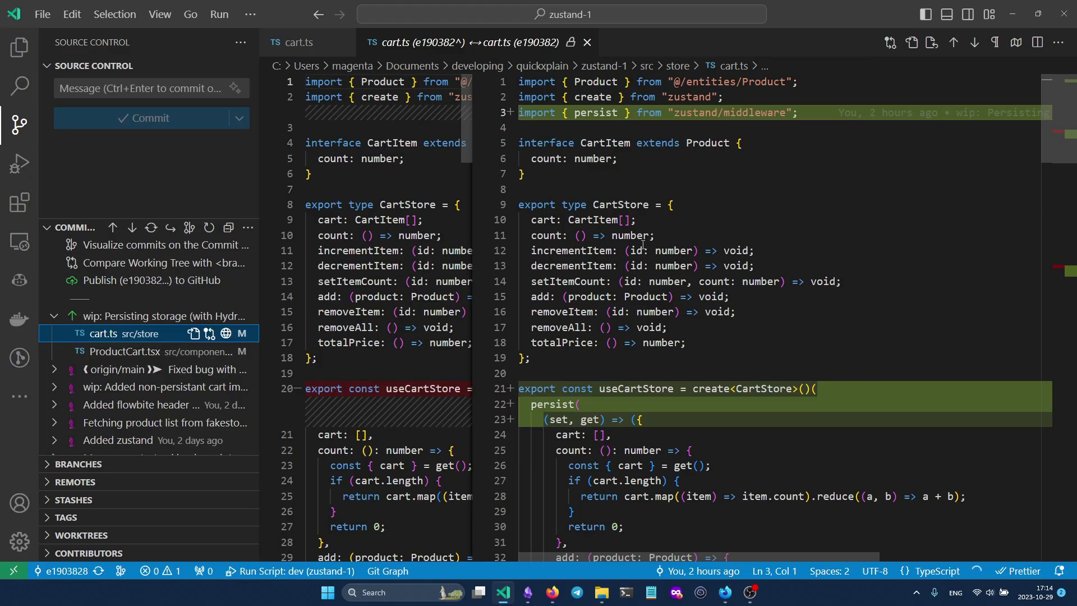
mouse_move(626, 327)
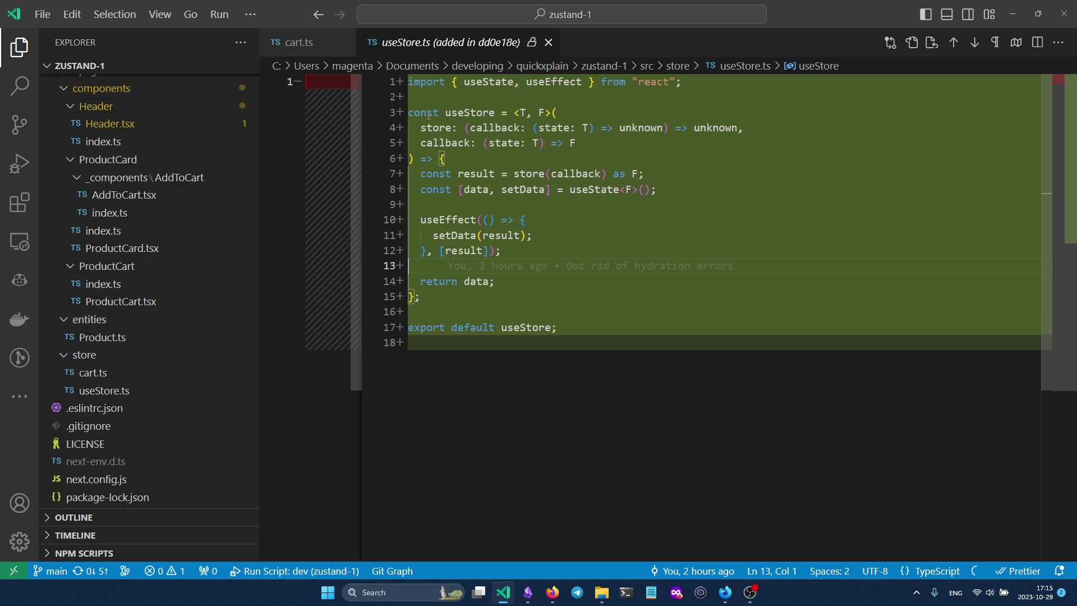
Select the new useStore hook code in the commit diff and return to commit history
double_click(552, 82)
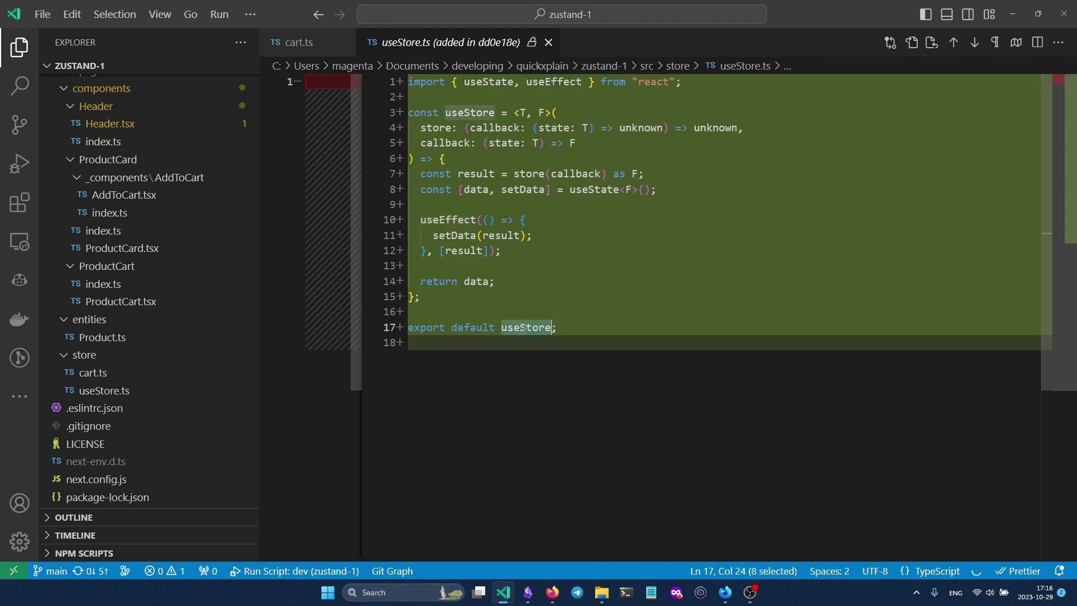
click(584, 342)
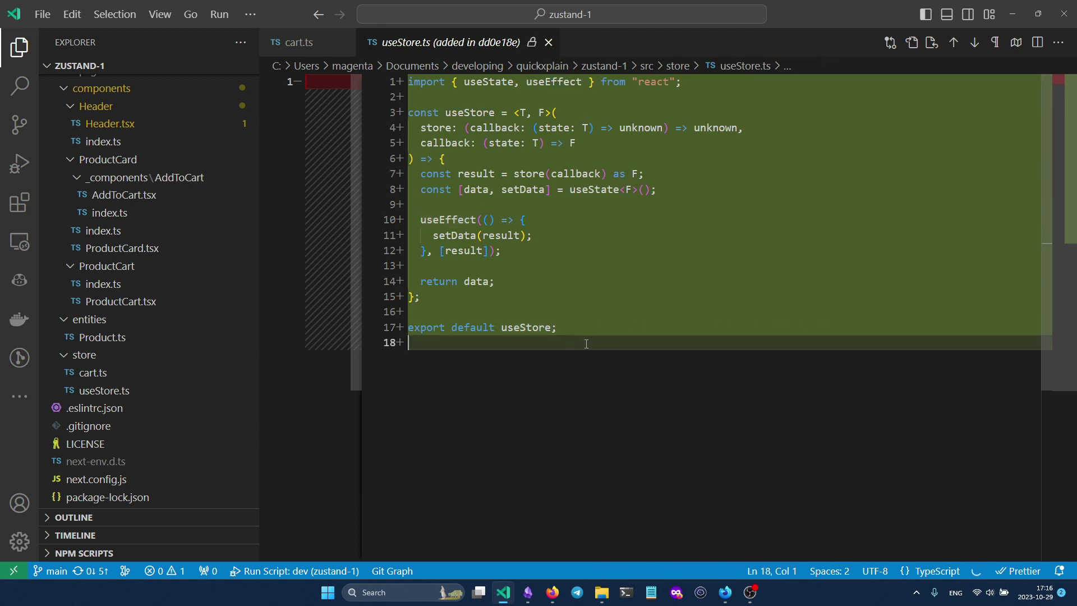
drag(409, 204, 556, 326)
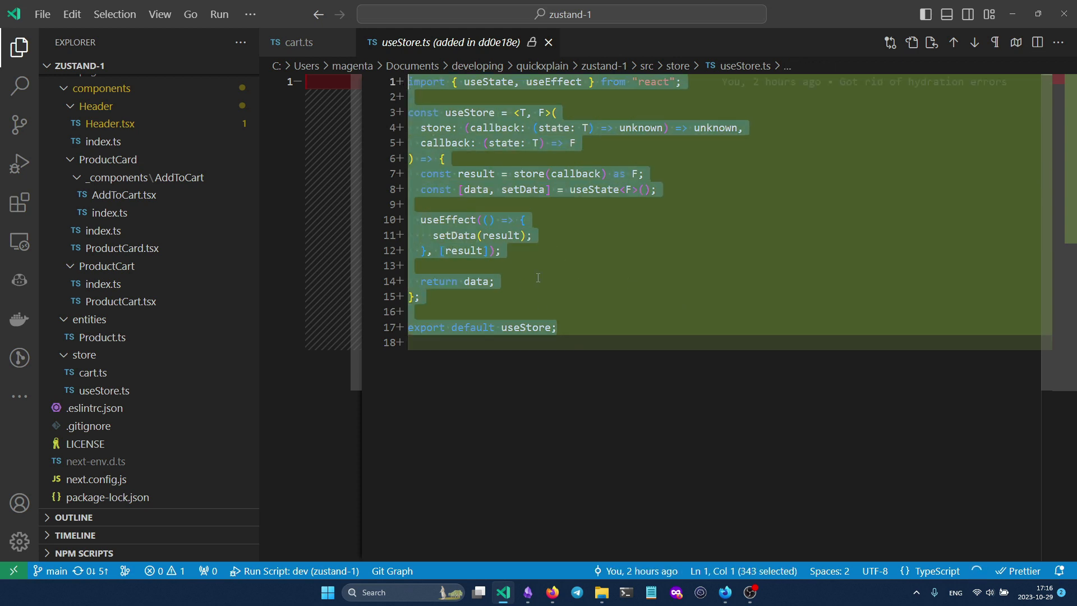
click(19, 122)
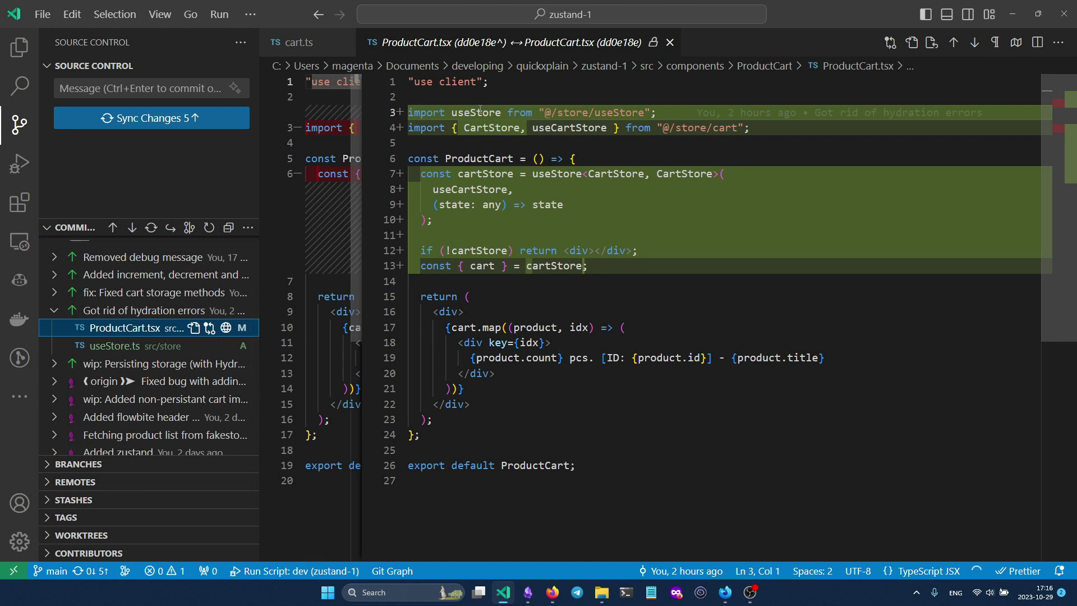
double_click(475, 112)
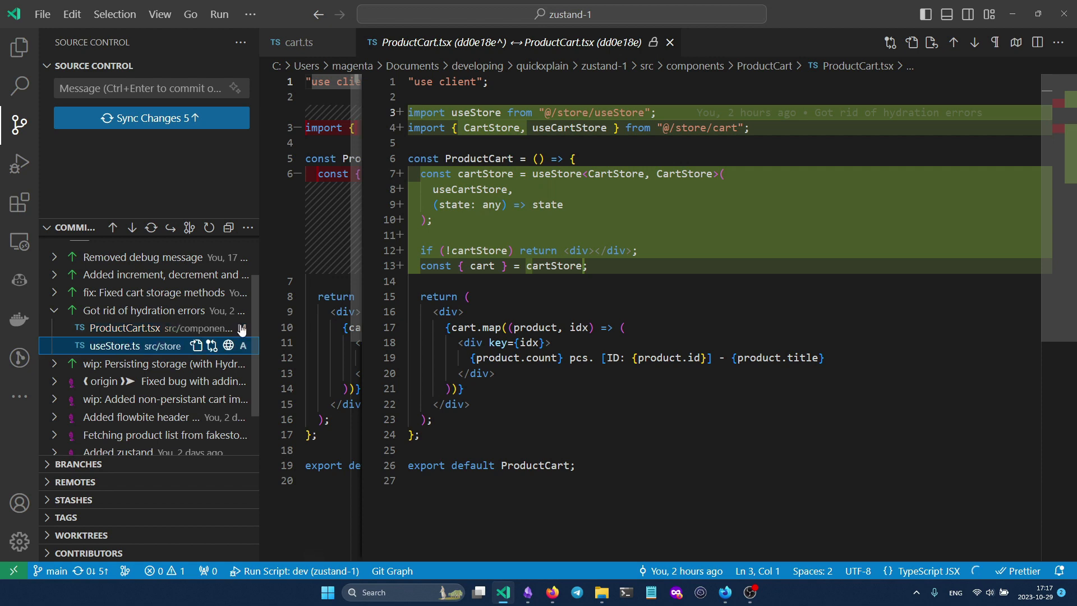
click(122, 346)
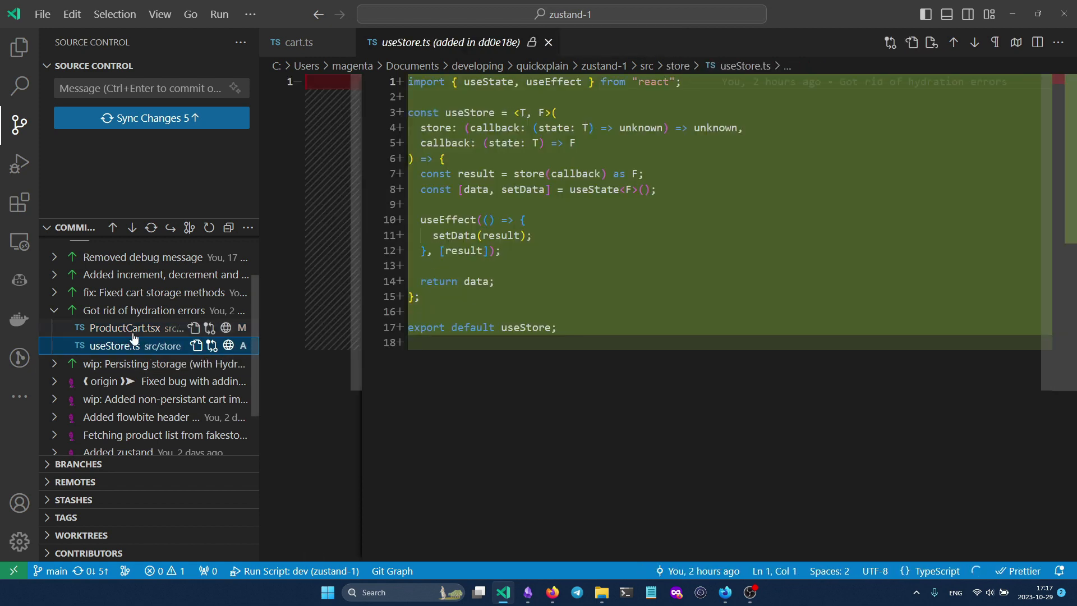
click(128, 327)
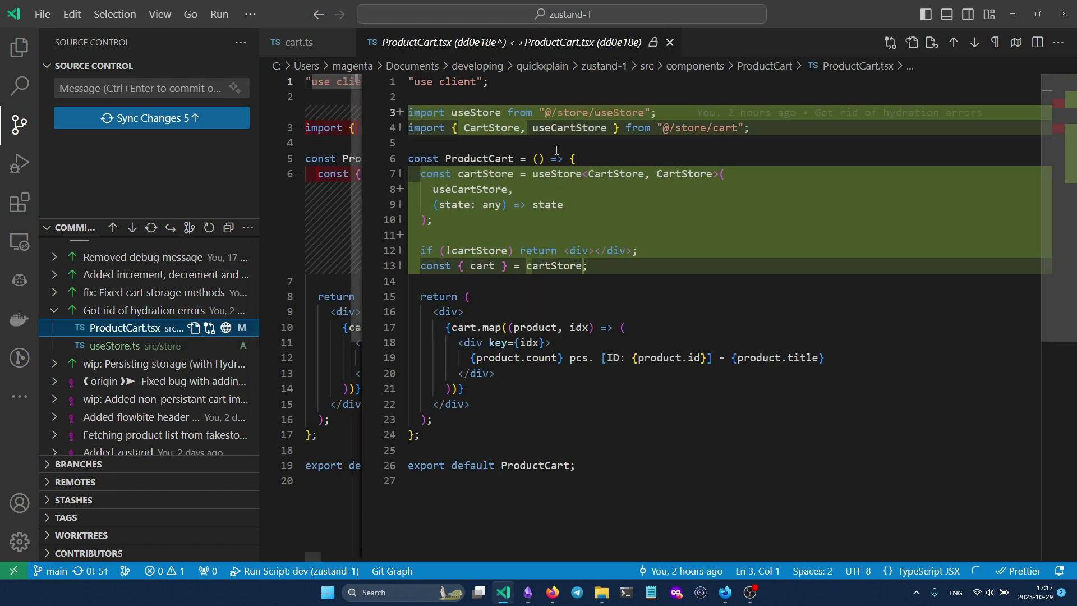
mouse_move(491, 128)
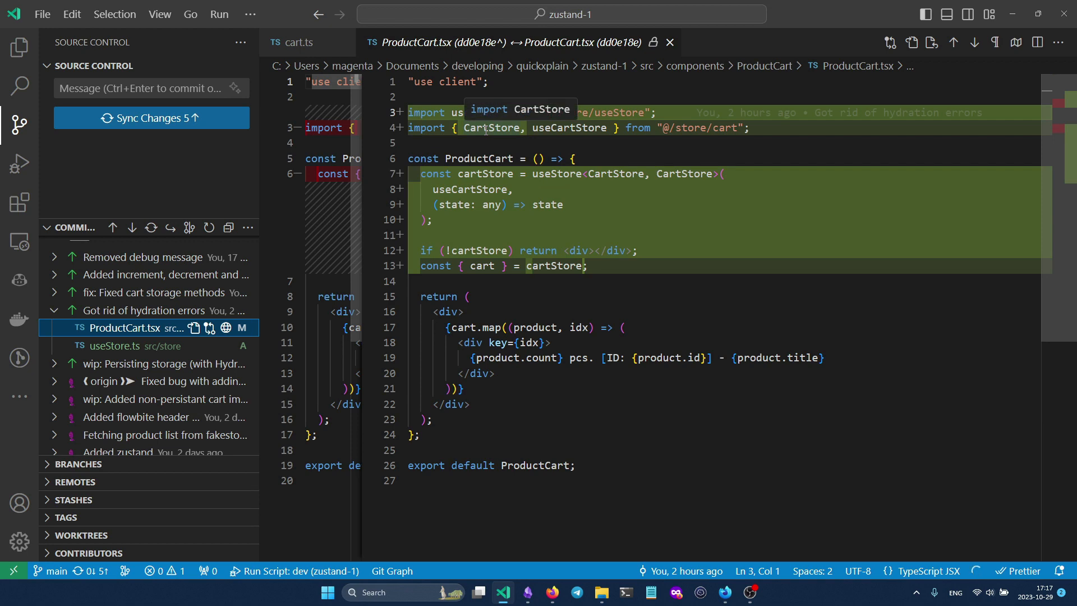
click(491, 128)
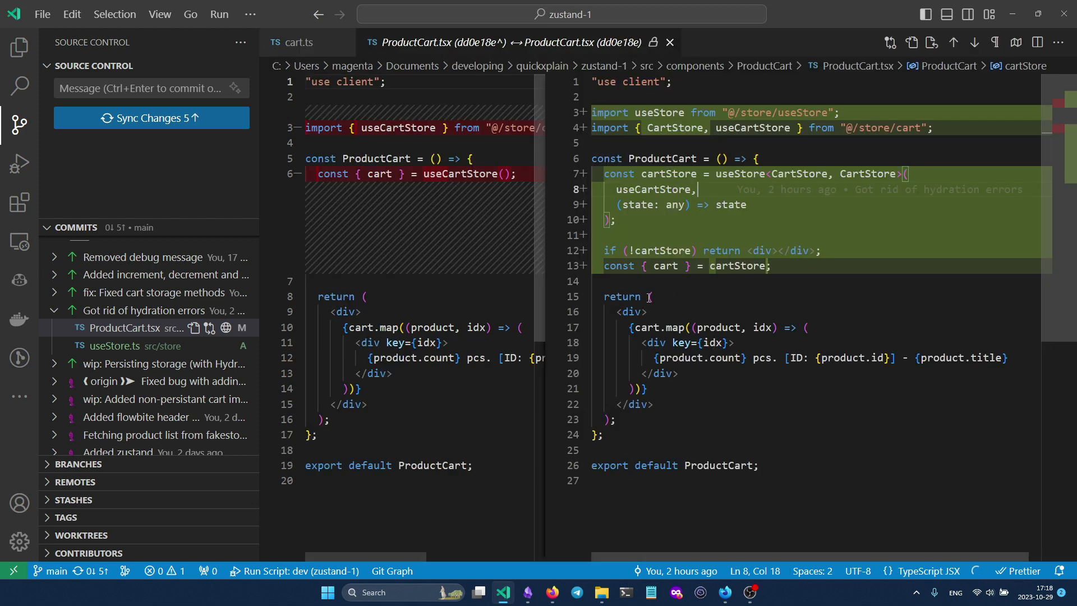
click(664, 174)
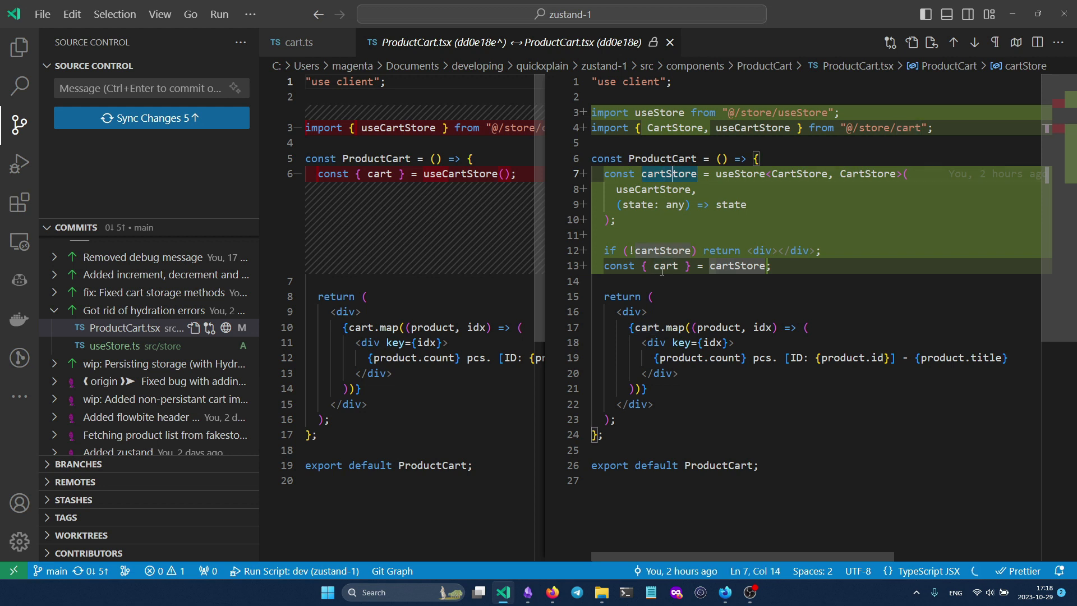
click(739, 265)
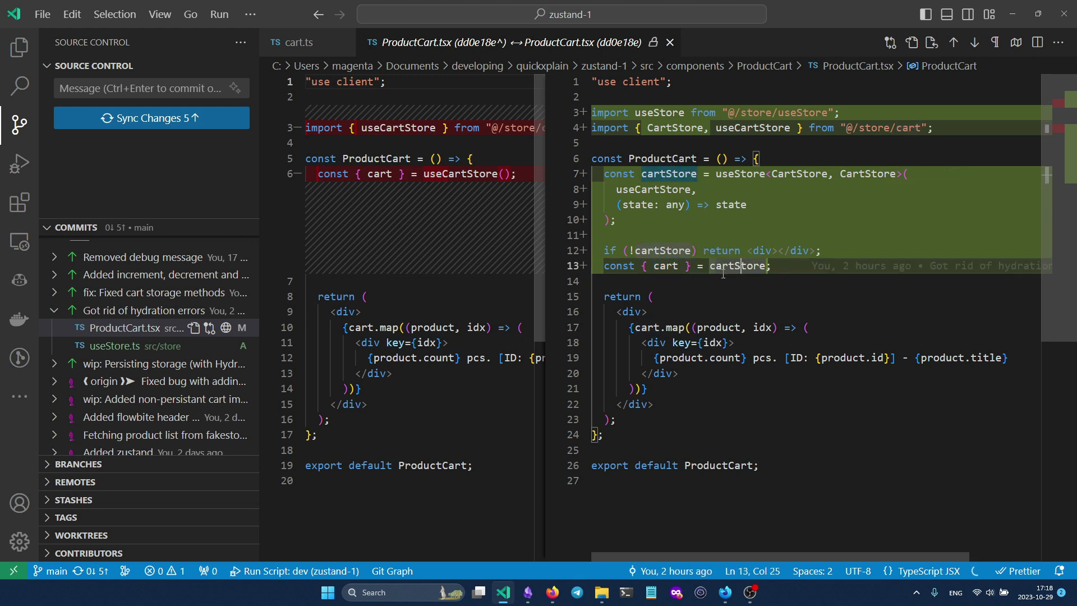
double_click(664, 265)
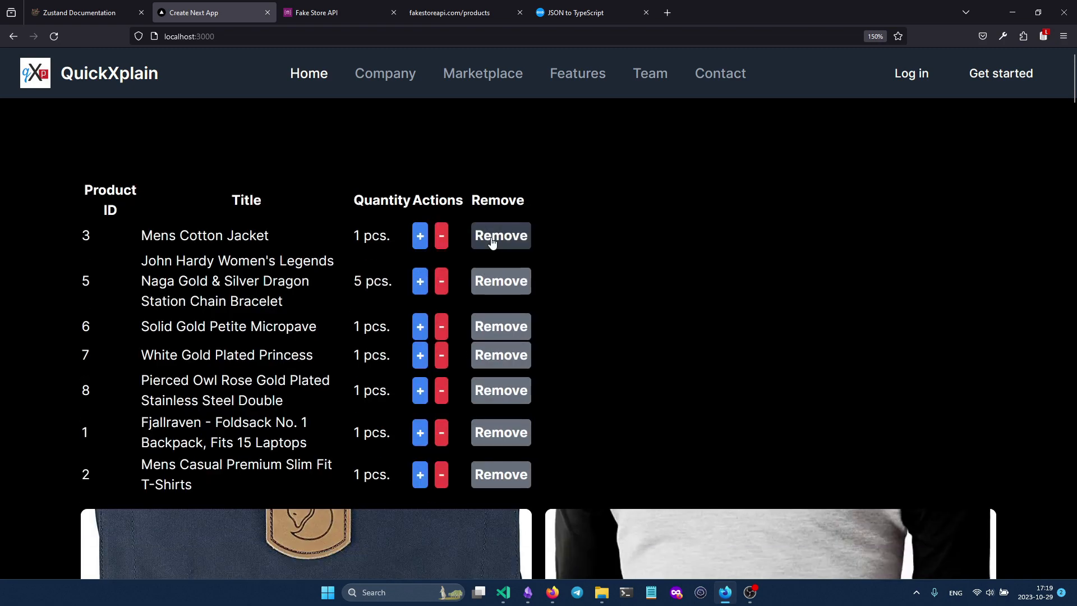
scroll(down, 3)
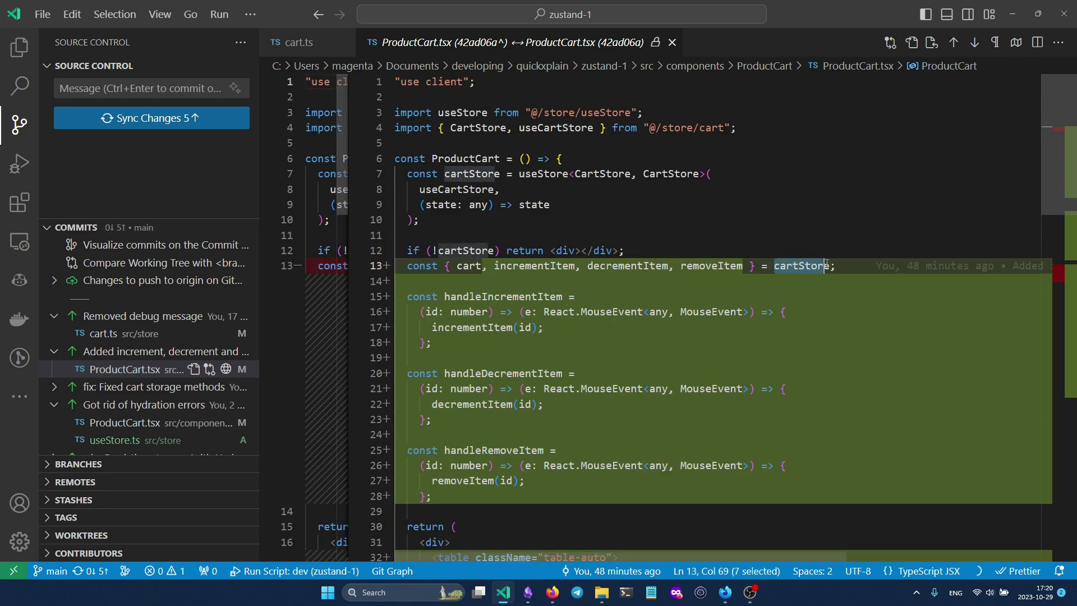
scroll(down, 3)
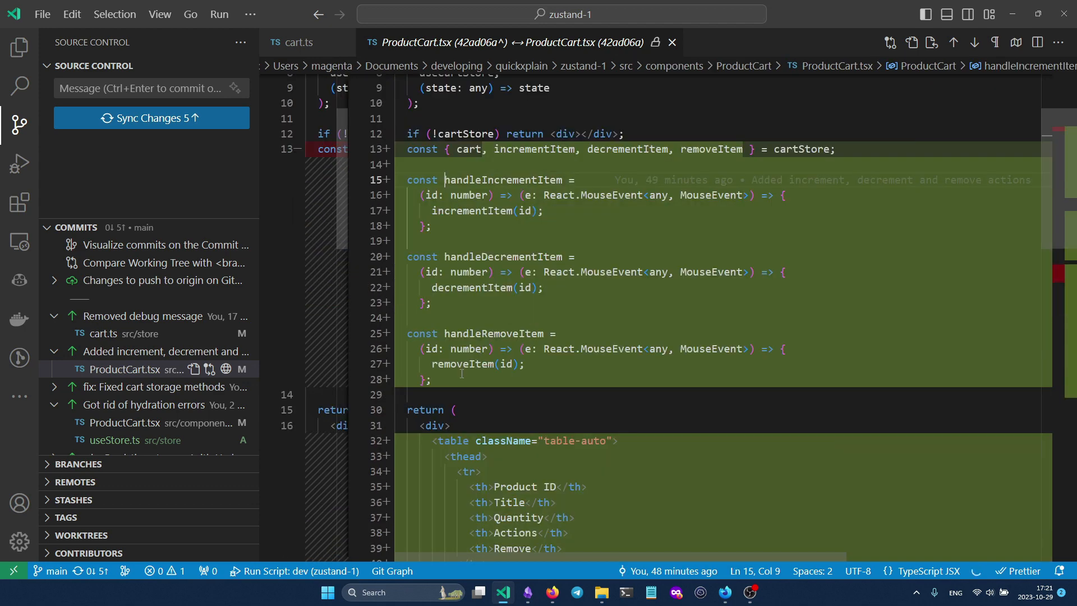
drag(445, 180, 430, 379)
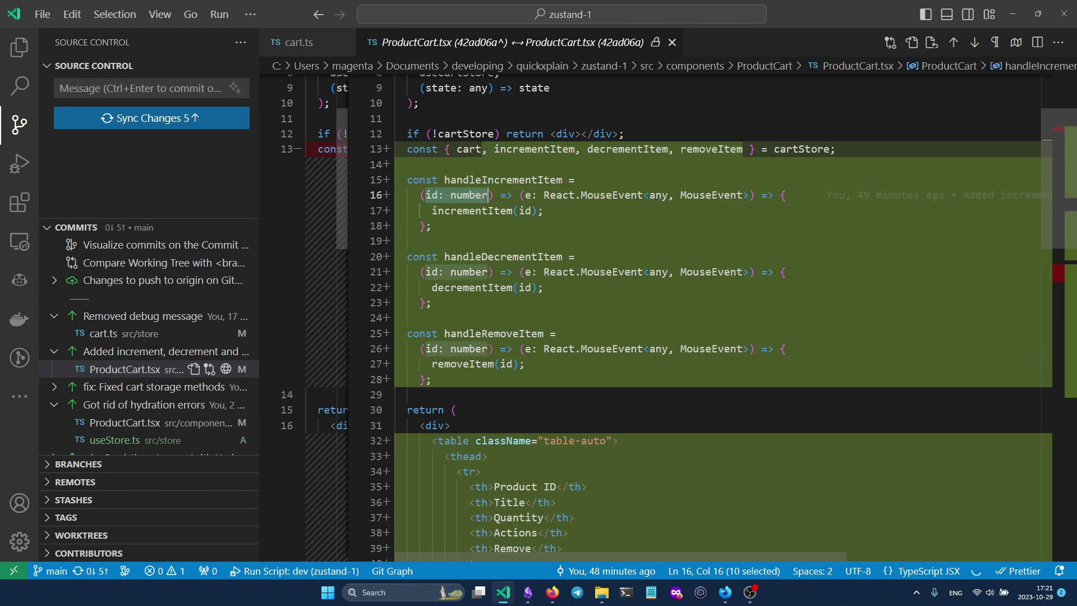
click(431, 226)
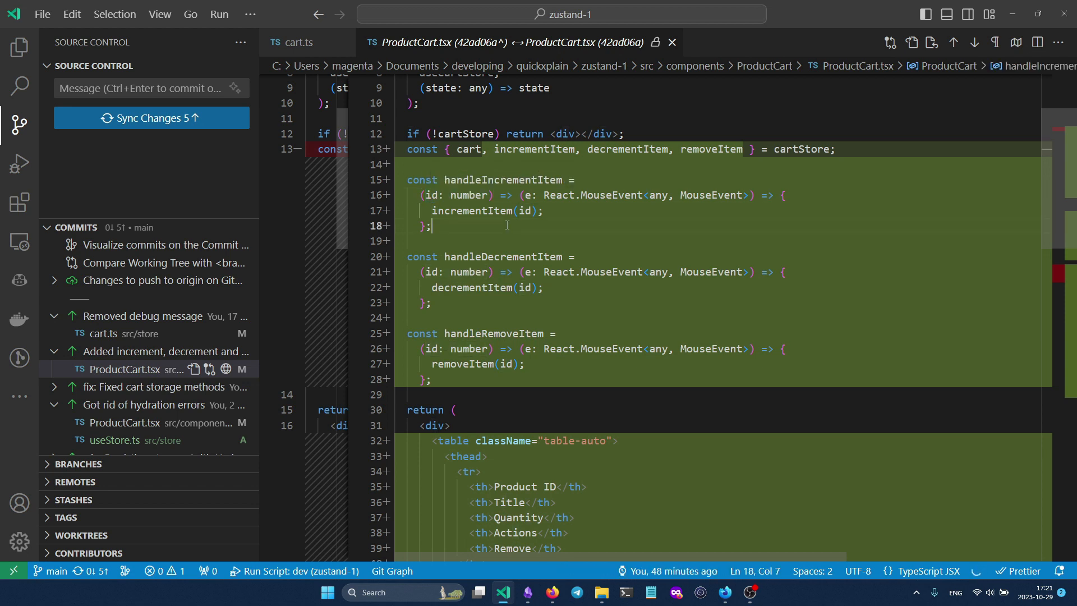
mouse_move(467, 211)
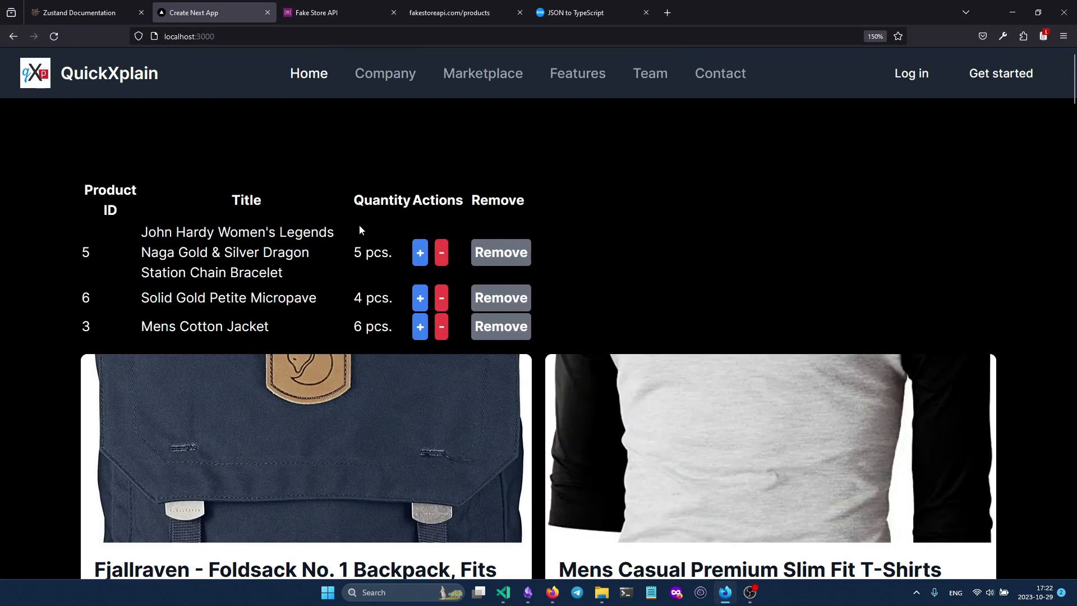
mouse_move(577, 344)
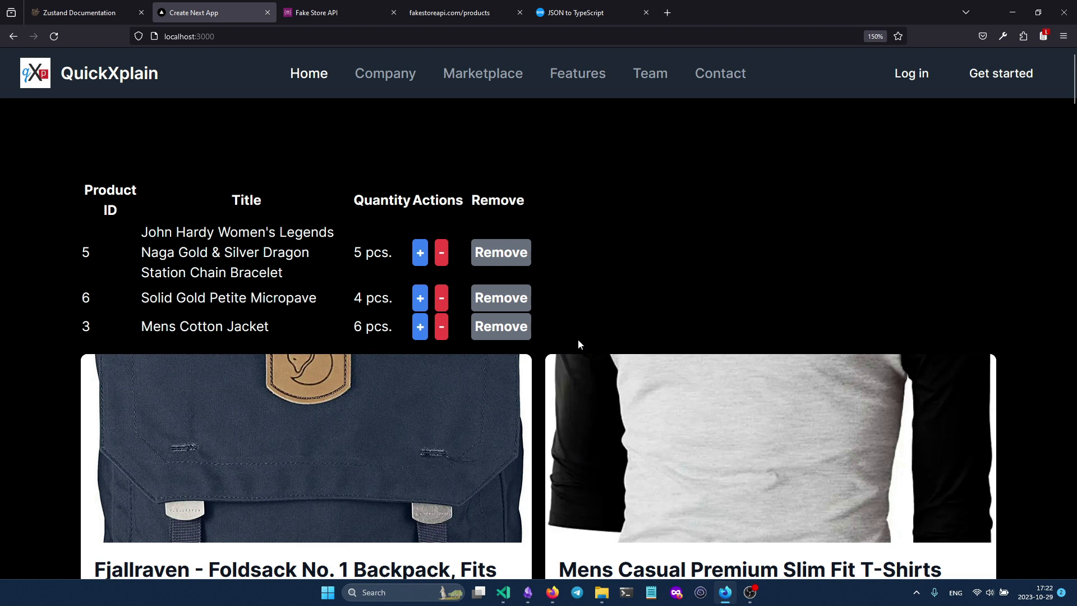
mouse_move(653, 313)
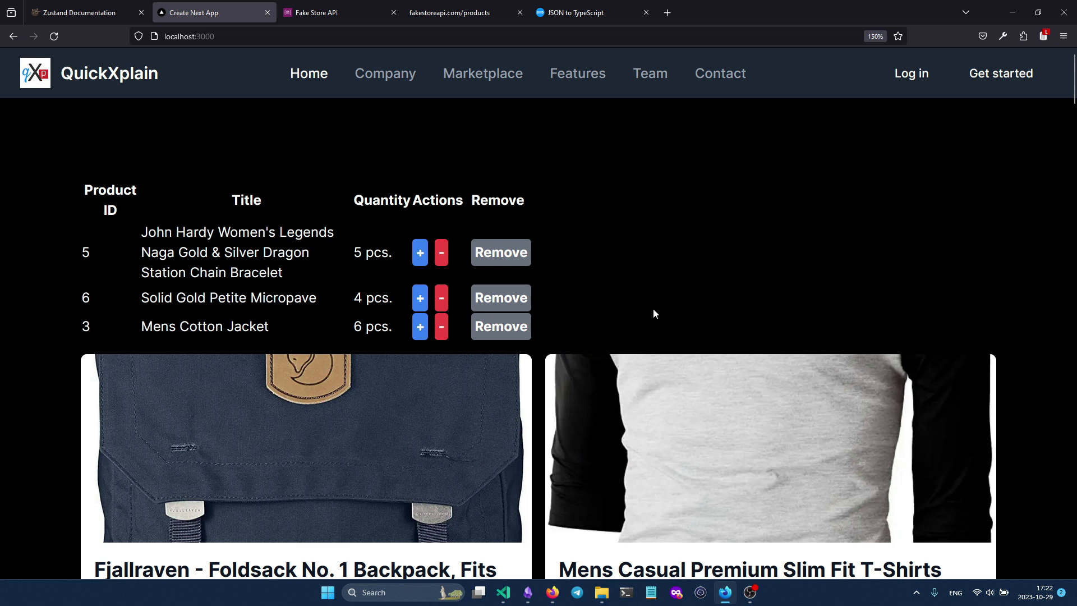
mouse_move(587, 289)
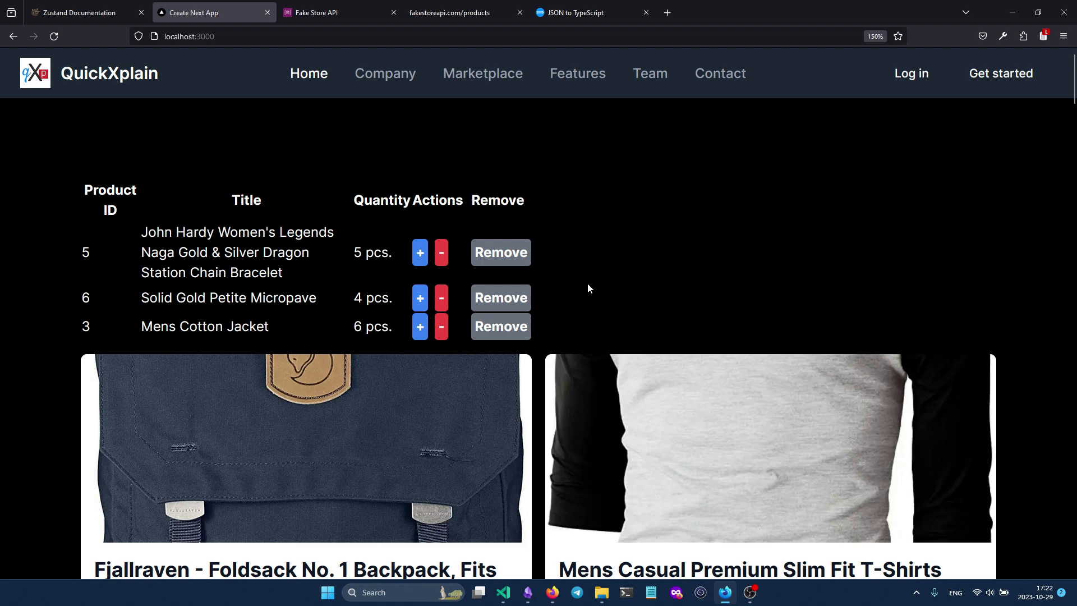
mouse_move(541, 223)
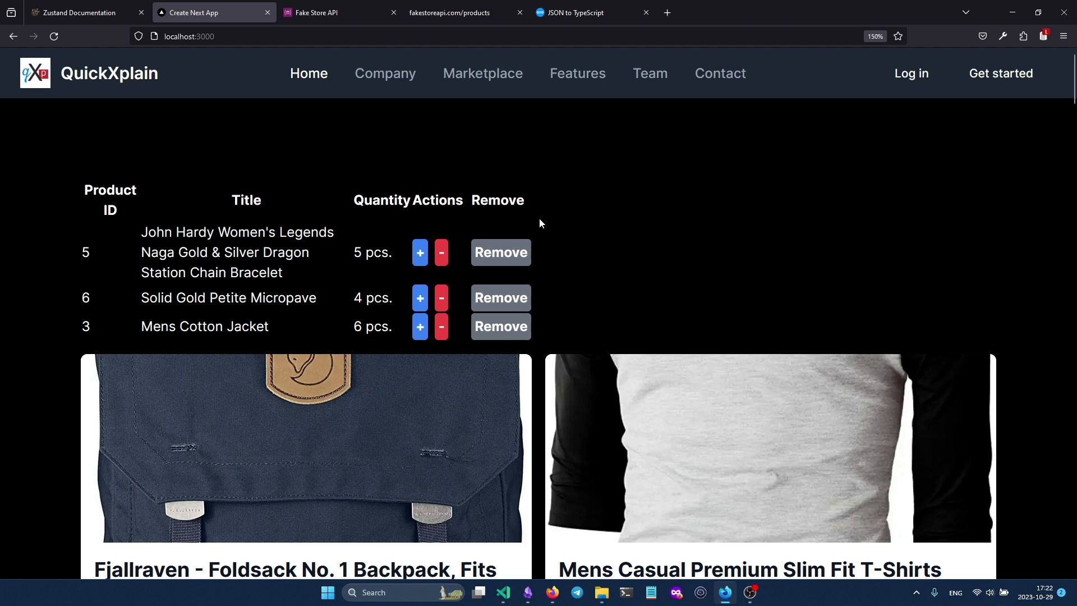
Switch to the Fake Store API documentation tab
click(315, 12)
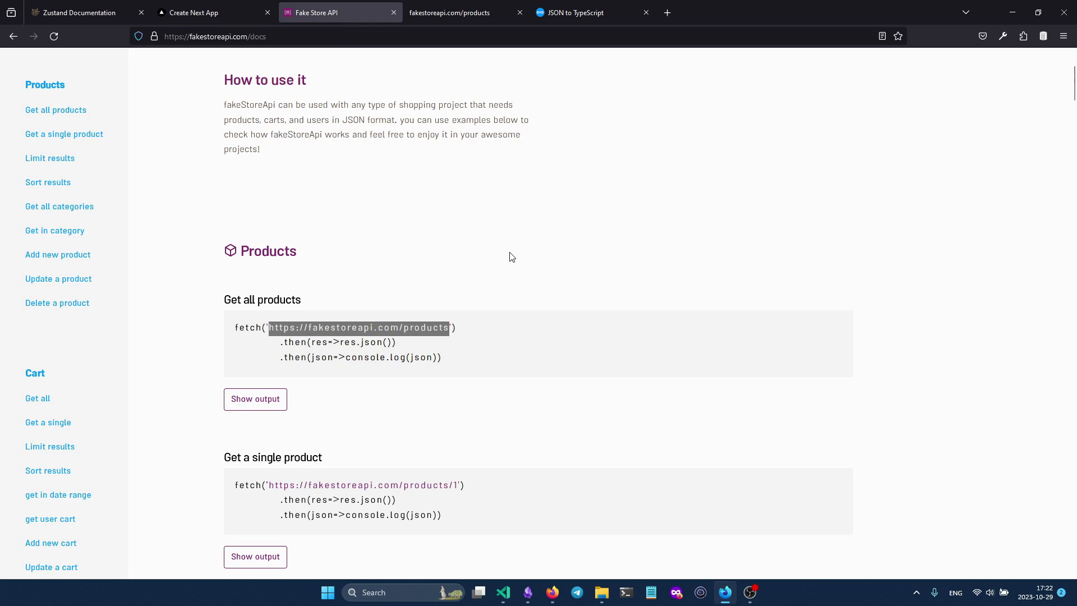
Scroll the Zustand docs past the Next.js useStore and useBearStore examples toward the FAQ
click(76, 13)
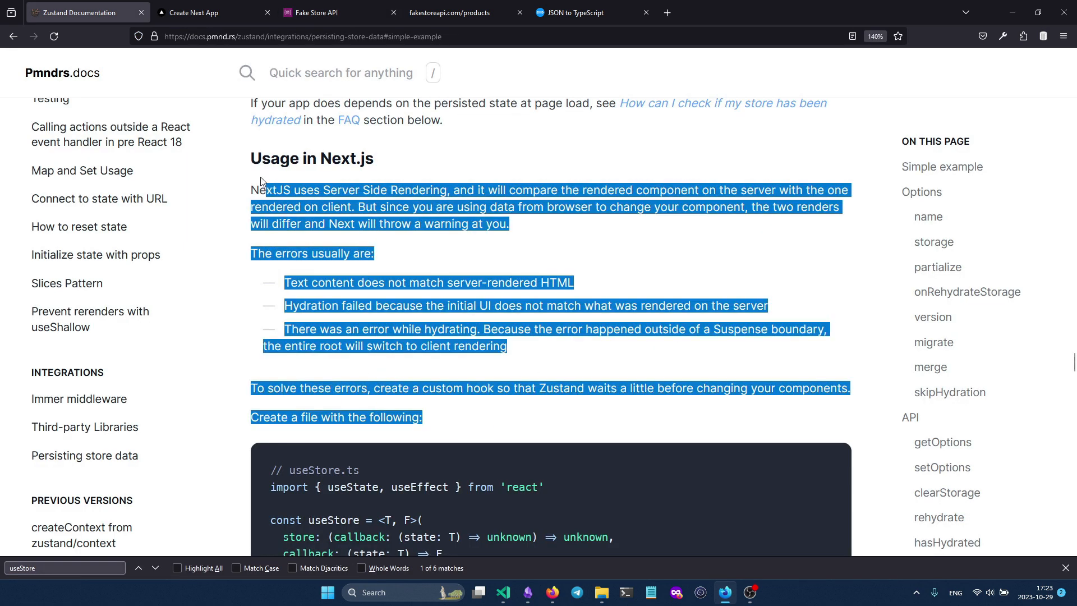
scroll(down, 3)
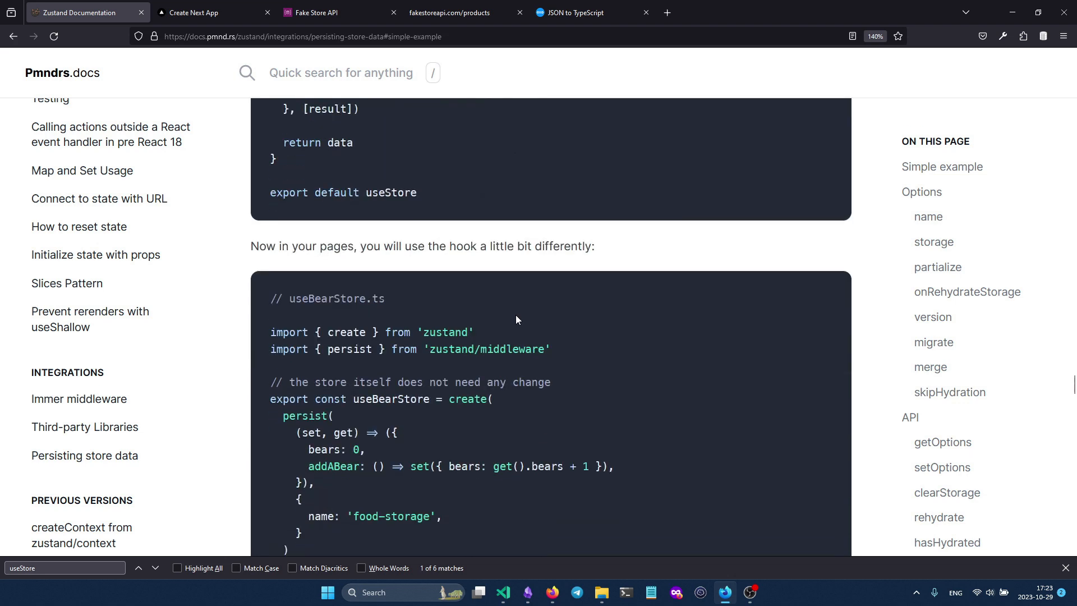
scroll(down, 3)
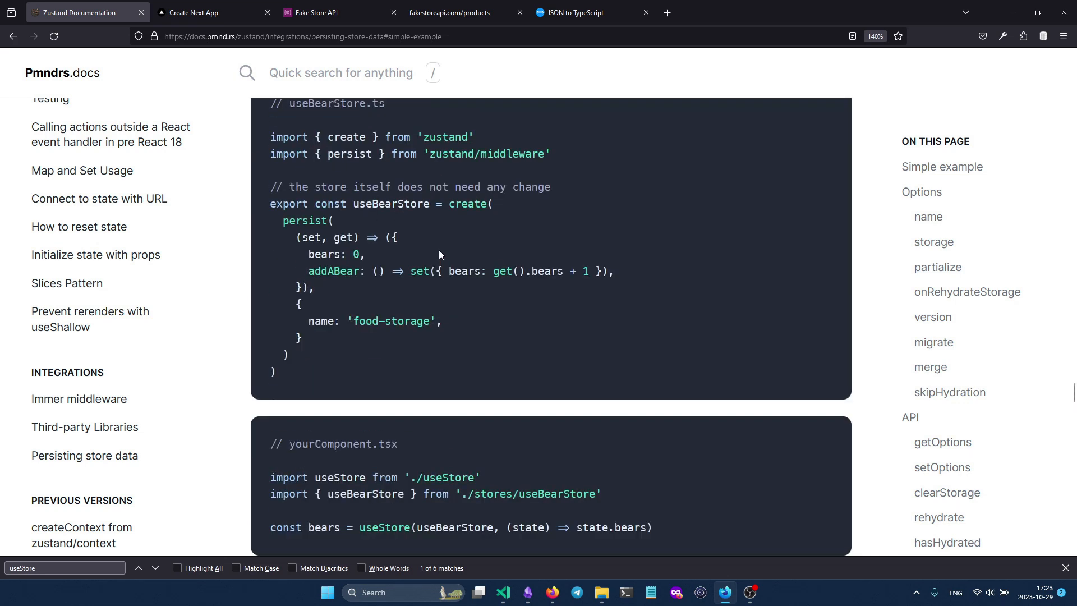
scroll(down, 3)
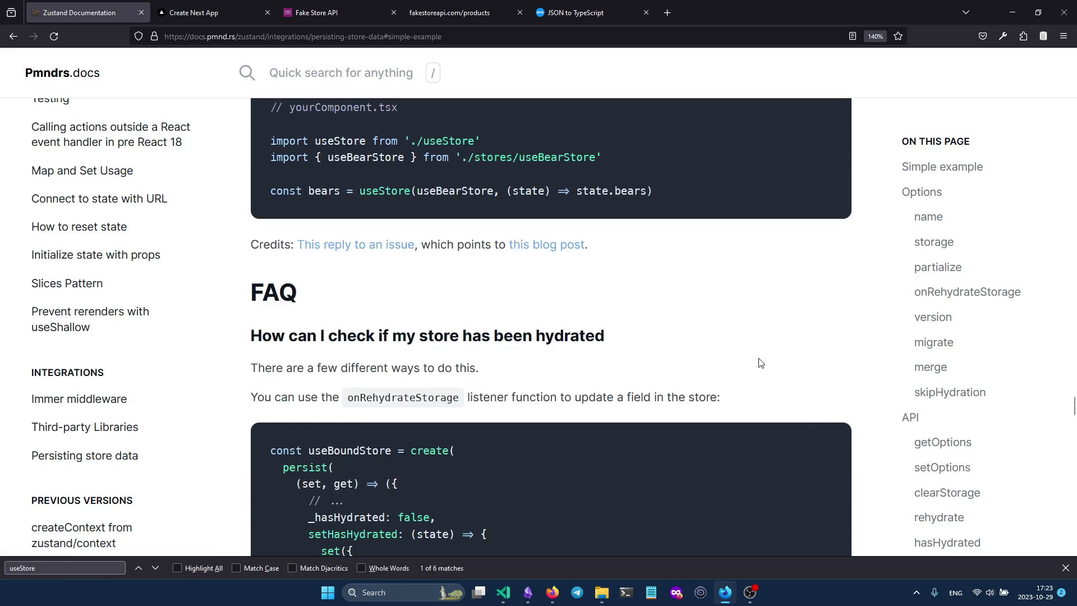